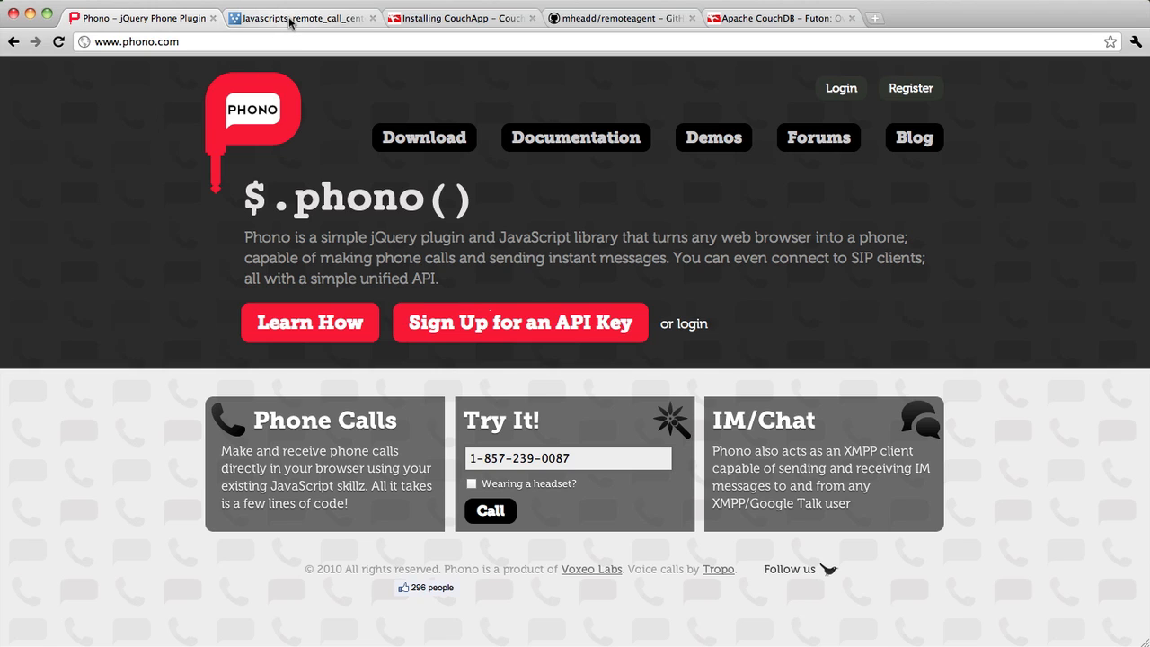
# - Show the Javascripts_remote_call_center tab with the Tropo, Asterisk, Node.js, CouchDB and Phono diagram
pyautogui.click(301, 18)
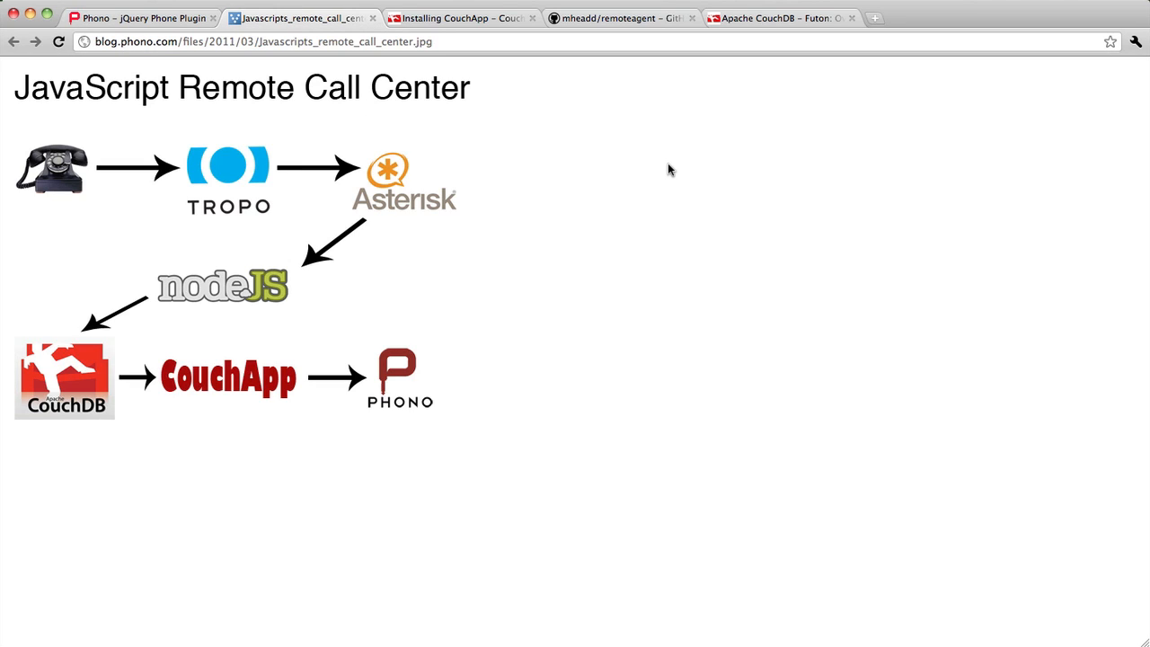
pyautogui.moveTo(462, 413)
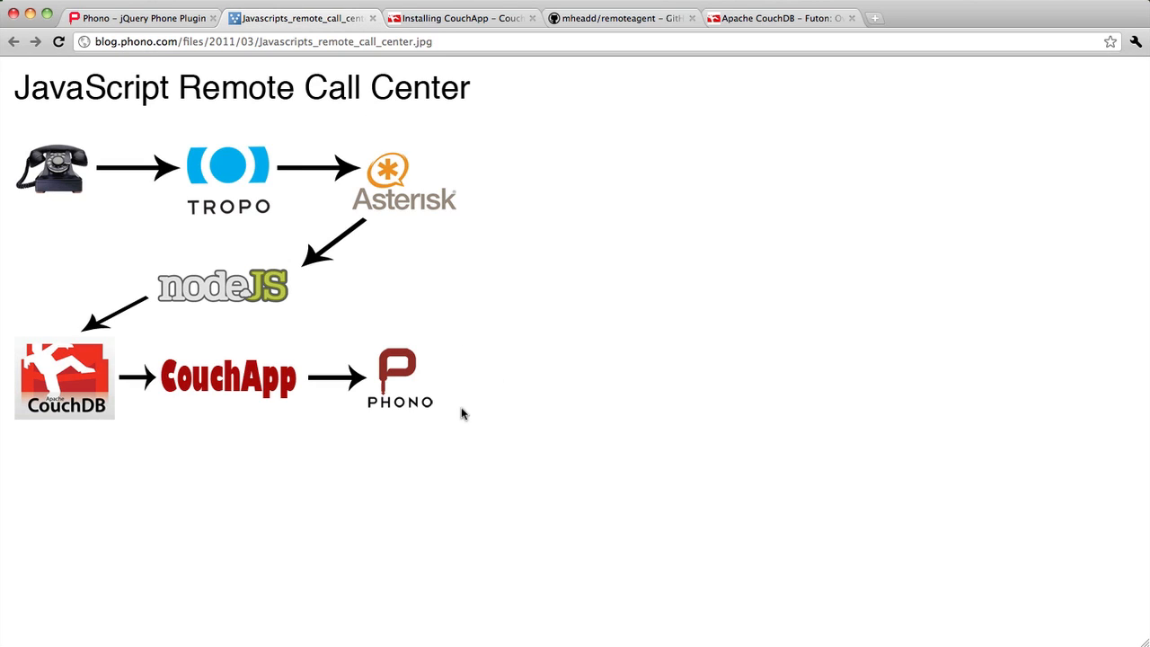
pyautogui.moveTo(139, 465)
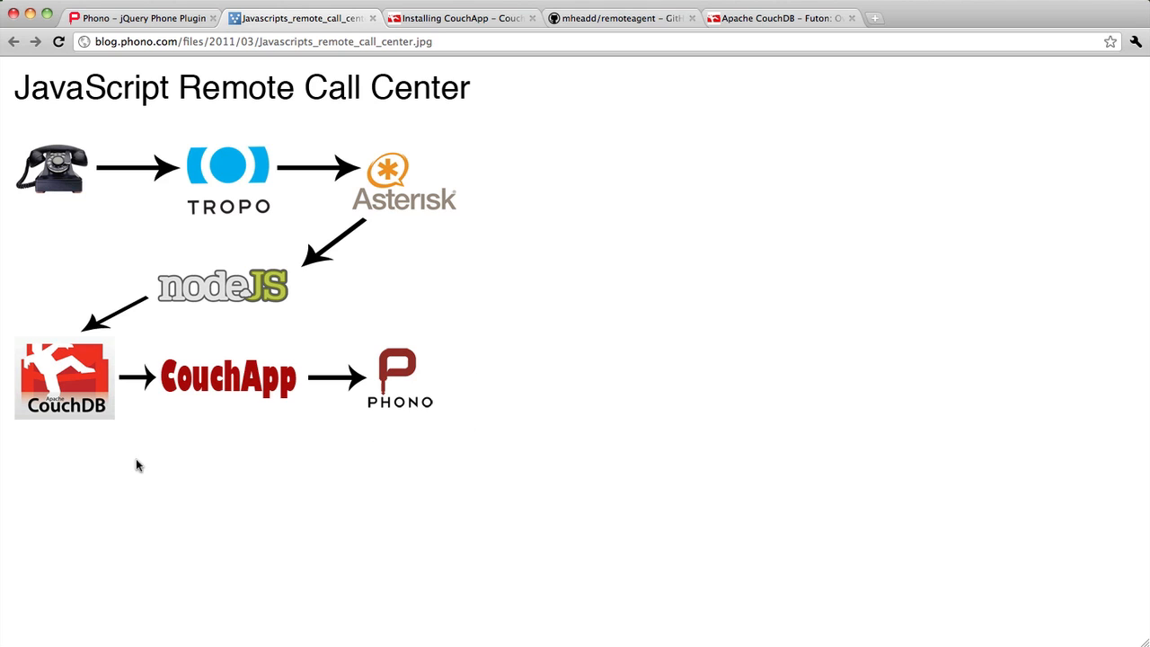
pyautogui.moveTo(233, 424)
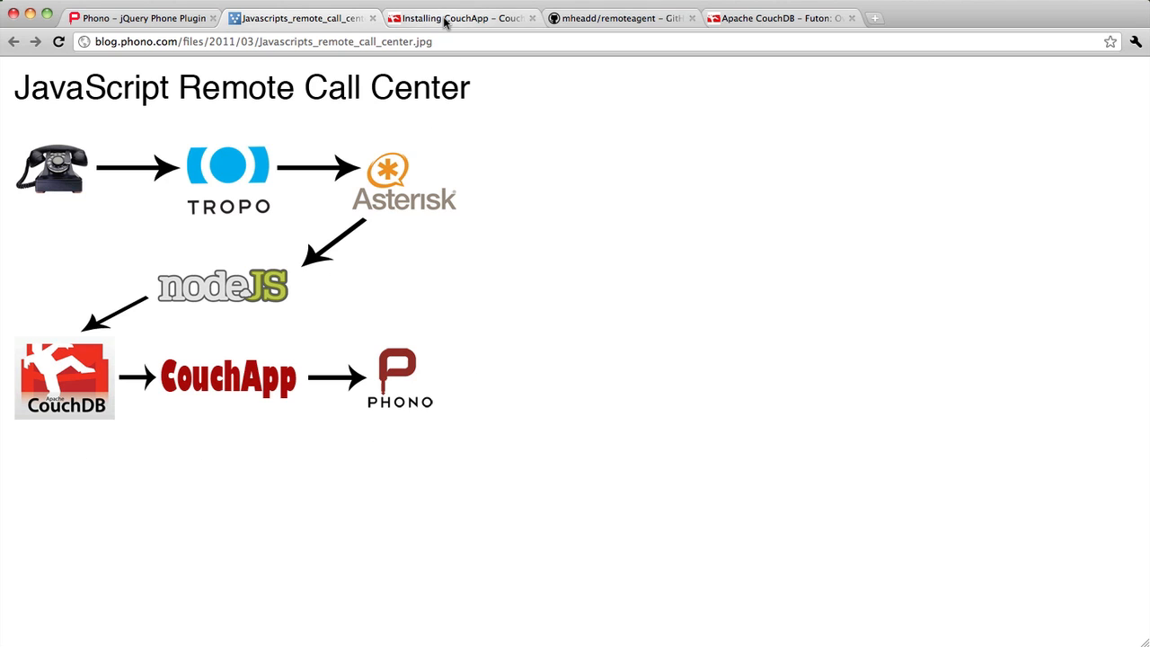
# - Go to the CouchApp.org tab and open the 'Installing couchapp' page
pyautogui.click(458, 18)
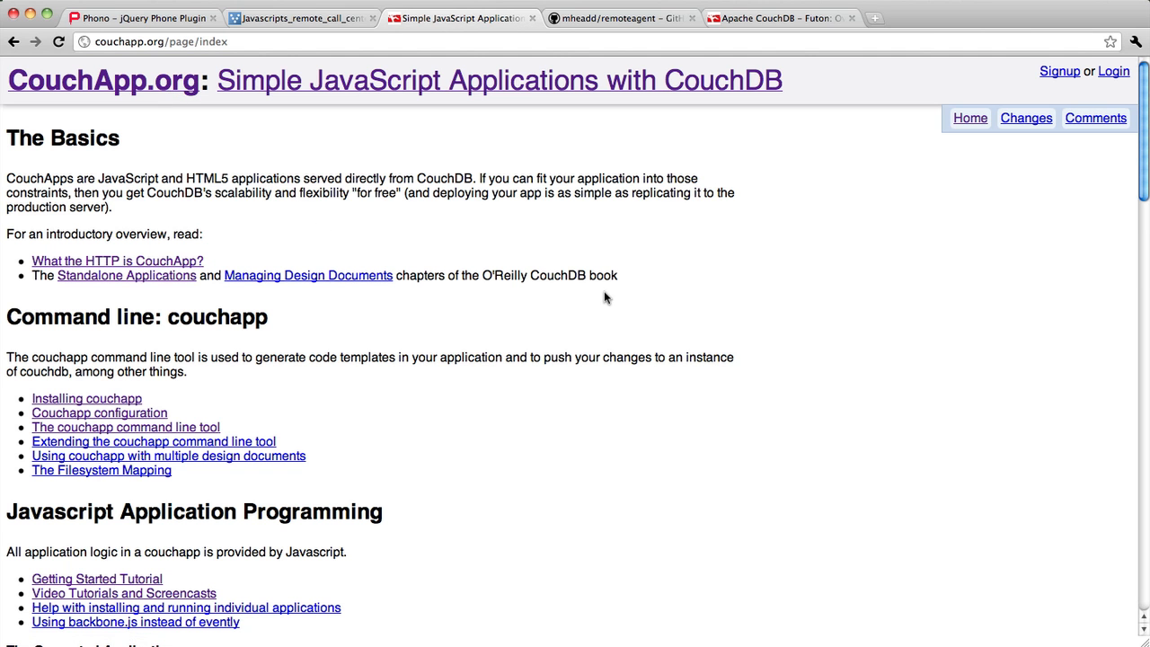
pyautogui.moveTo(749, 276)
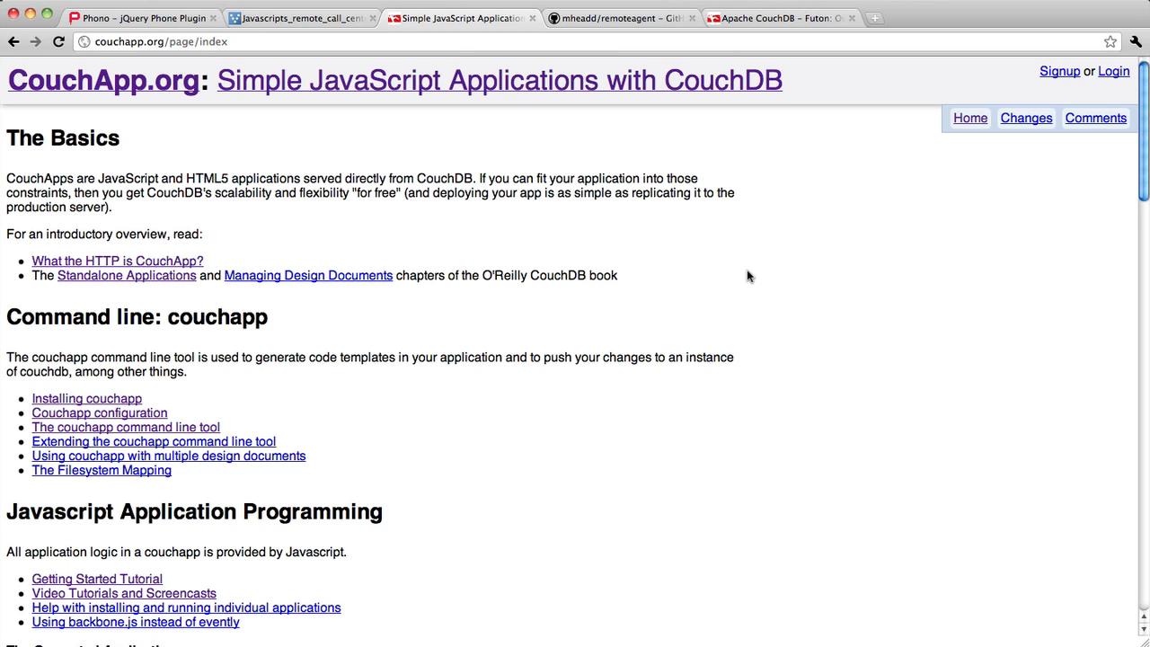
pyautogui.click(87, 398)
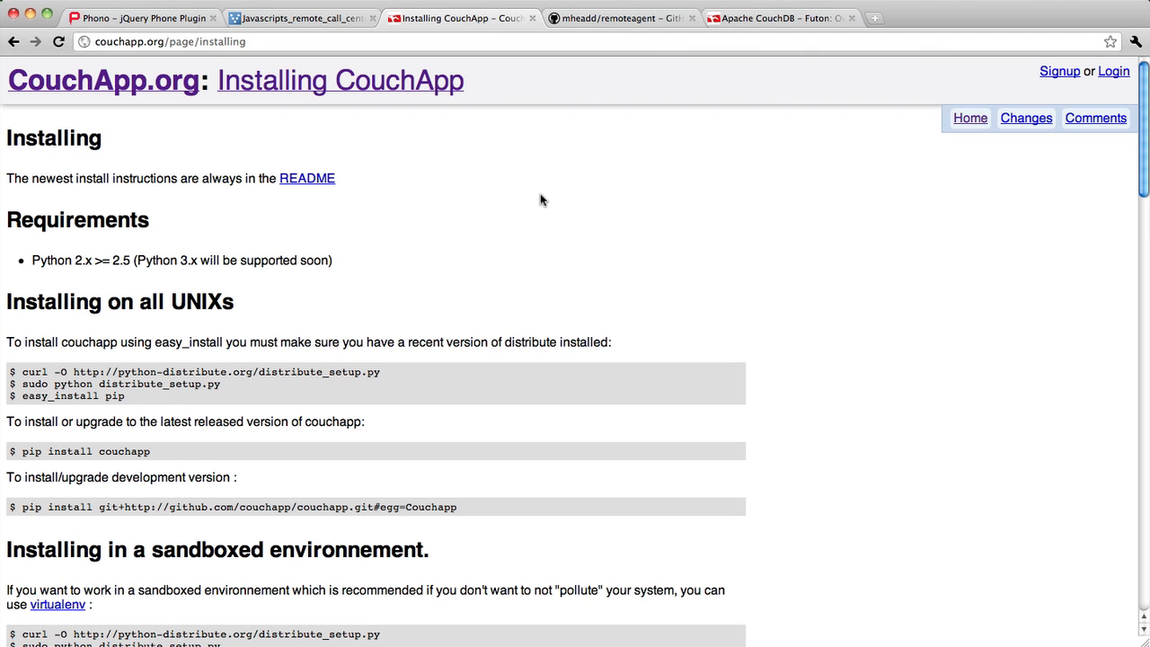
pyautogui.moveTo(601, 41)
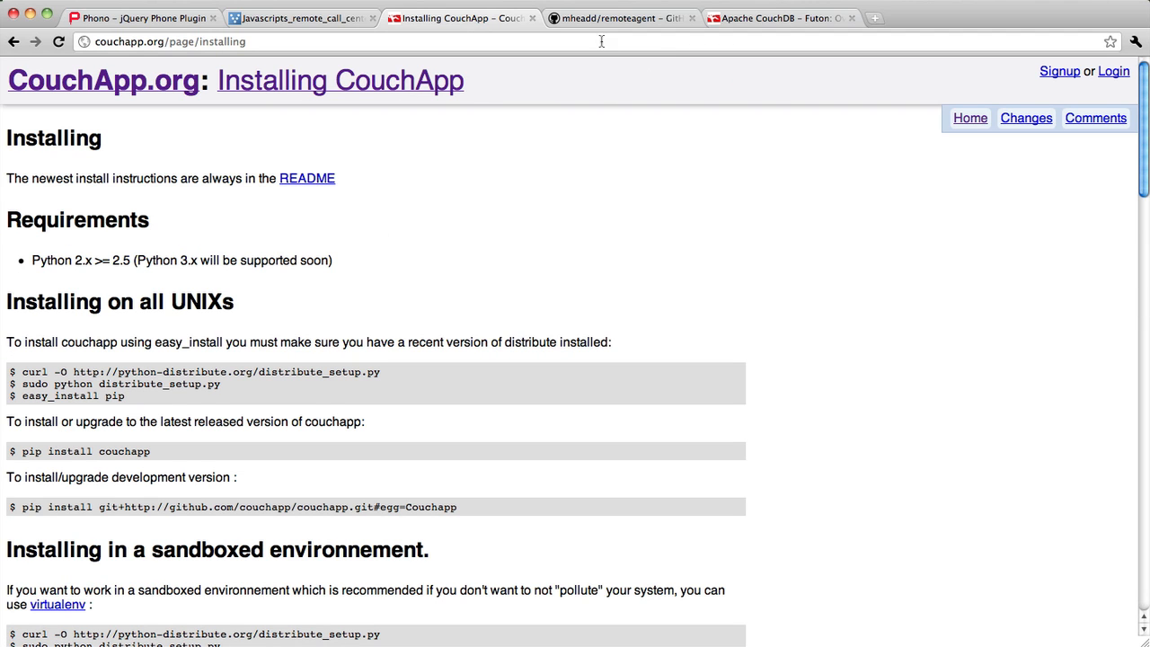
# - Go to the mheadd/remoteagent GitHub repository and select its SSH clone URL
pyautogui.click(620, 18)
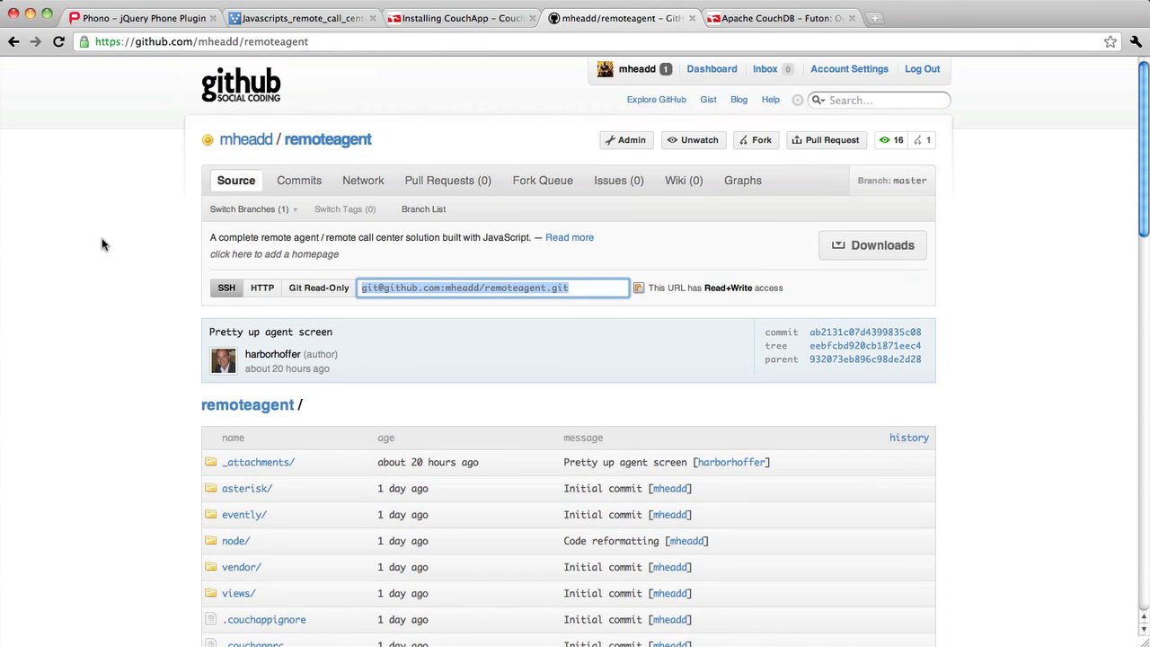
pyautogui.moveTo(173, 84)
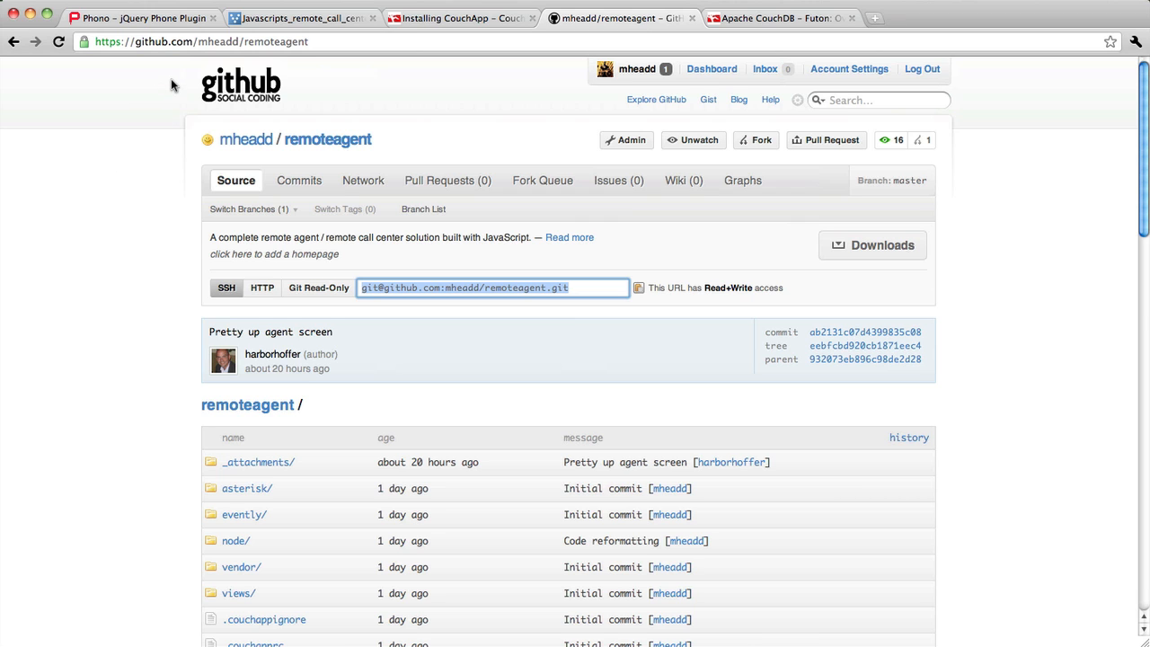
pyautogui.click(110, 193)
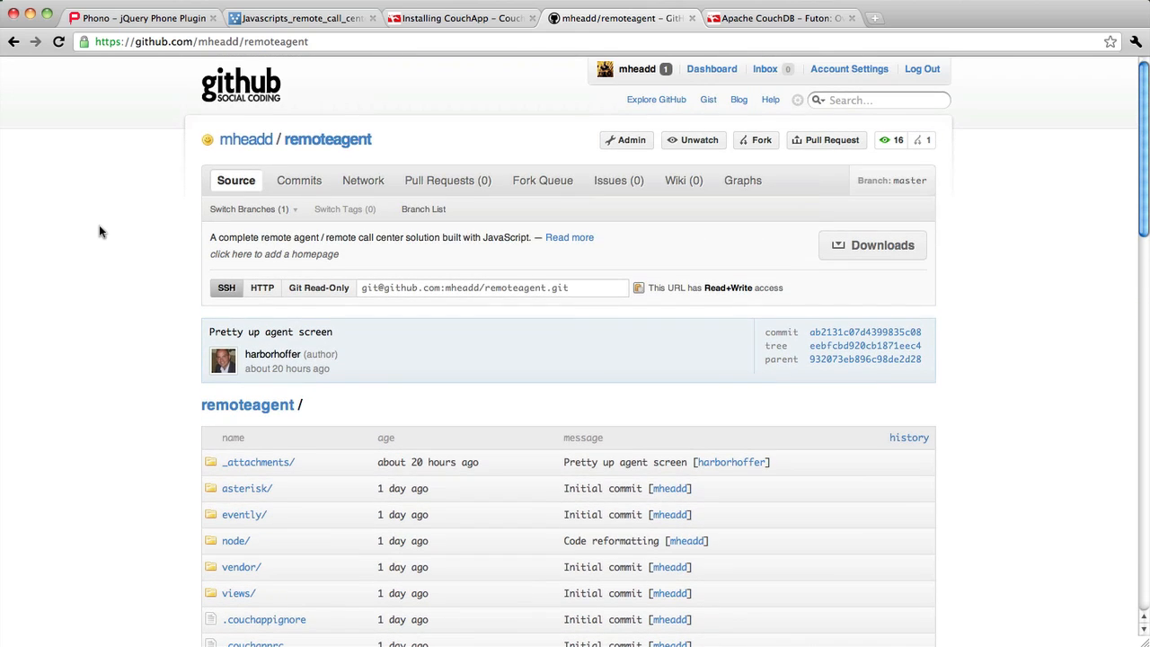
pyautogui.click(491, 288)
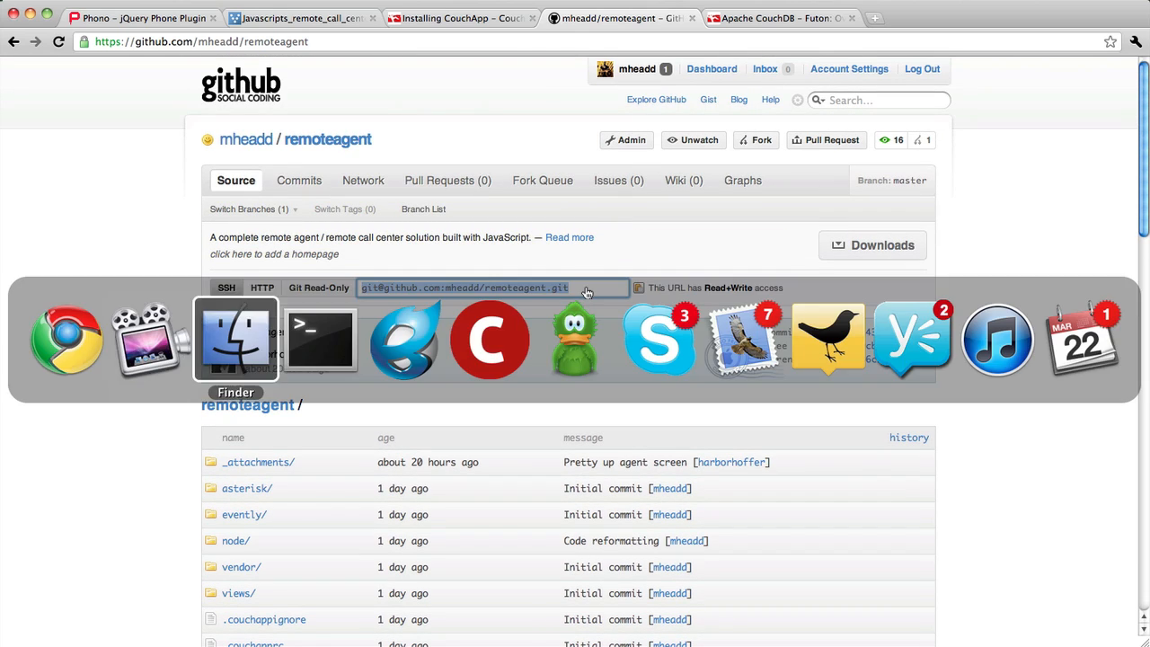
pyautogui.click(321, 339)
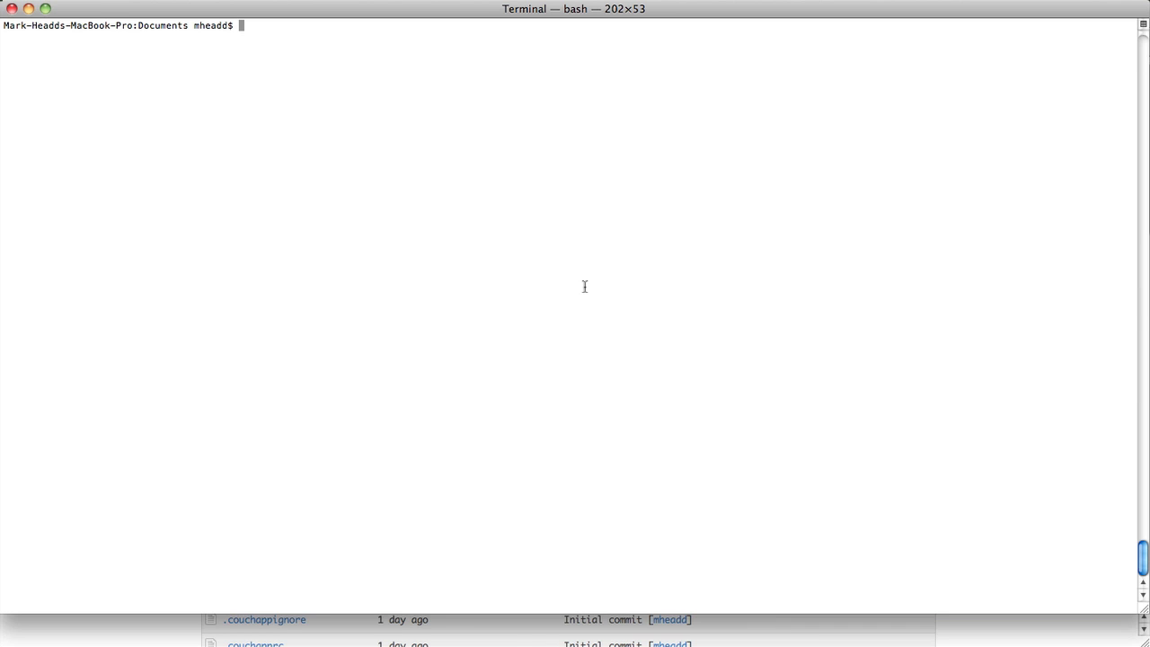
pyautogui.write('git clone git@github.com:mheadd/remoteagent.git')
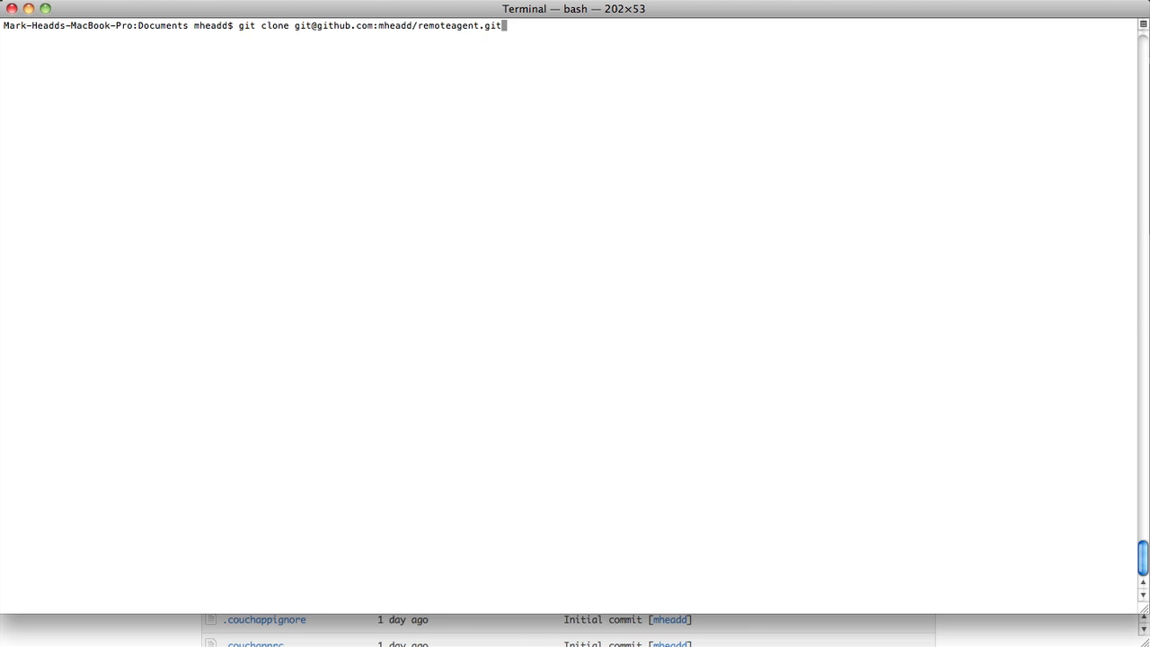
pyautogui.press('Return')
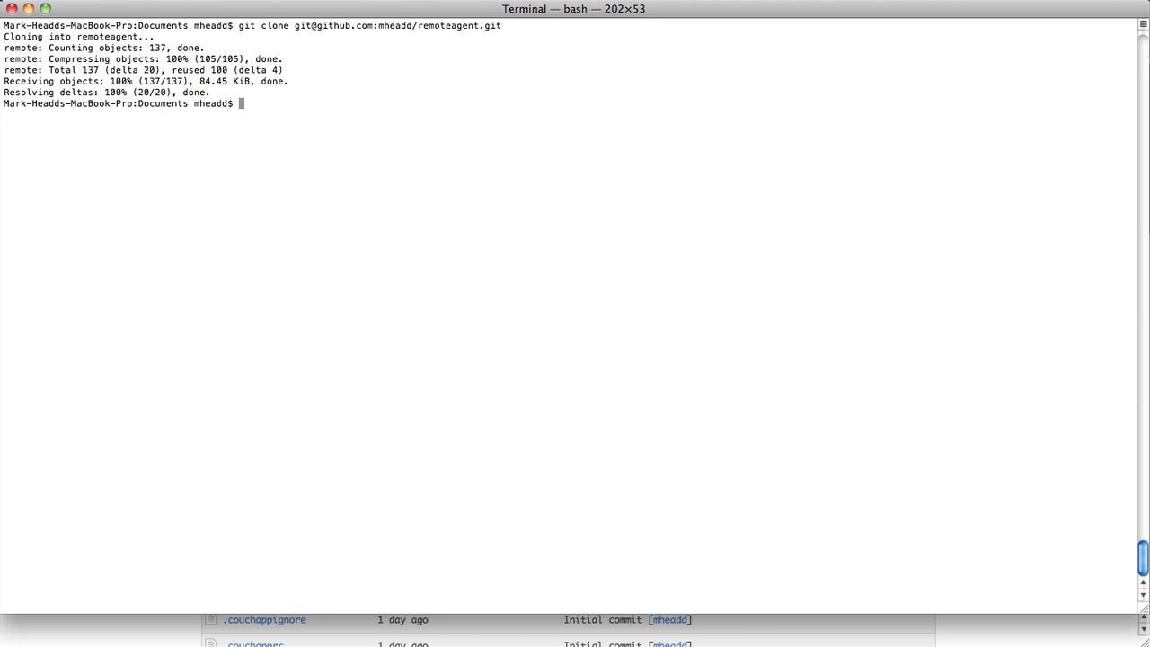
pyautogui.write('cd re')
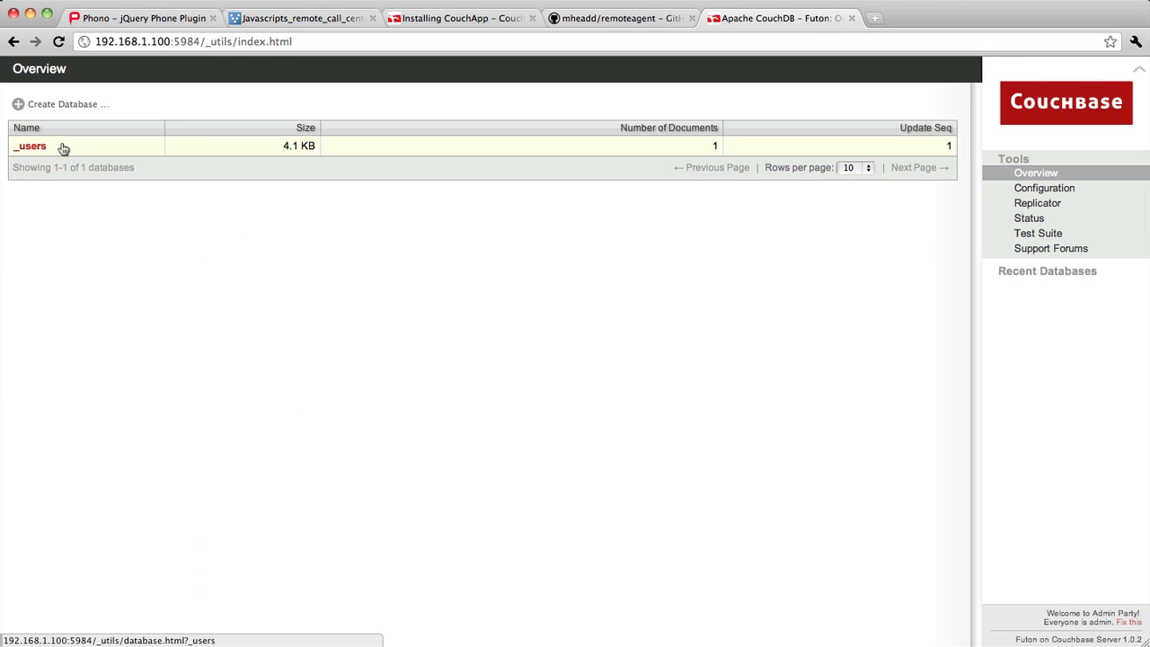
pyautogui.moveTo(166, 353)
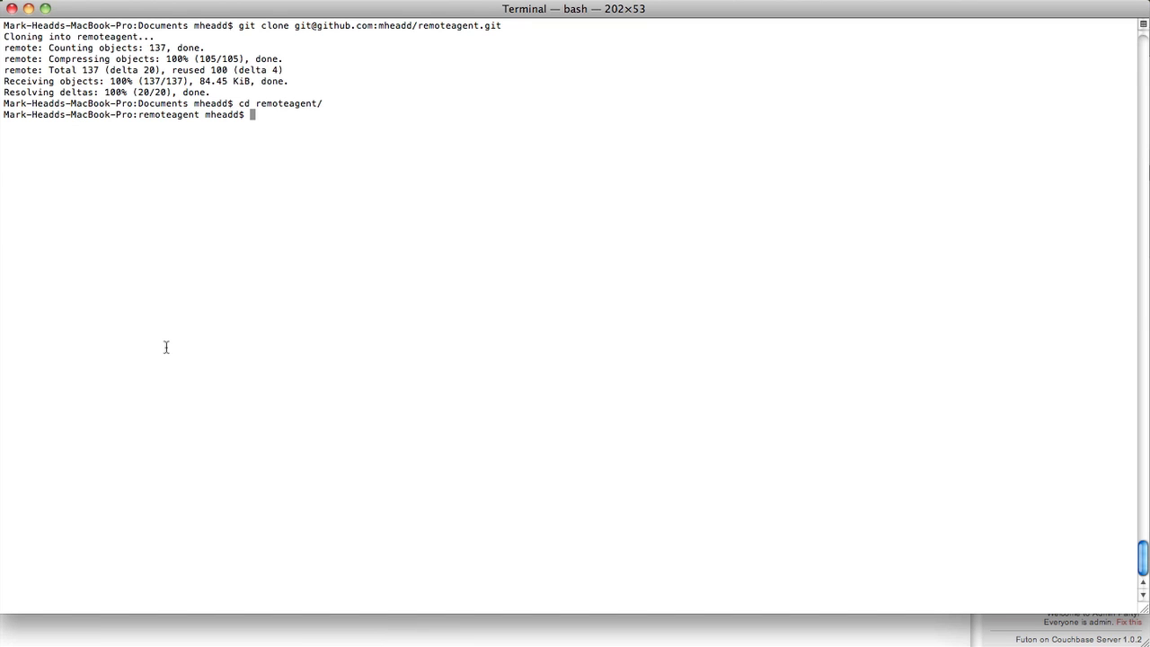
pyautogui.write('couh')
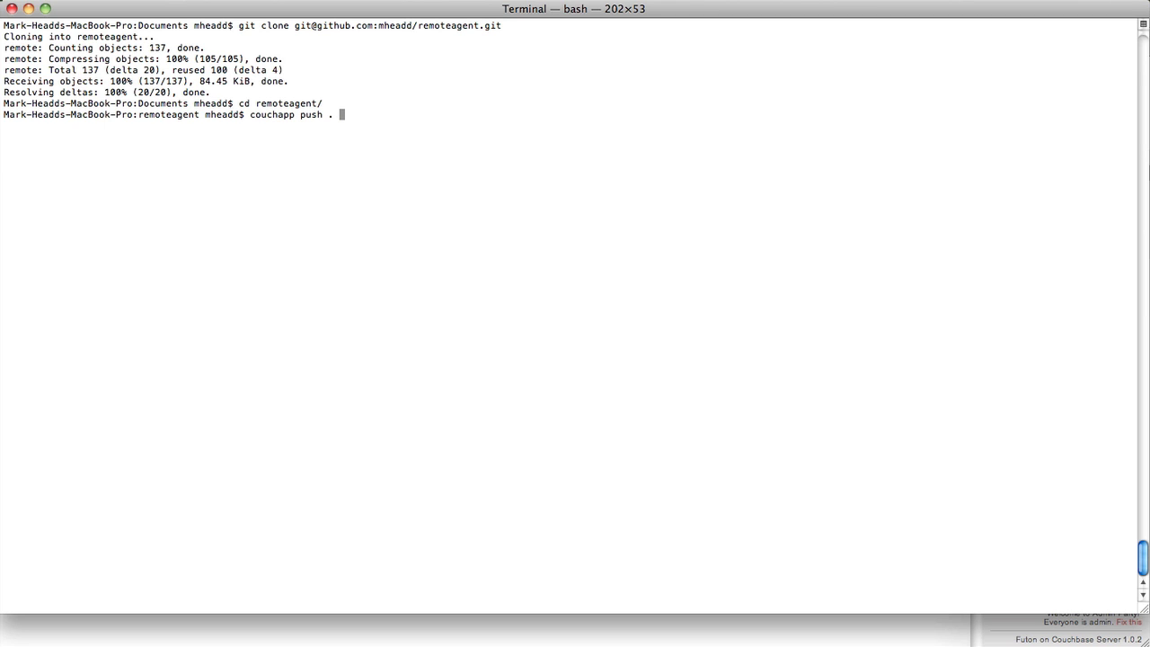
pyautogui.write('"')
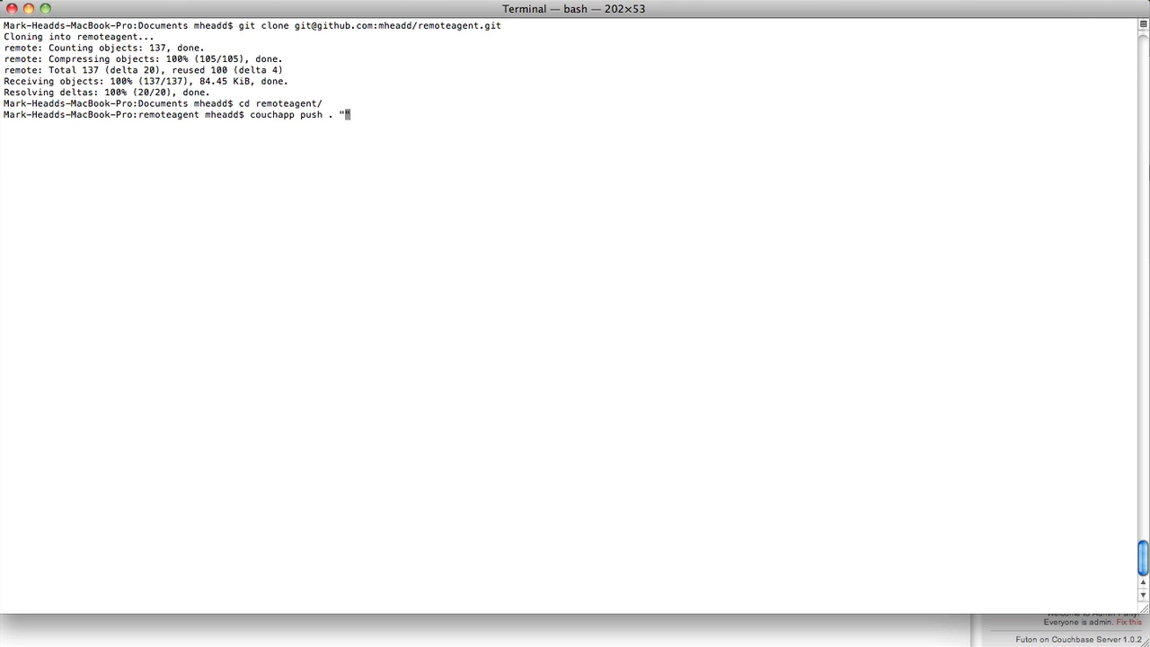
pyautogui.write('http://')
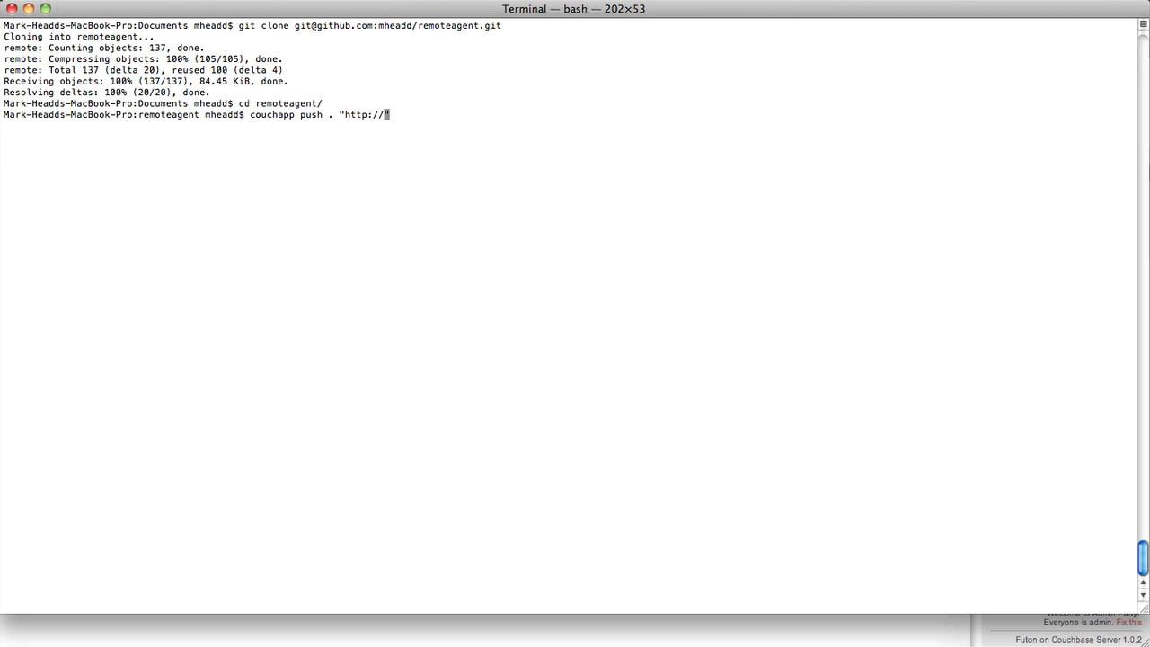
pyautogui.write('192.168.')
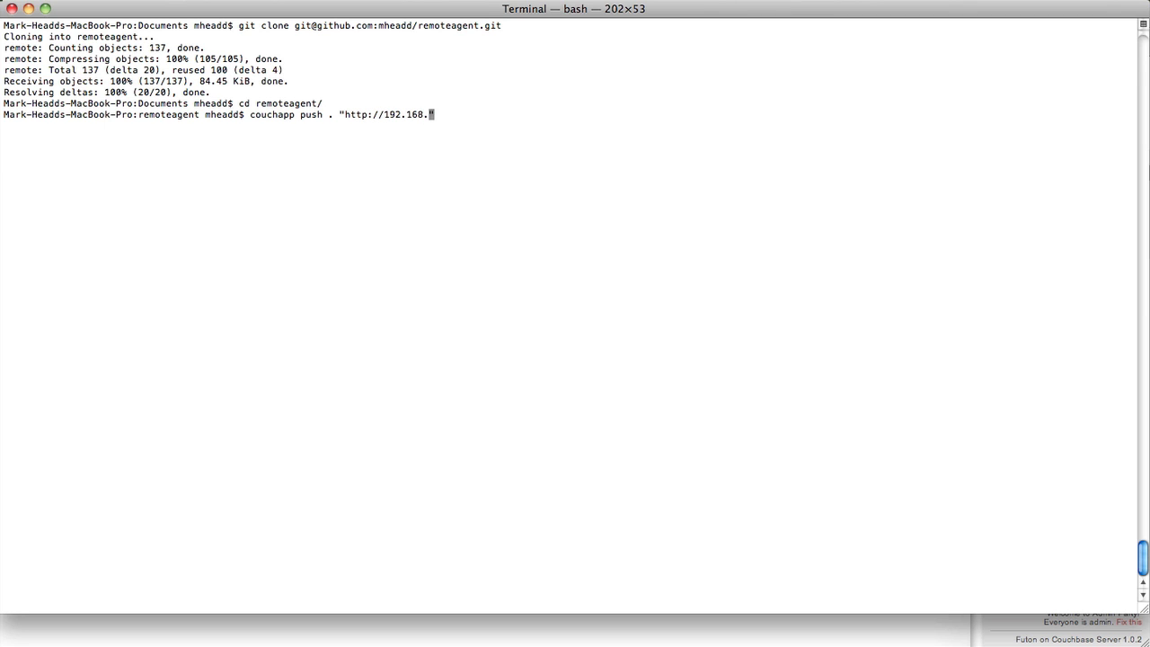
pyautogui.write('1.100:5')
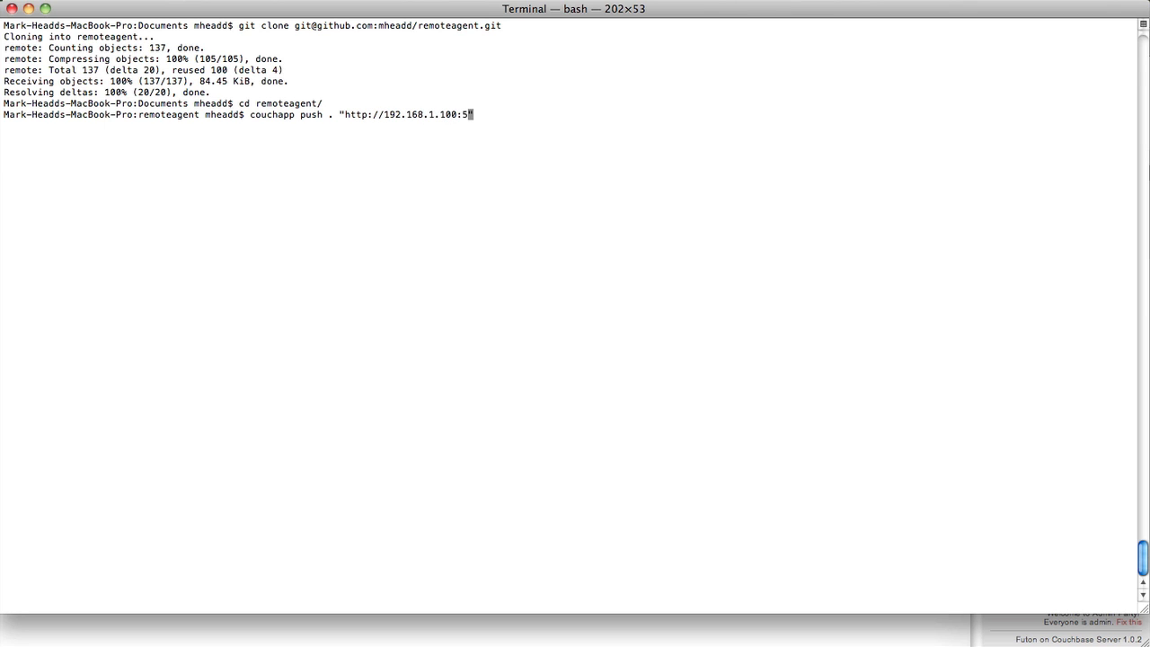
pyautogui.write('984/remo')
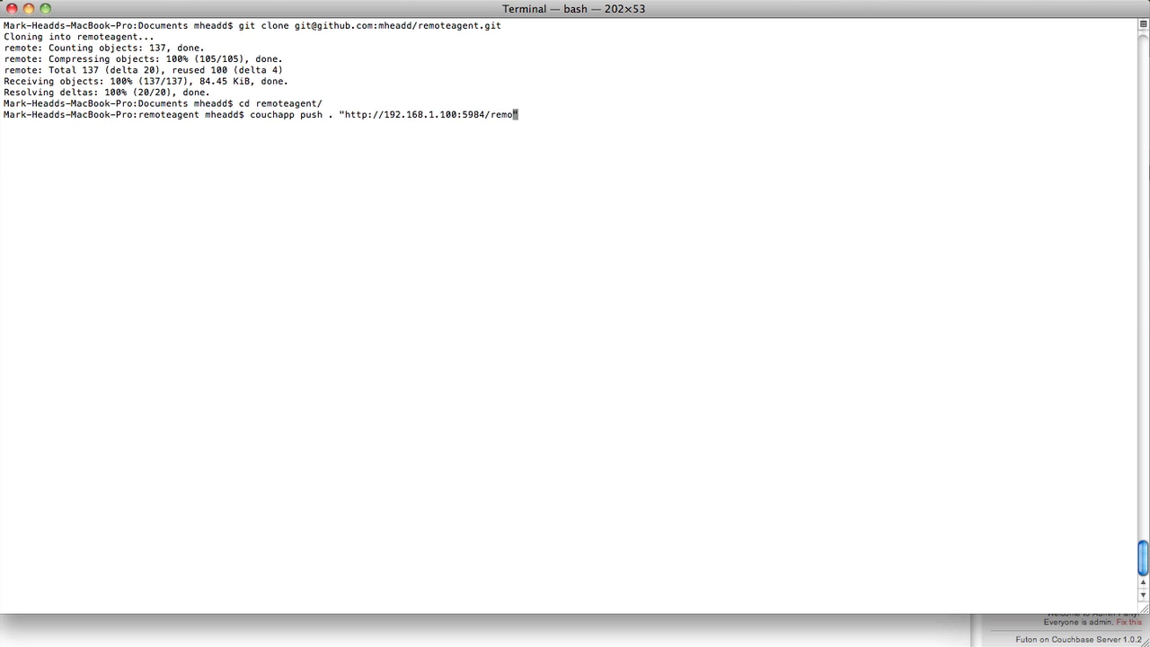
pyautogui.write('teagent')
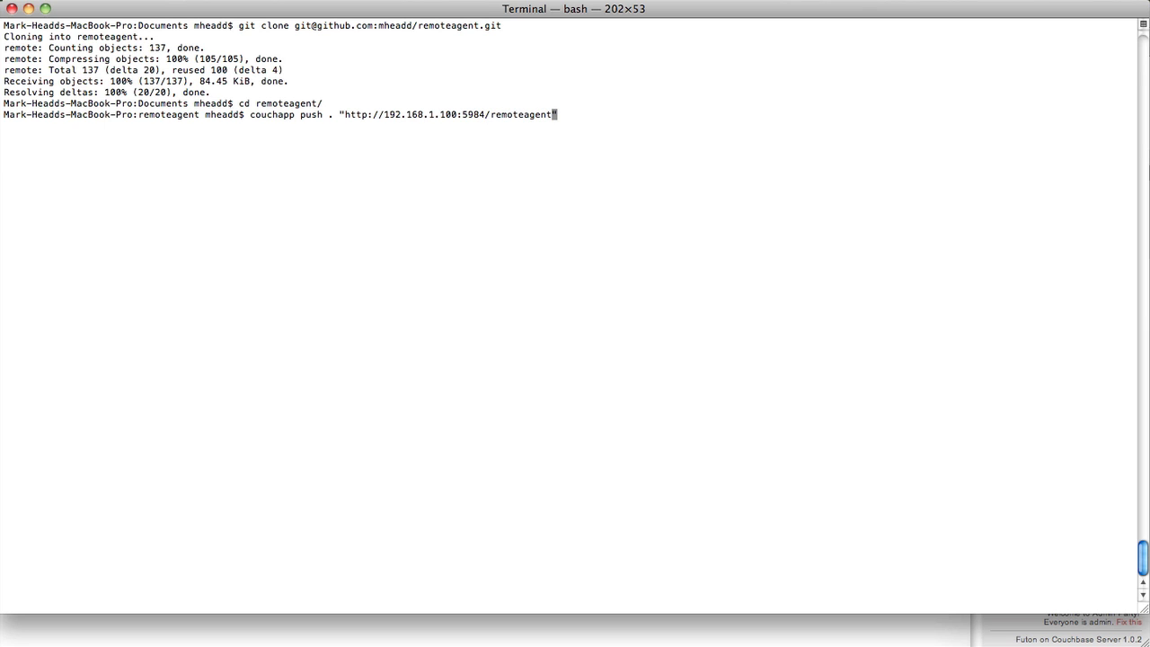
pyautogui.press('Return')
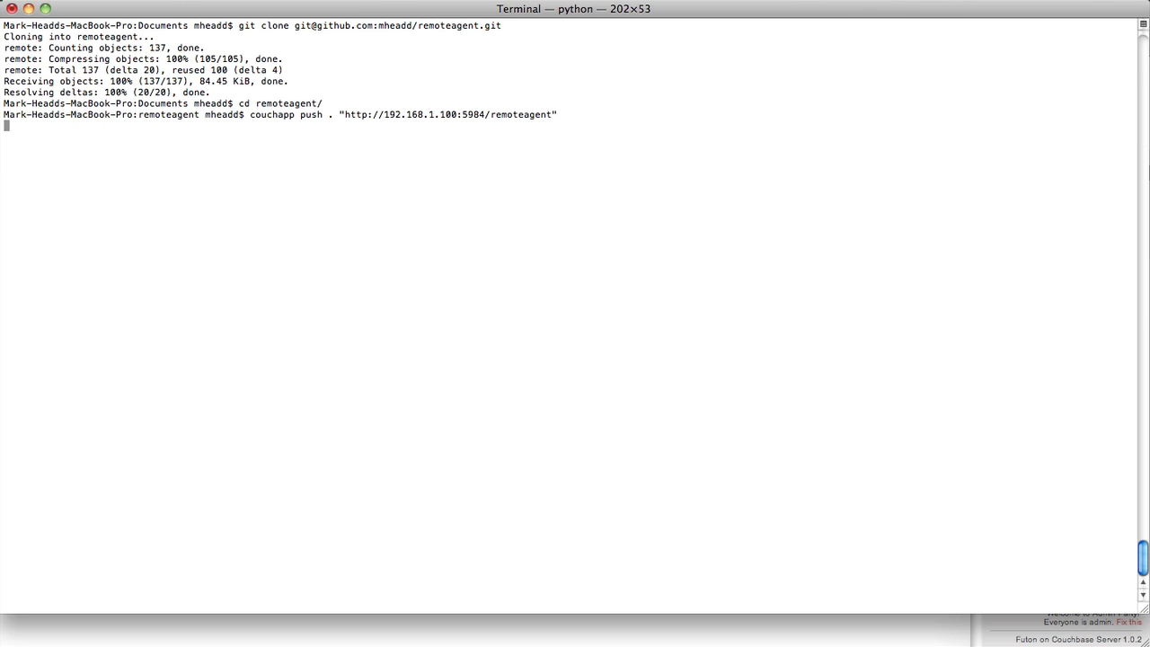
pyautogui.press('enter')
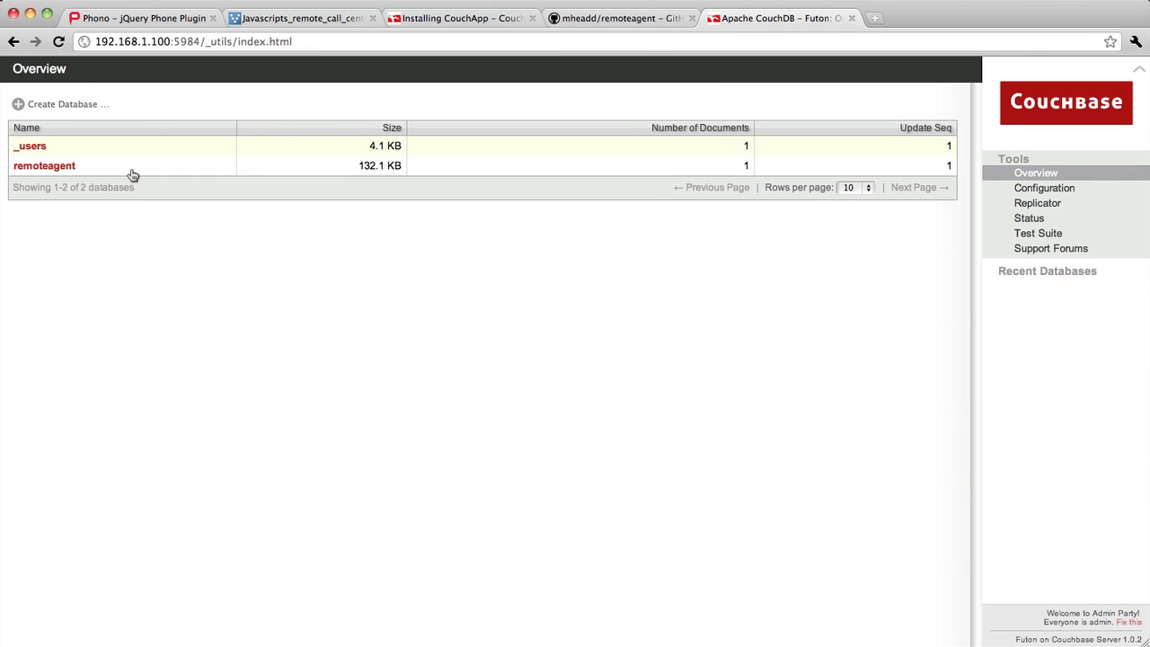
# - Open the remoteagent database's _design/remoteagent document and scroll to its attachments
pyautogui.click(44, 165)
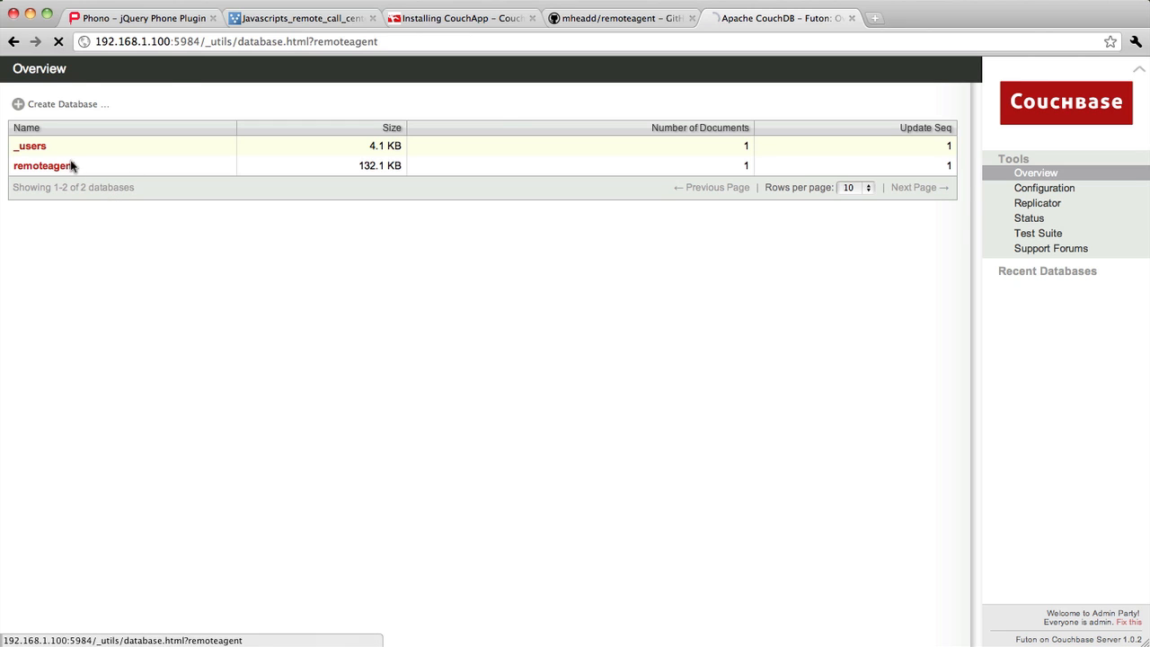
pyautogui.click(42, 165)
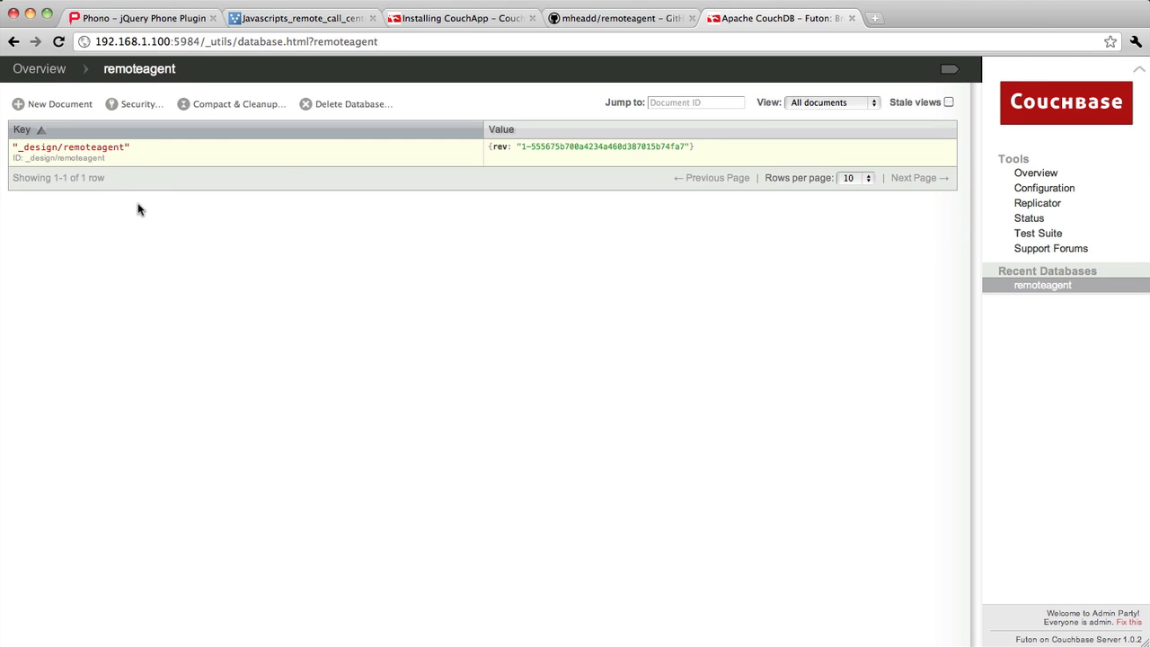
pyautogui.click(71, 146)
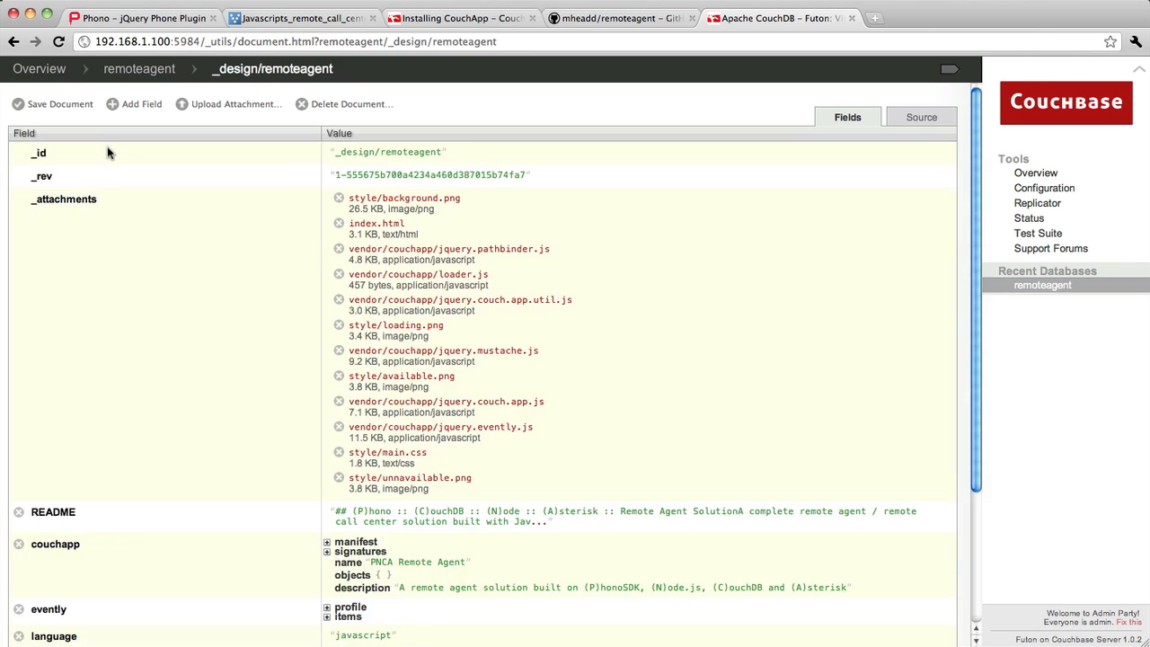
pyautogui.scroll(-3)
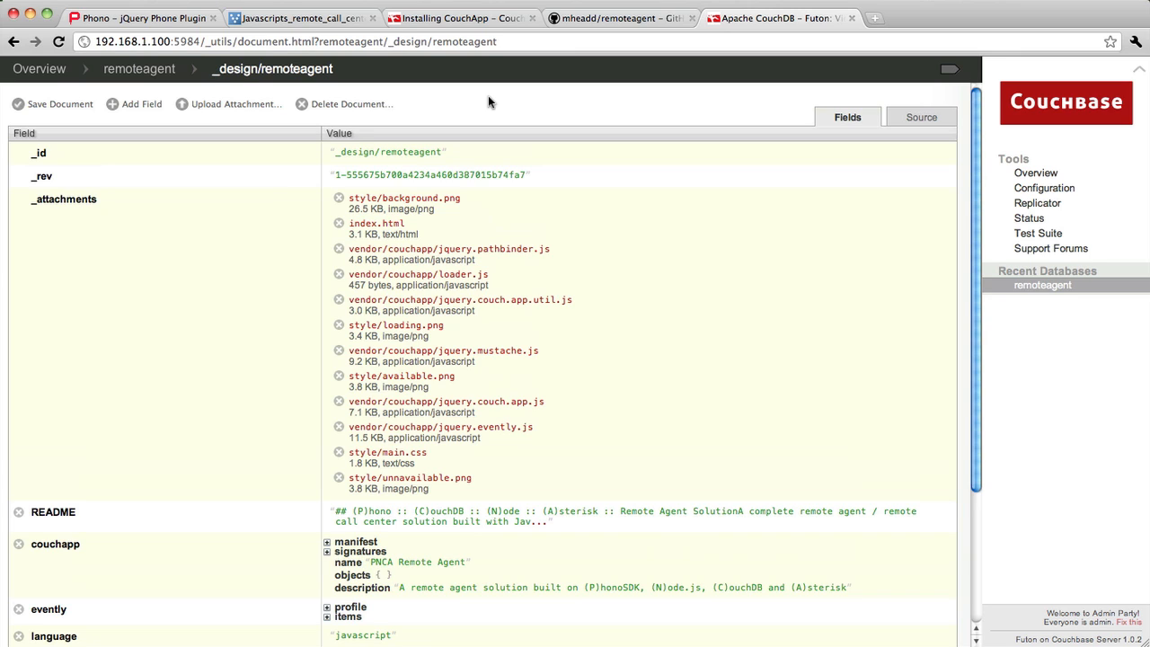
pyautogui.moveTo(376, 223)
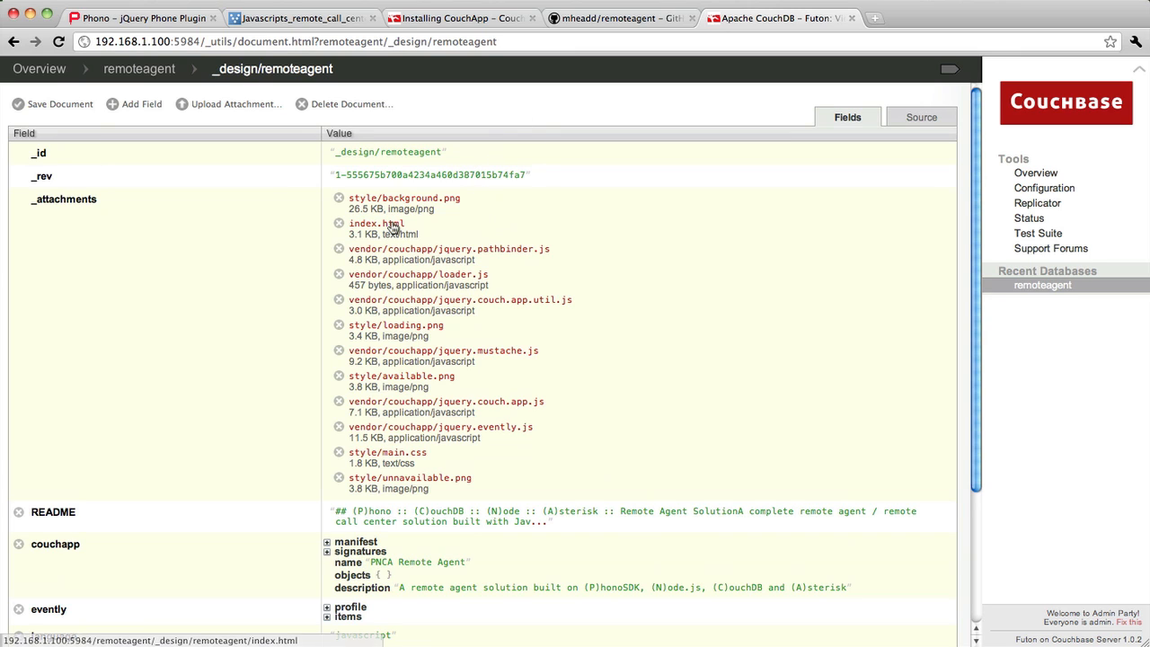
pyautogui.moveTo(376, 223)
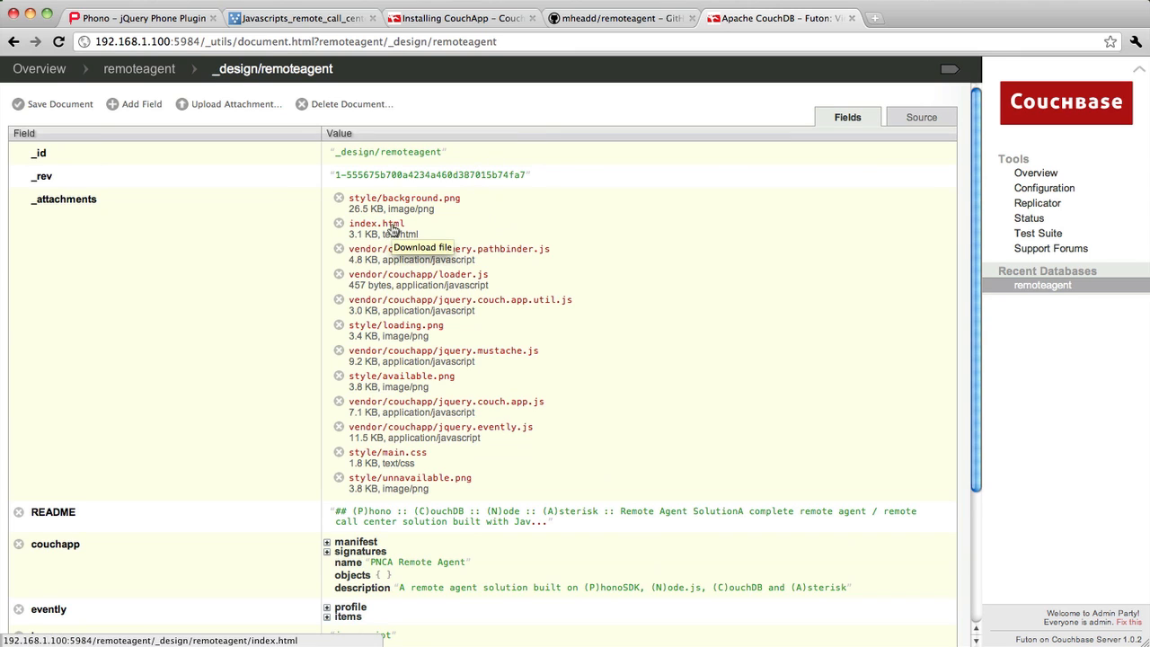
# - Open the index.html attachment in a new tab titled Phono :: Node :: CouchDB
pyautogui.rightClick(376, 222)
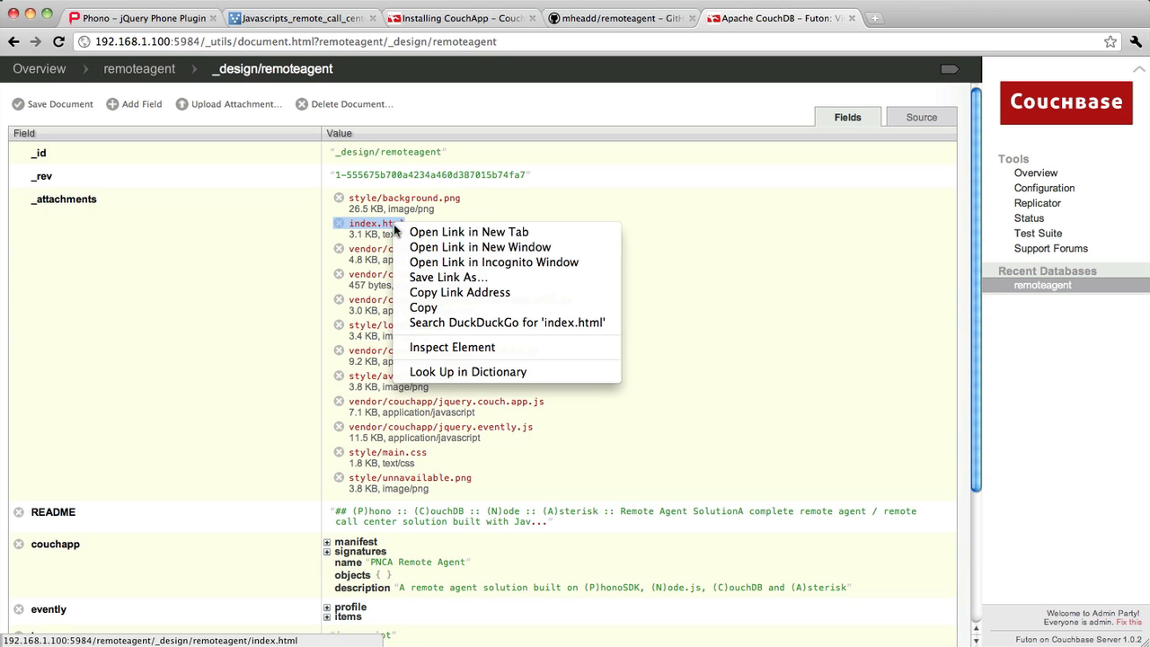
pyautogui.click(468, 231)
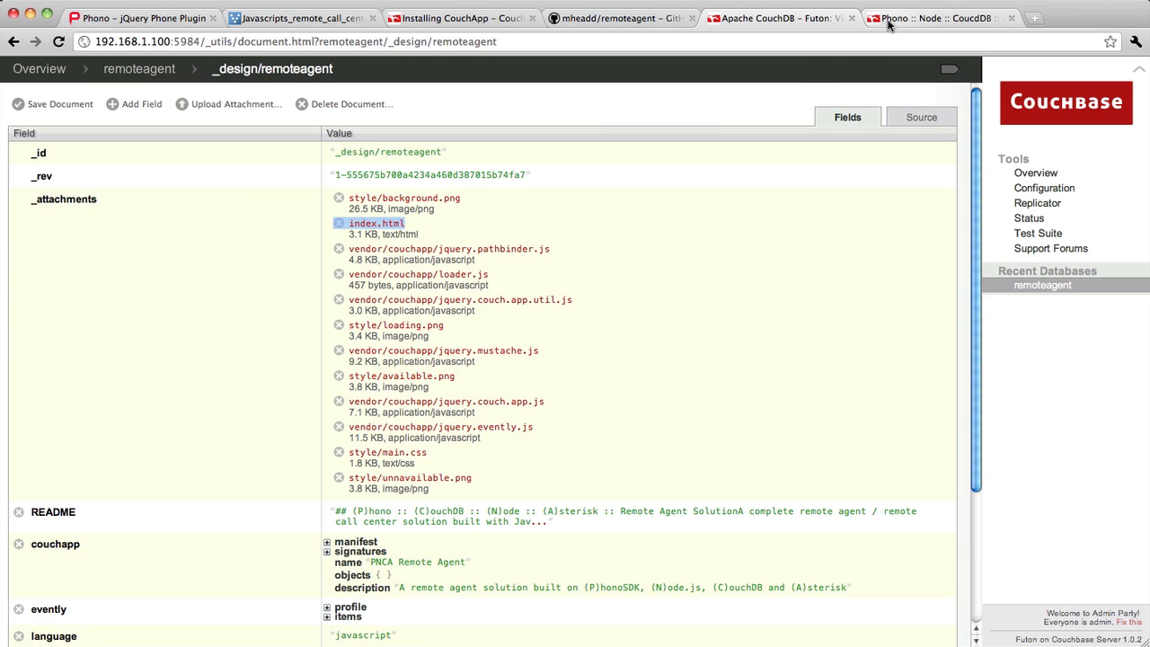
pyautogui.click(376, 223)
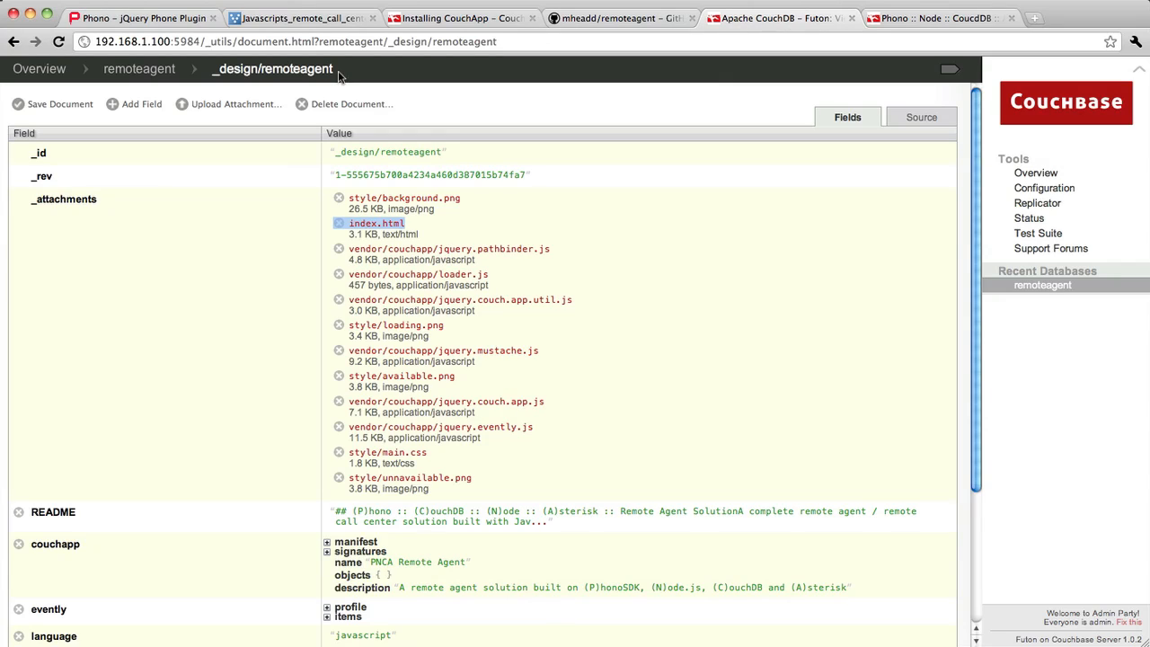
# - Open the agent document with state ready and confirm the app shows Waiting for a call
pyautogui.click(139, 69)
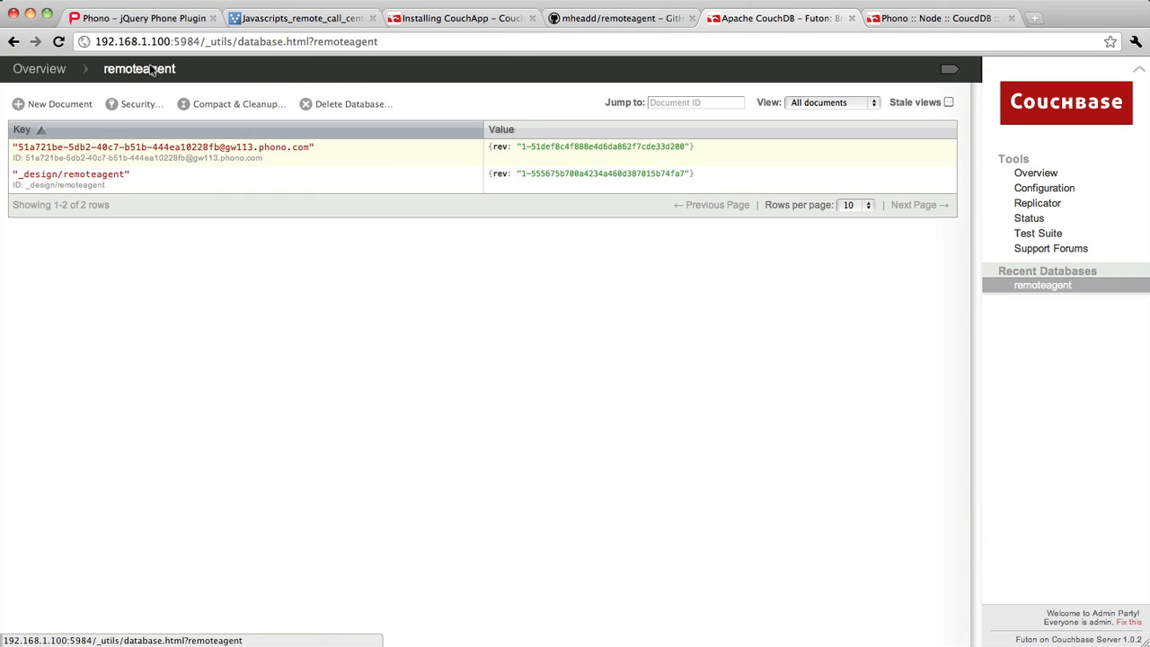
pyautogui.moveTo(369, 155)
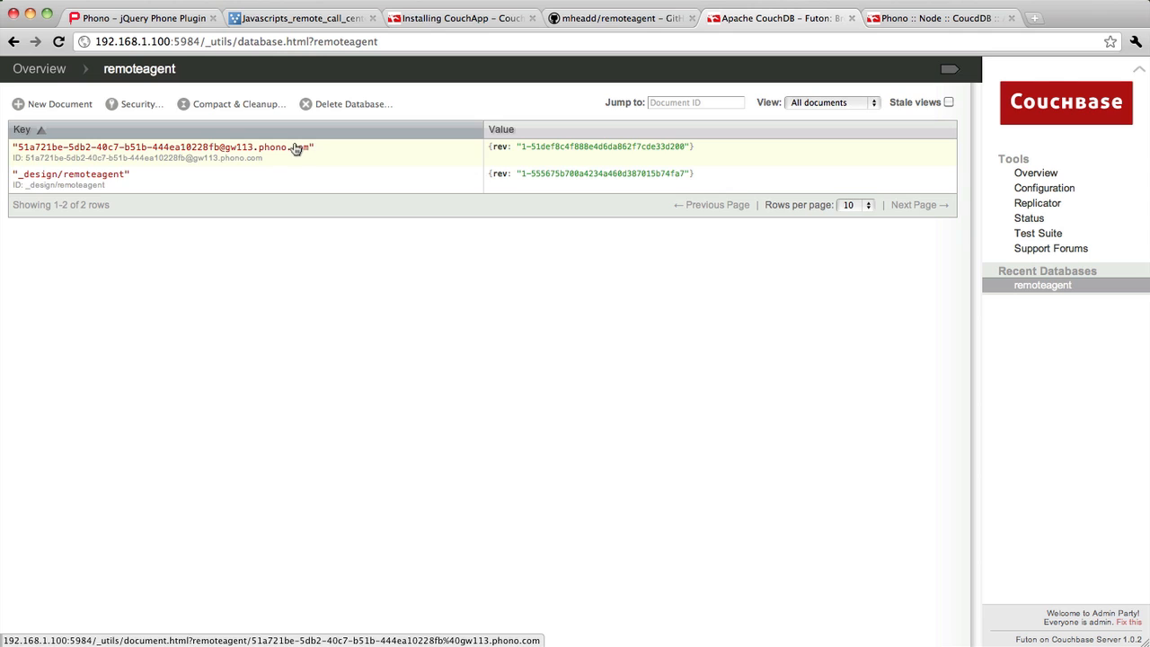
pyautogui.click(162, 146)
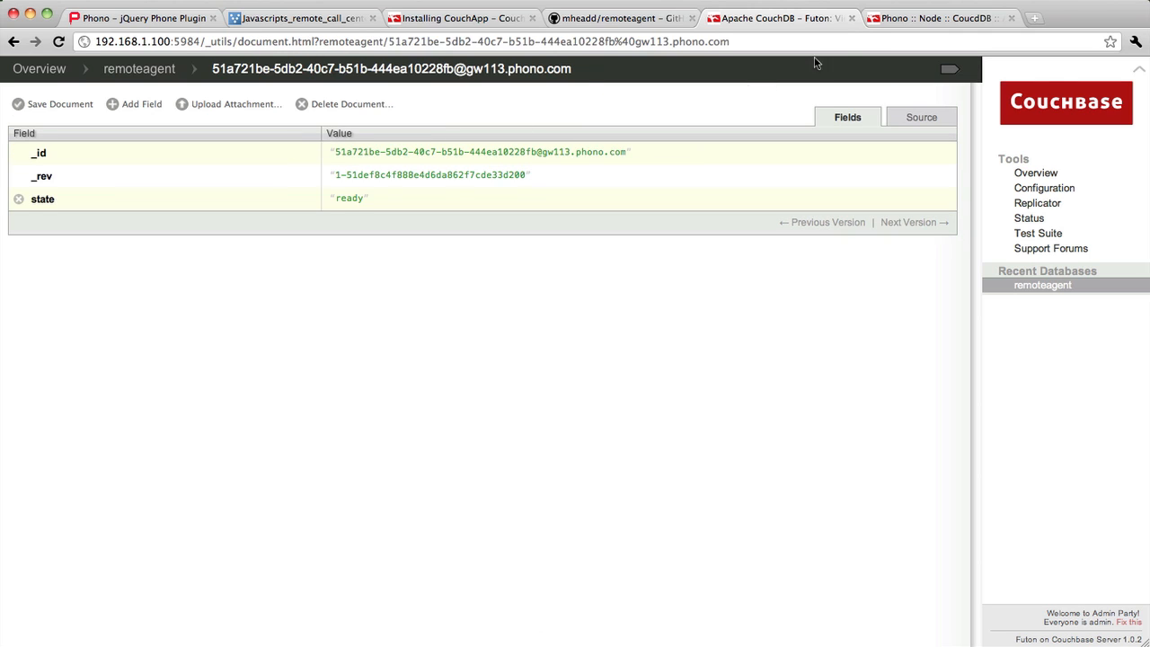
pyautogui.moveTo(701, 108)
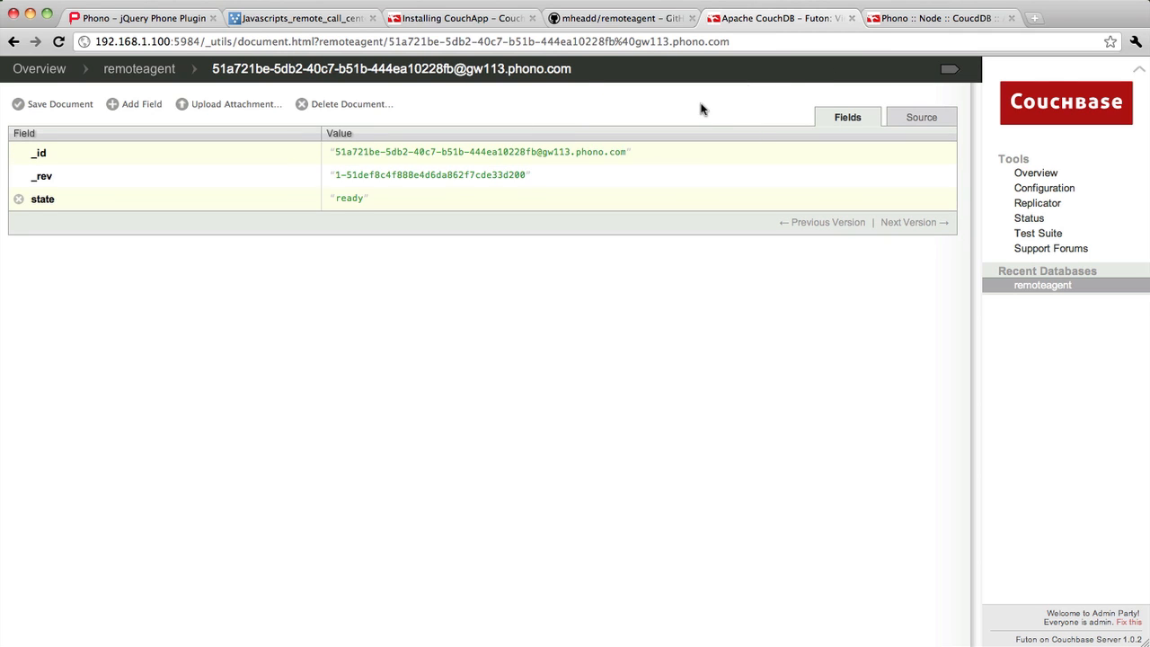
pyautogui.moveTo(671, 158)
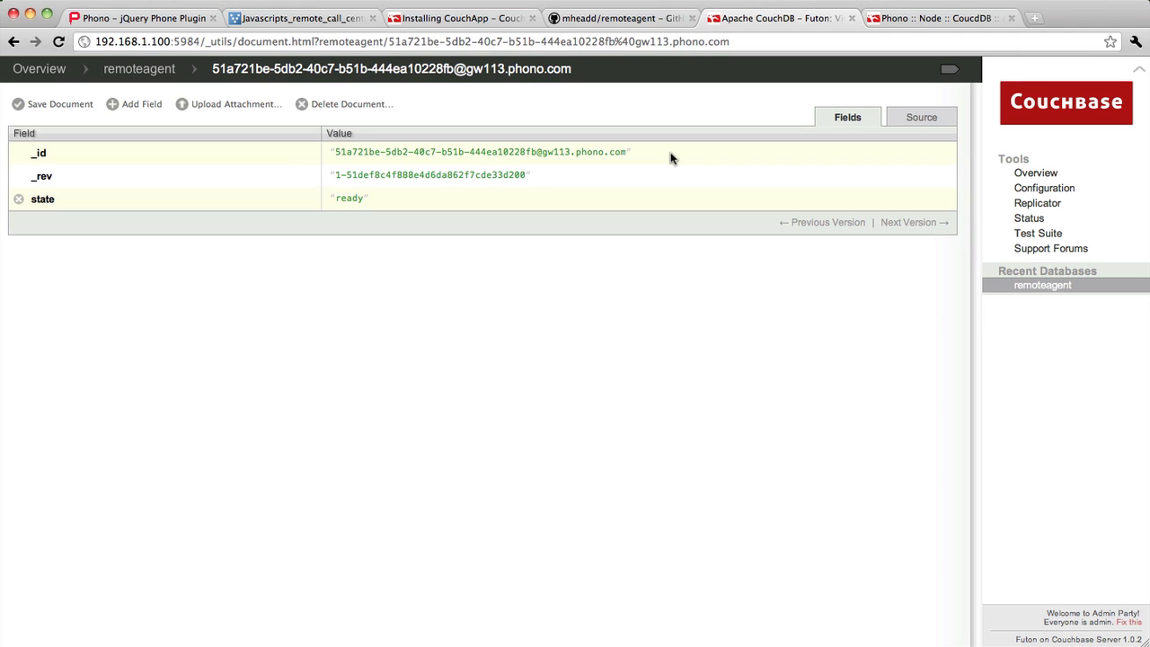
pyautogui.moveTo(658, 163)
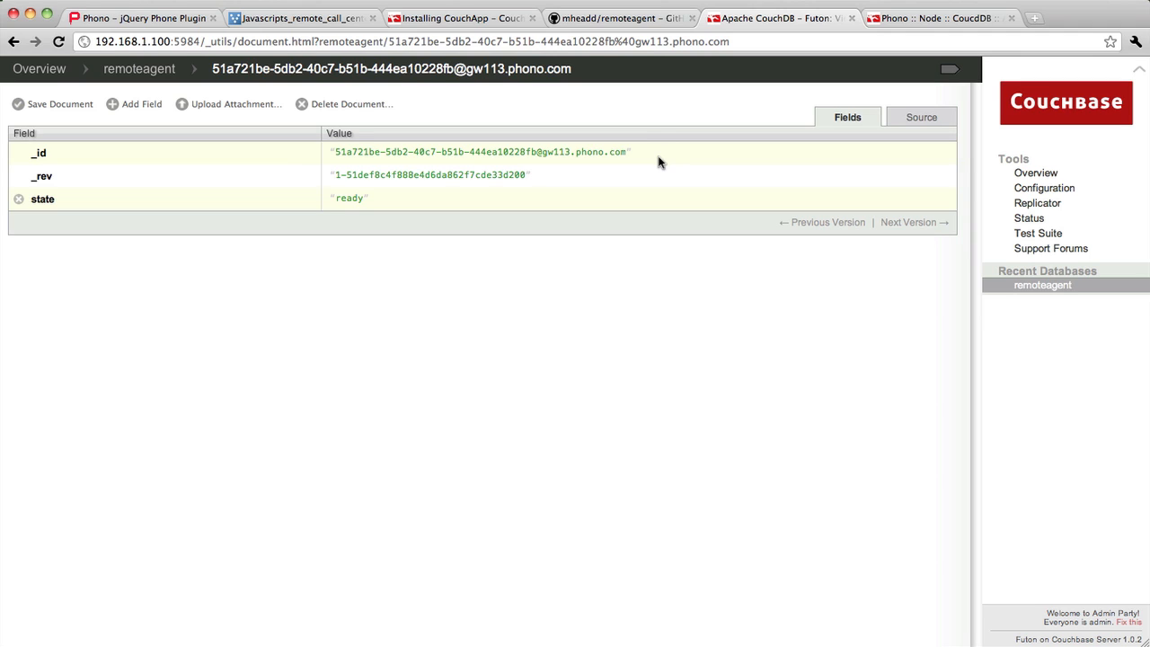
pyautogui.click(935, 18)
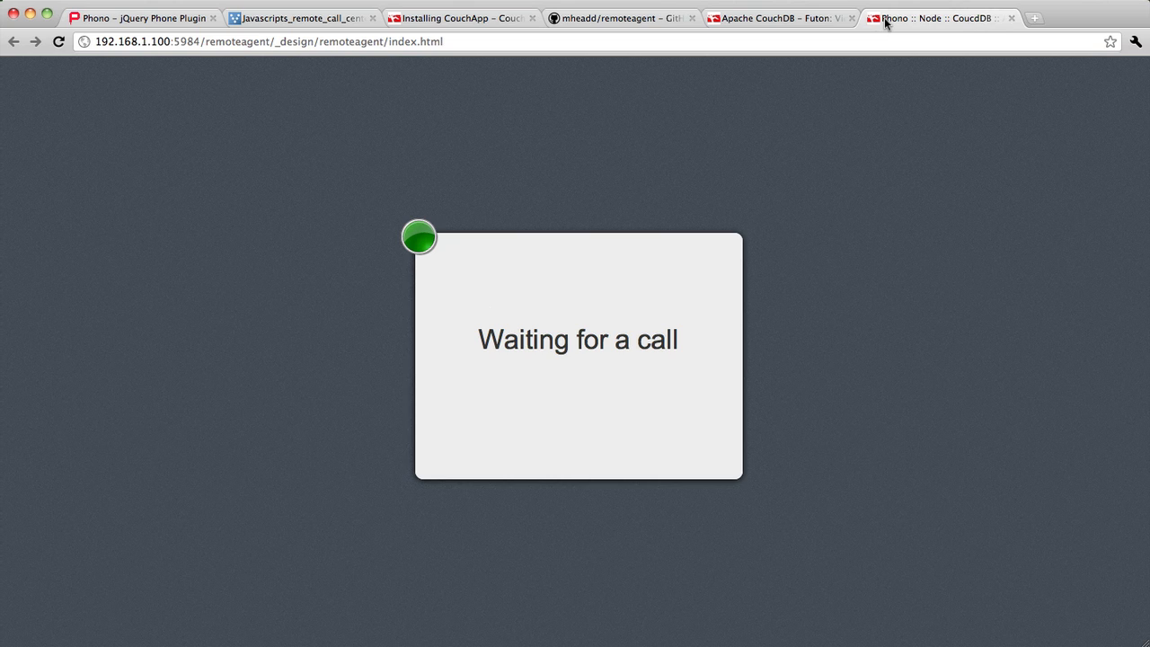
pyautogui.click(777, 18)
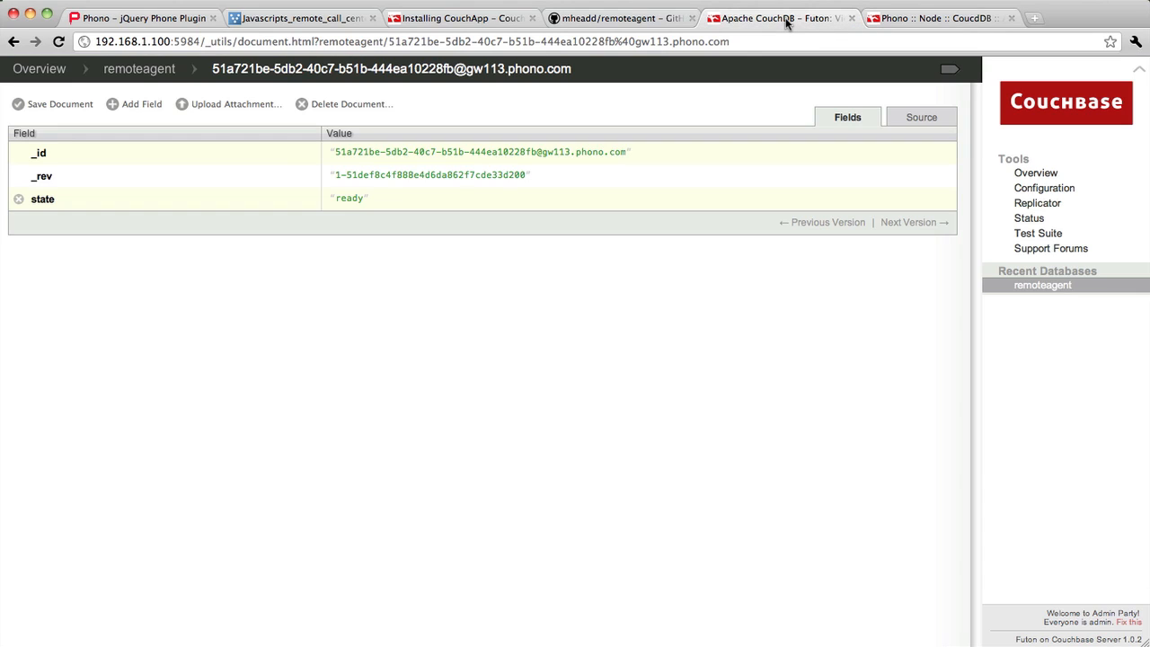
pyautogui.moveTo(670, 130)
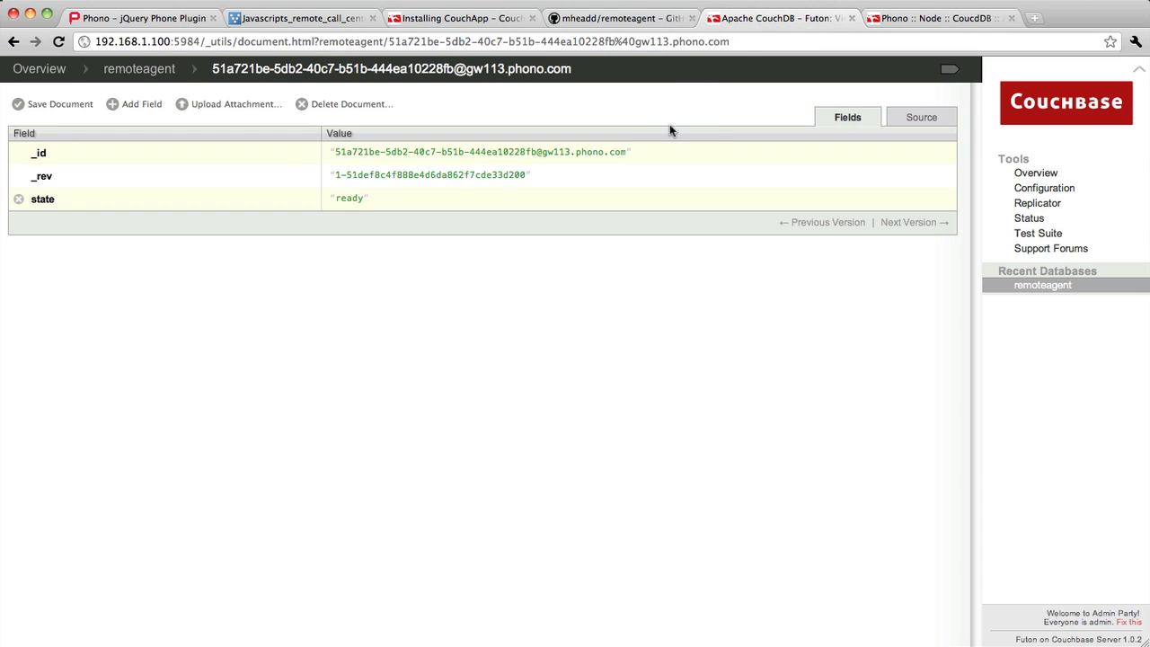
pyautogui.moveTo(665, 153)
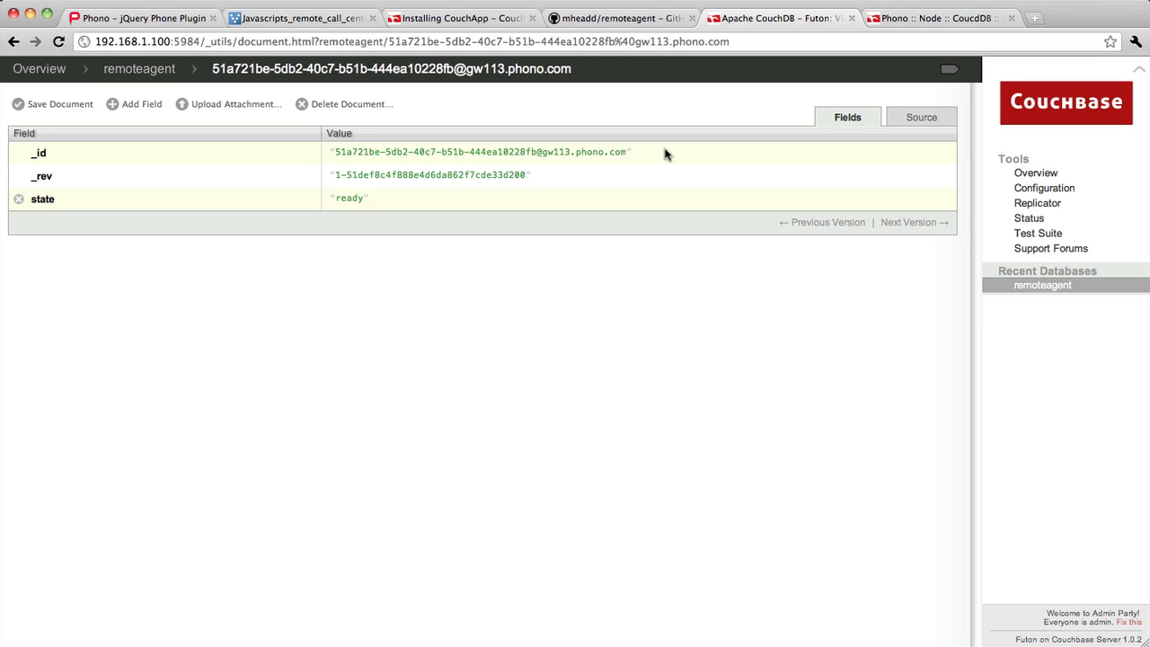
pyautogui.moveTo(416, 203)
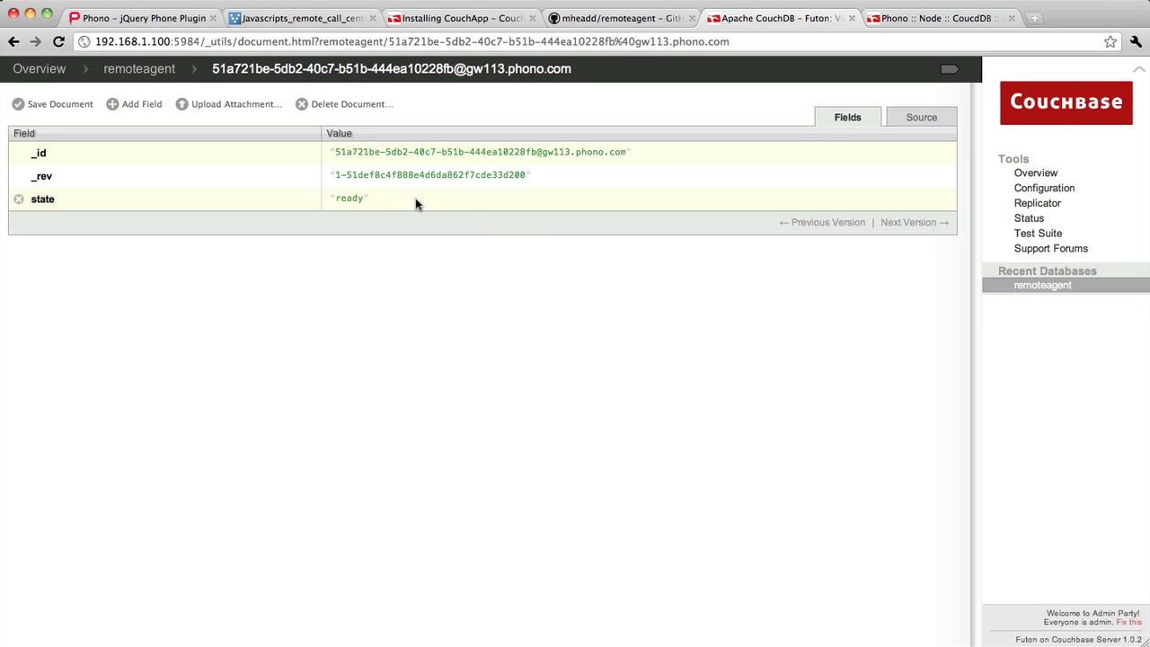
pyautogui.moveTo(376, 234)
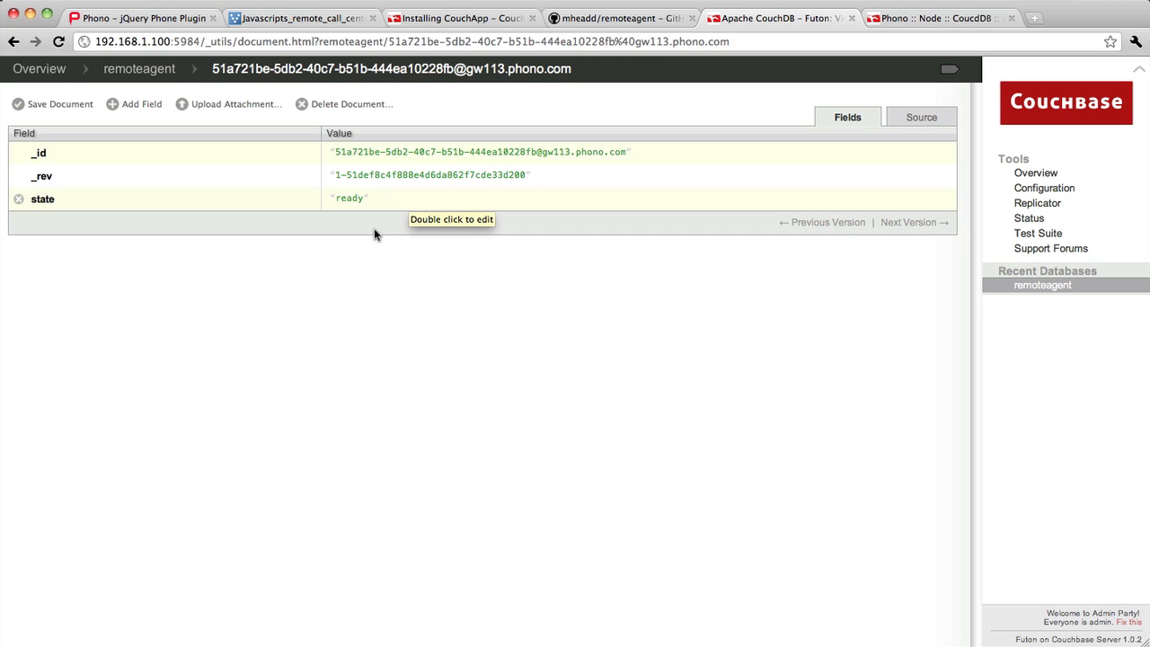
pyautogui.moveTo(360, 276)
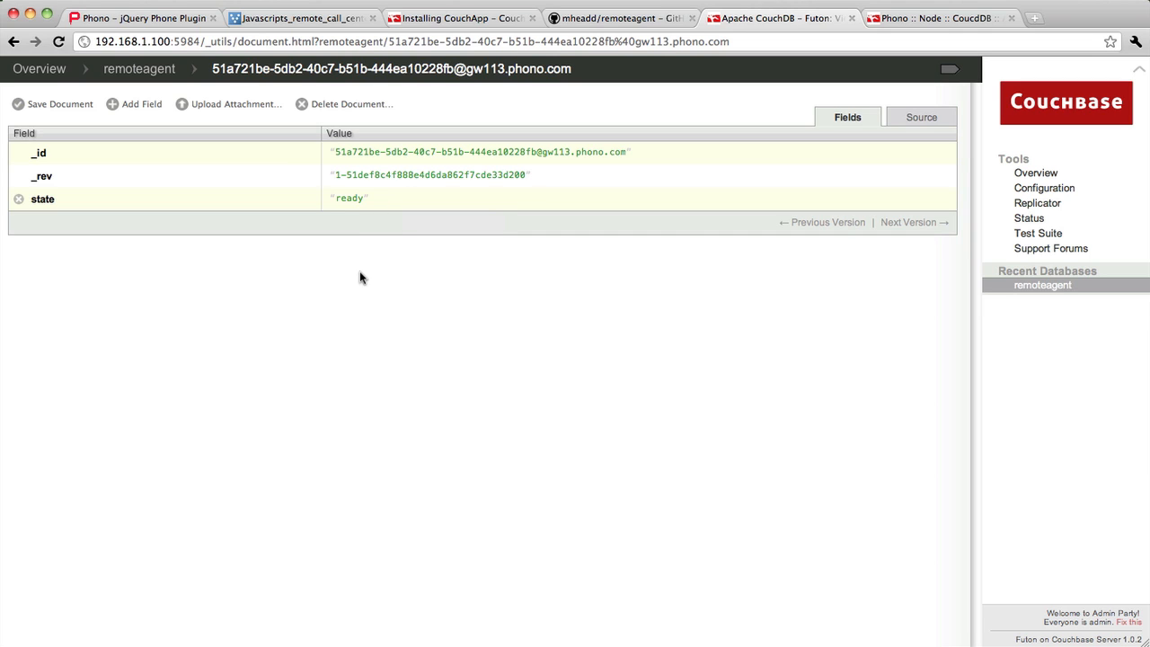
pyautogui.moveTo(382, 204)
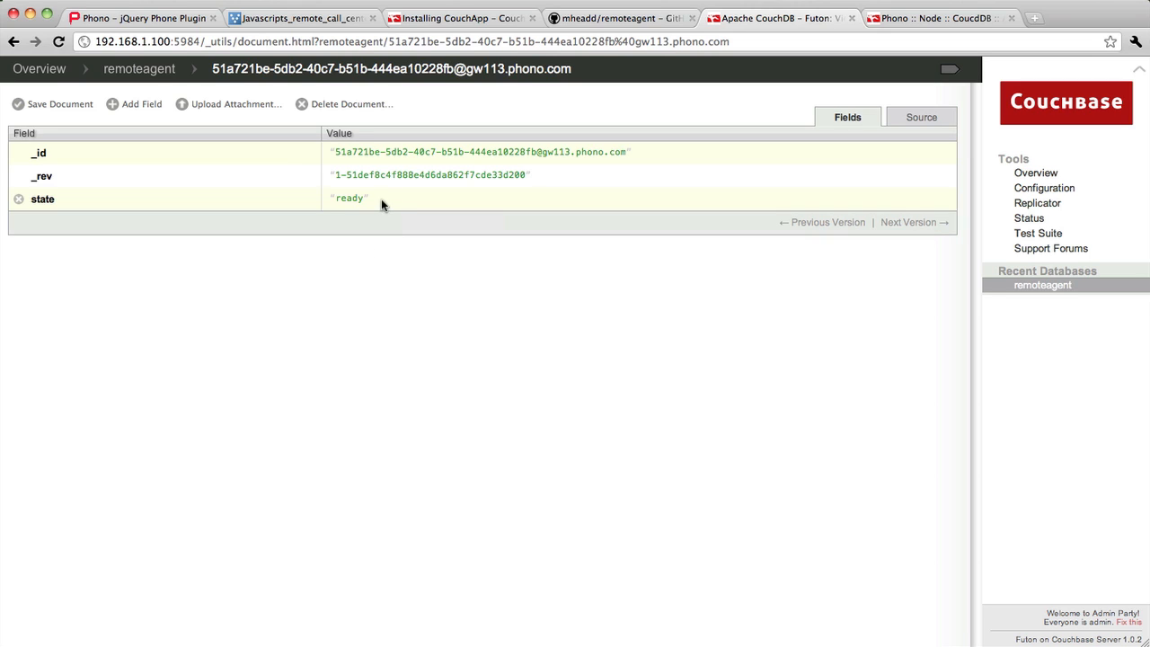
pyautogui.moveTo(375, 282)
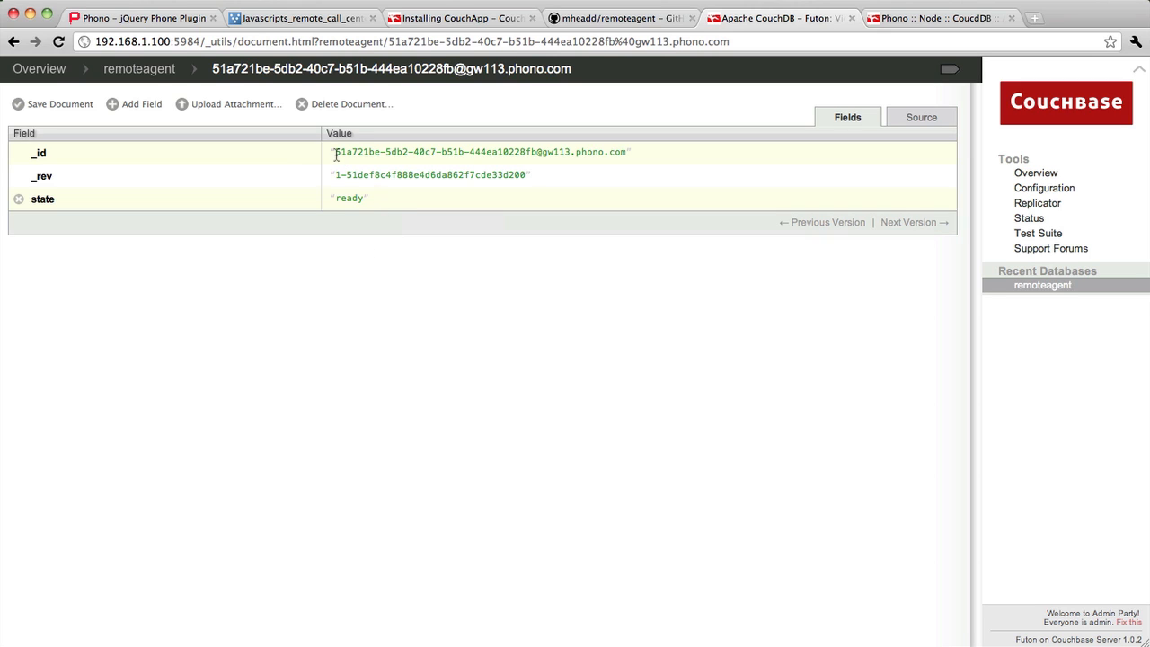
# - Select the agent document's full _id value and switch to the Phono app tab
pyautogui.moveTo(335, 151); pyautogui.dragTo(539, 150)
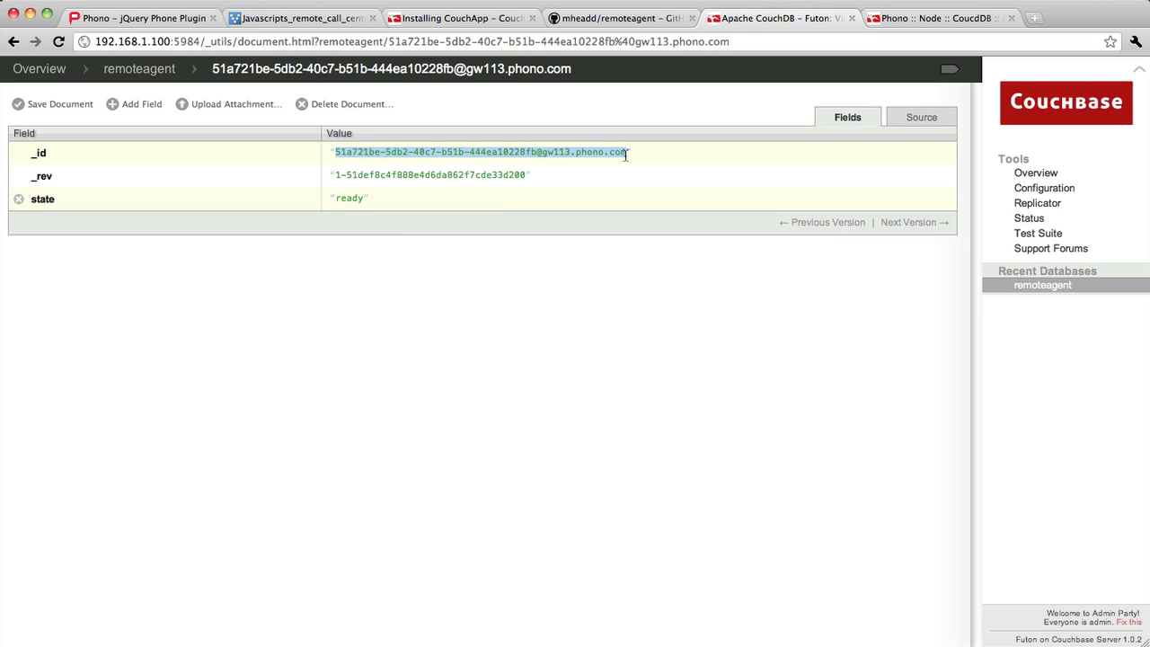
pyautogui.click(935, 17)
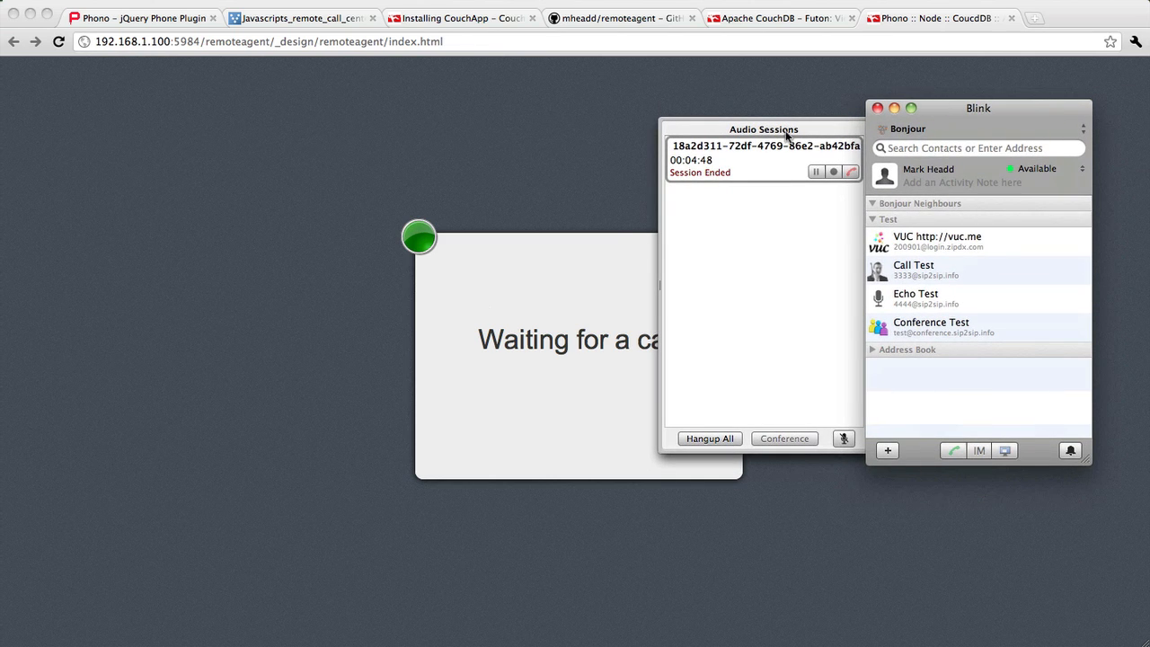
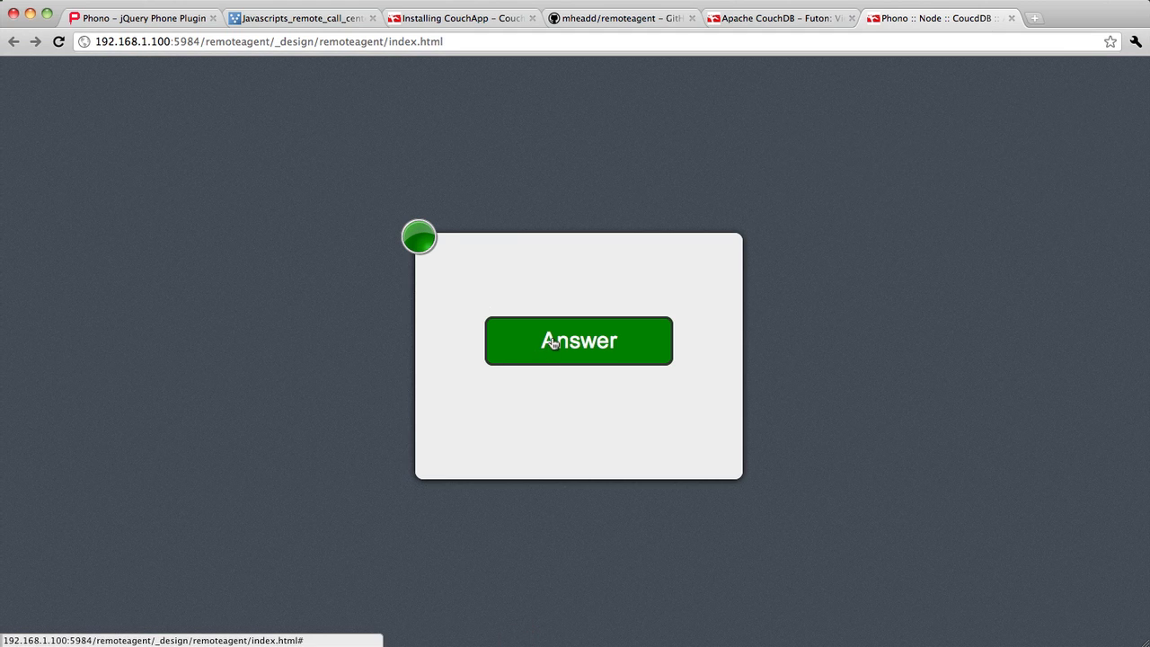
pyautogui.click(579, 340)
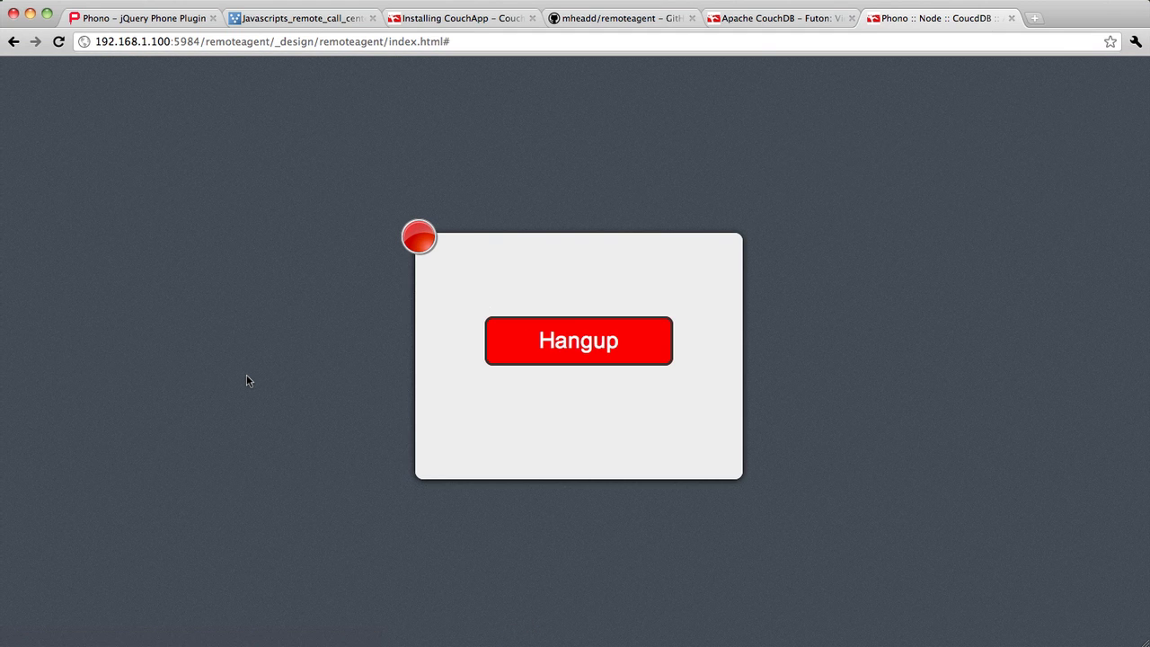
pyautogui.moveTo(303, 358)
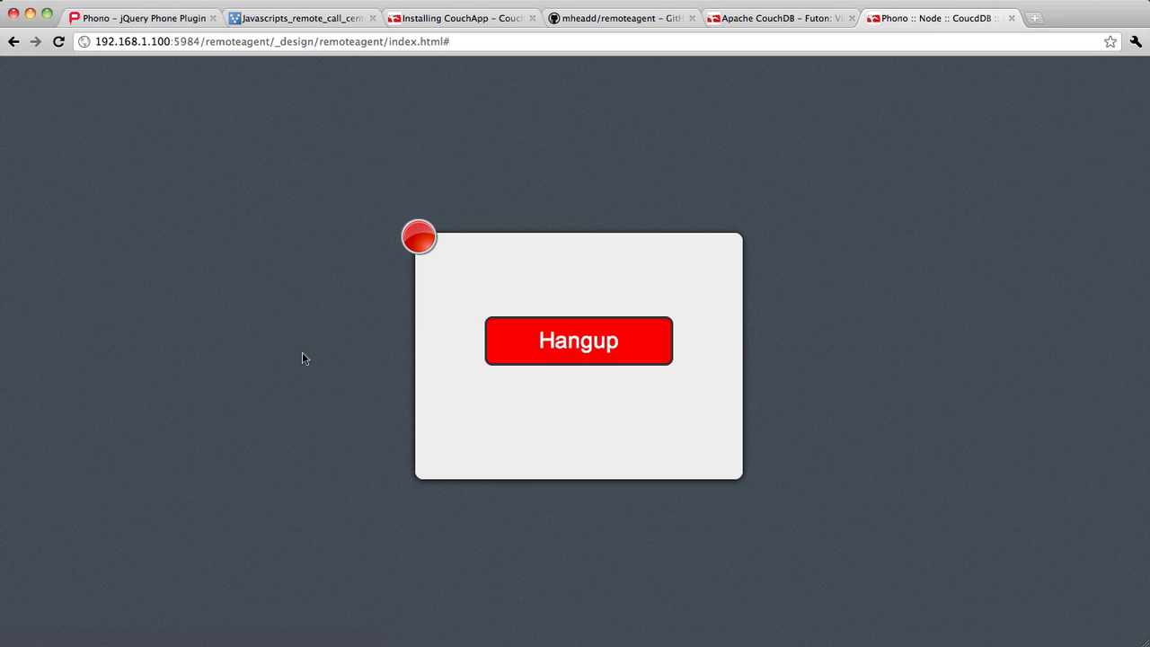
pyautogui.moveTo(364, 309)
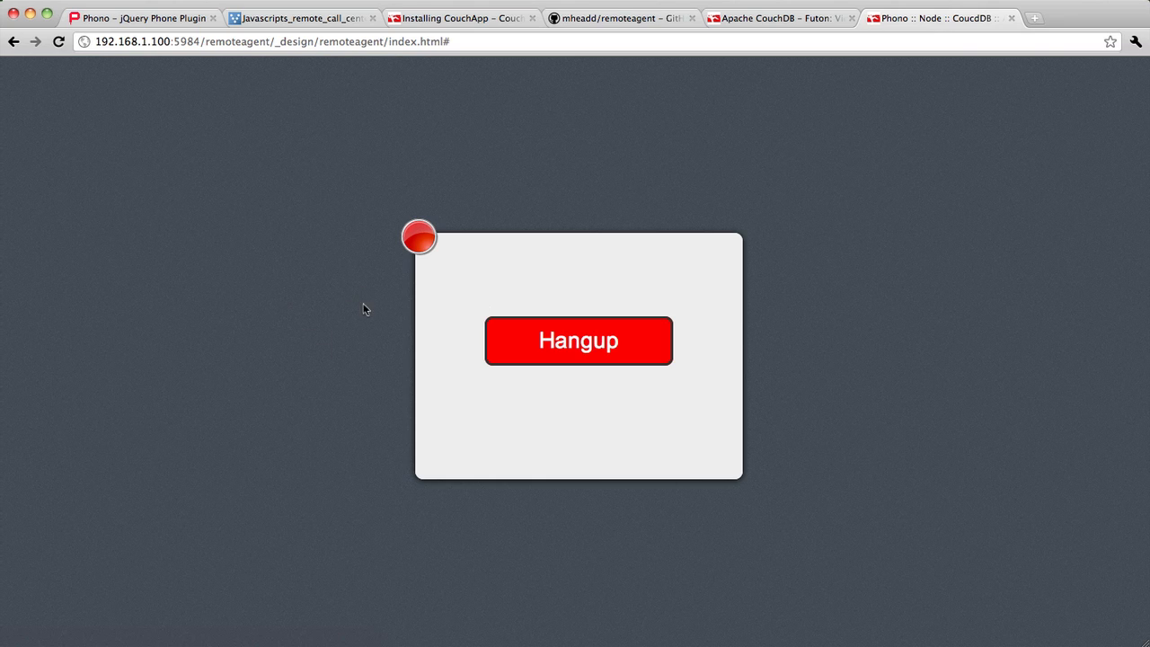
pyautogui.moveTo(605, 270)
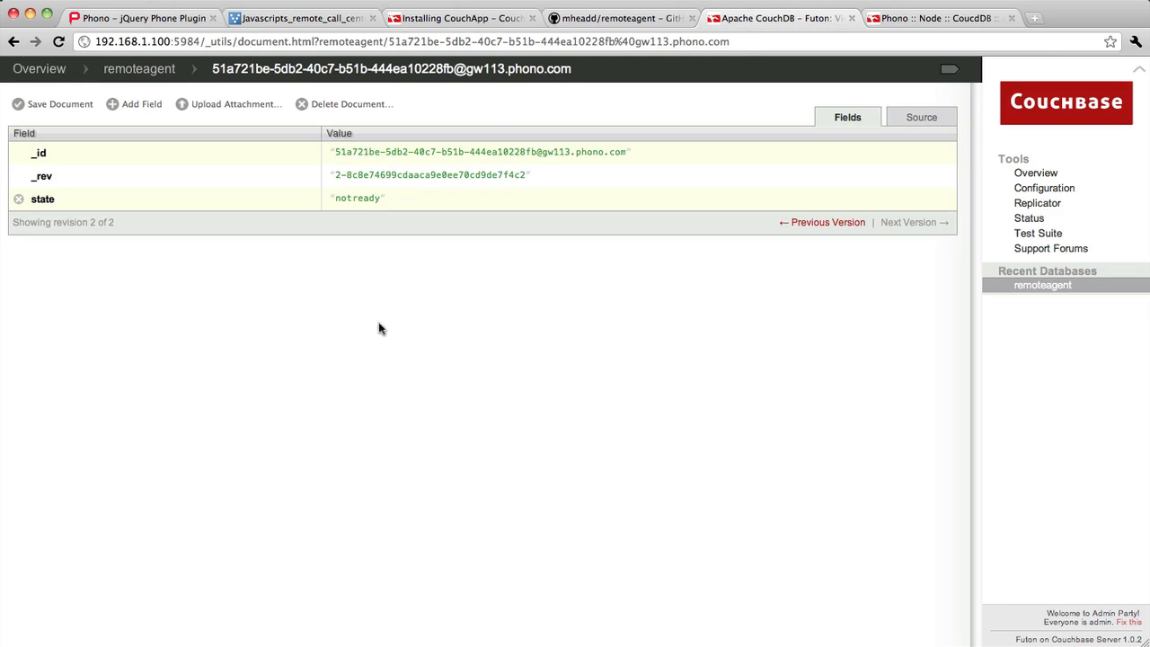
pyautogui.moveTo(405, 260)
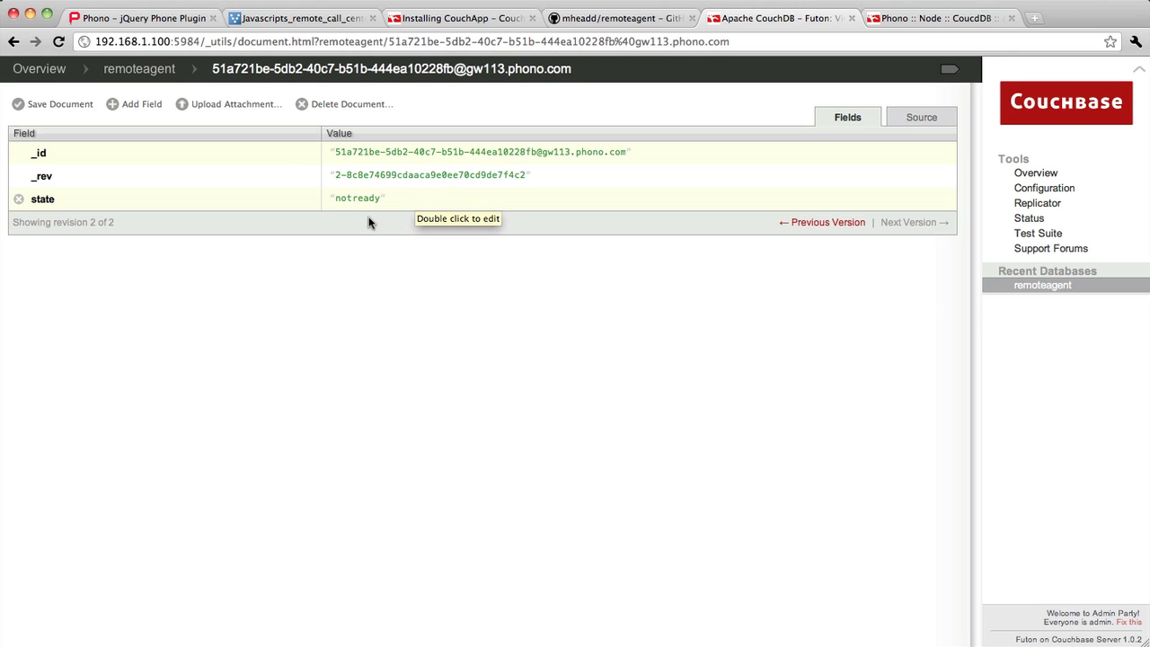
pyautogui.moveTo(357, 310)
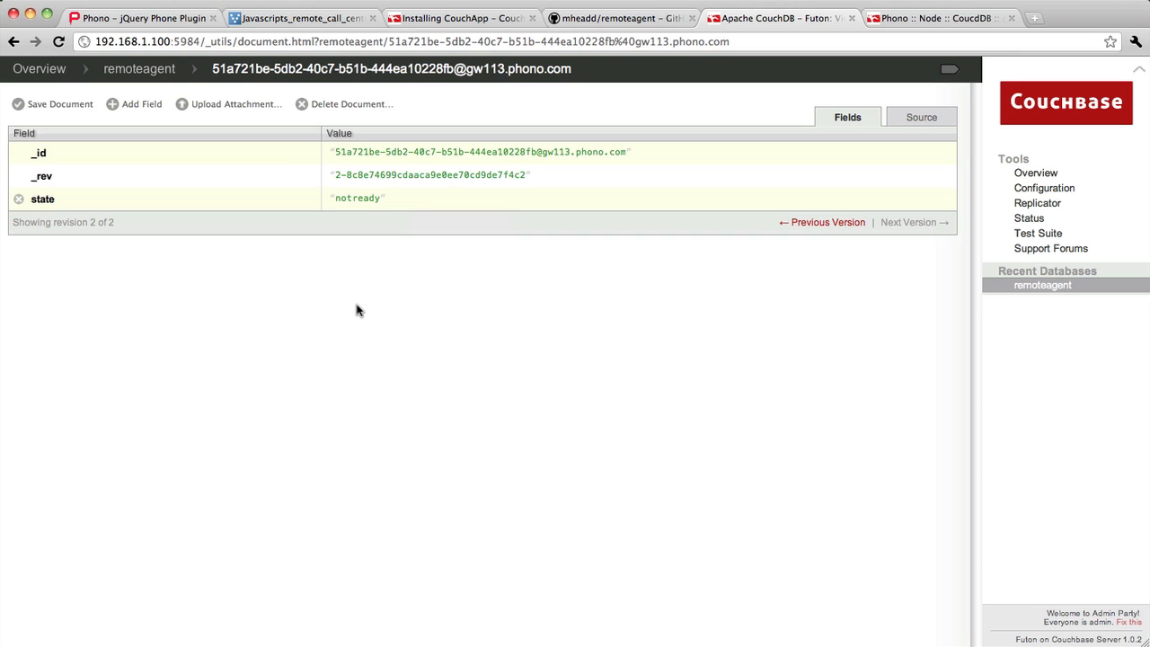
pyautogui.moveTo(382, 281)
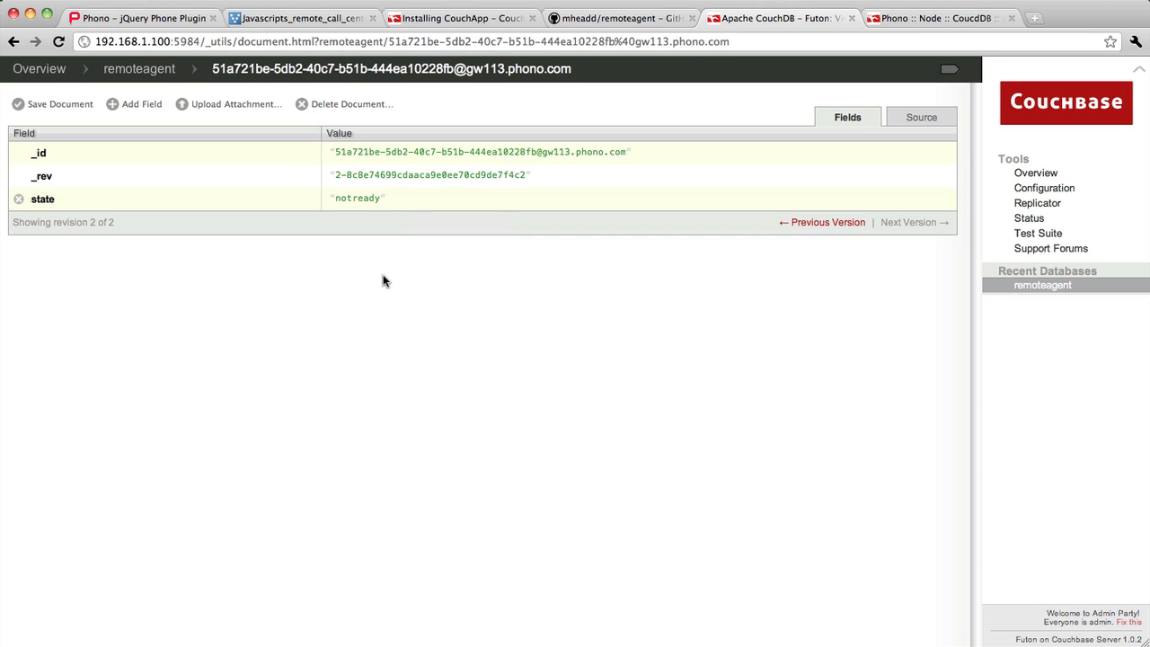
pyautogui.moveTo(952, 7)
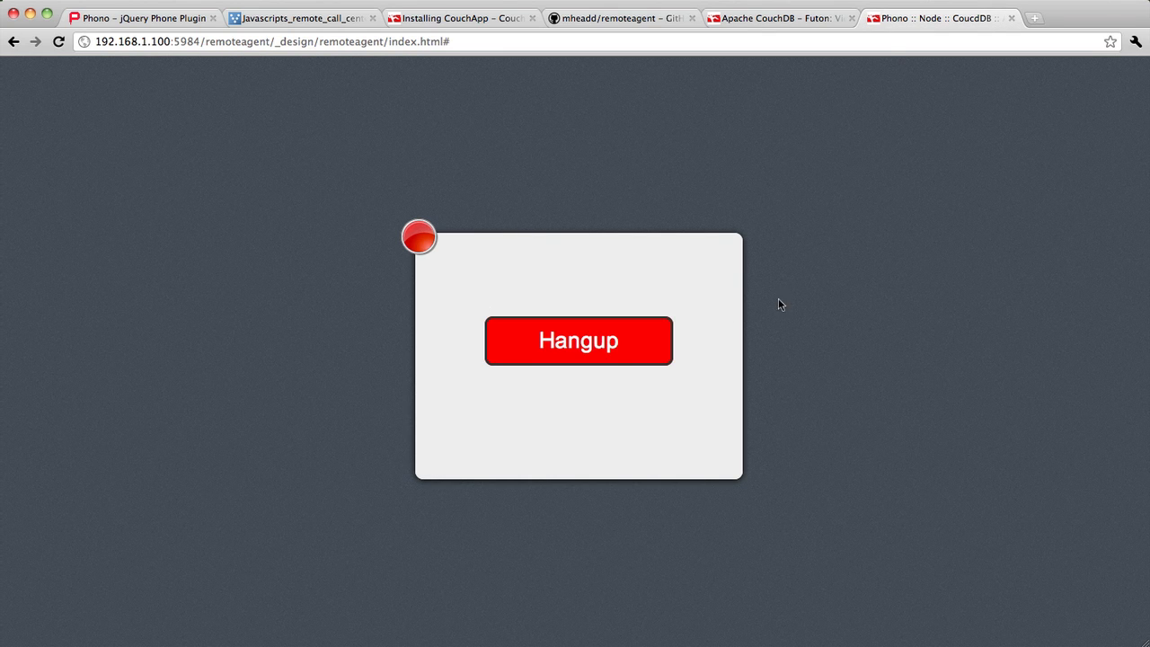
# - Reload the agent document to confirm state ready at revision 4, then list remoteagent's documents
pyautogui.click(578, 341)
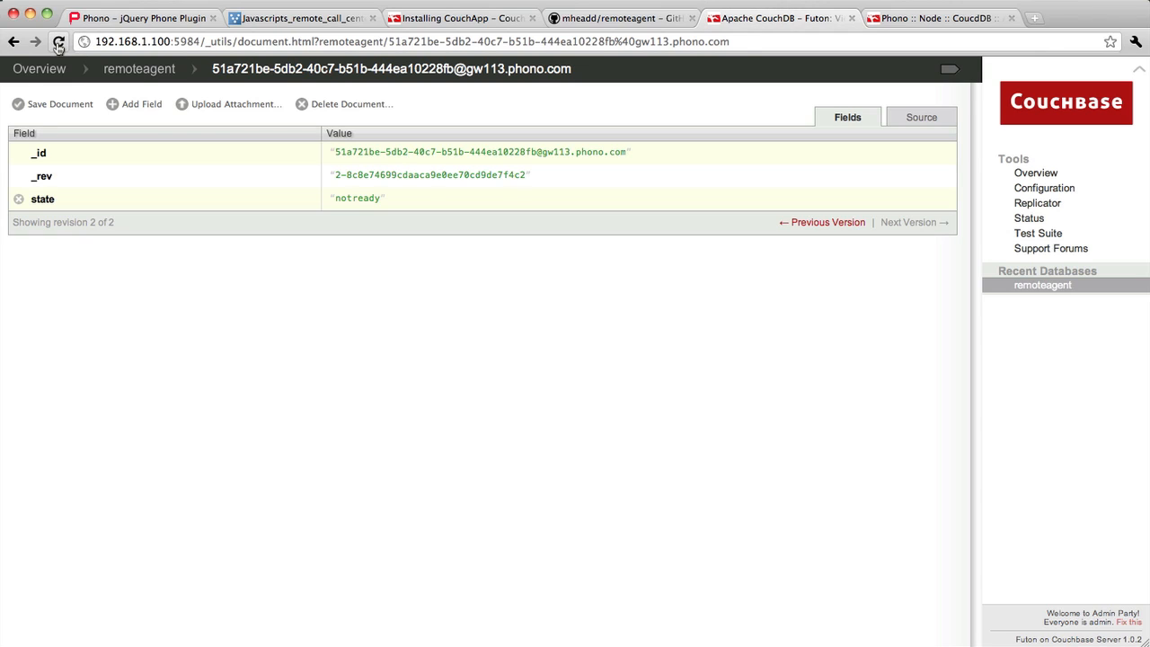
pyautogui.click(59, 42)
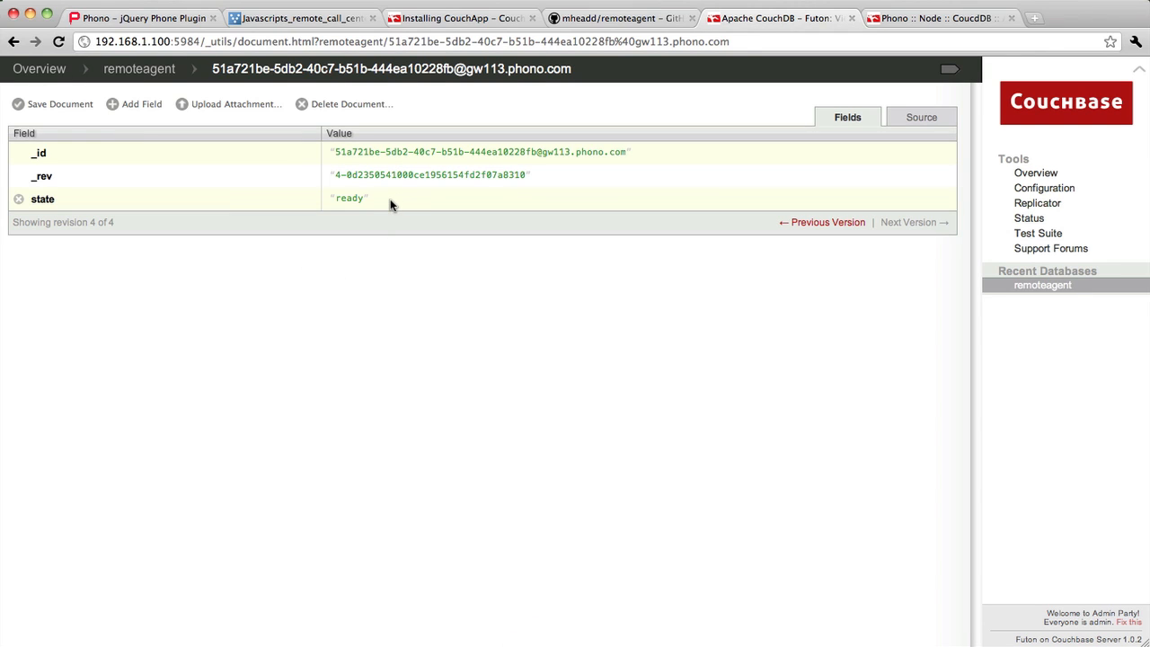
pyautogui.moveTo(381, 303)
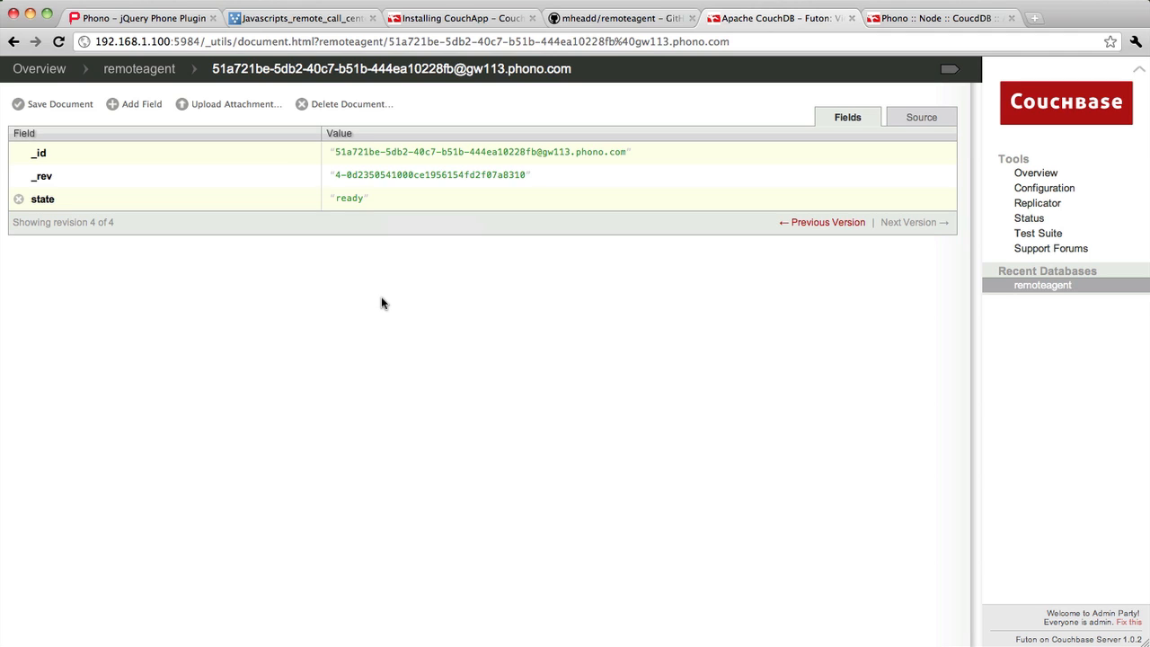
pyautogui.moveTo(138, 68)
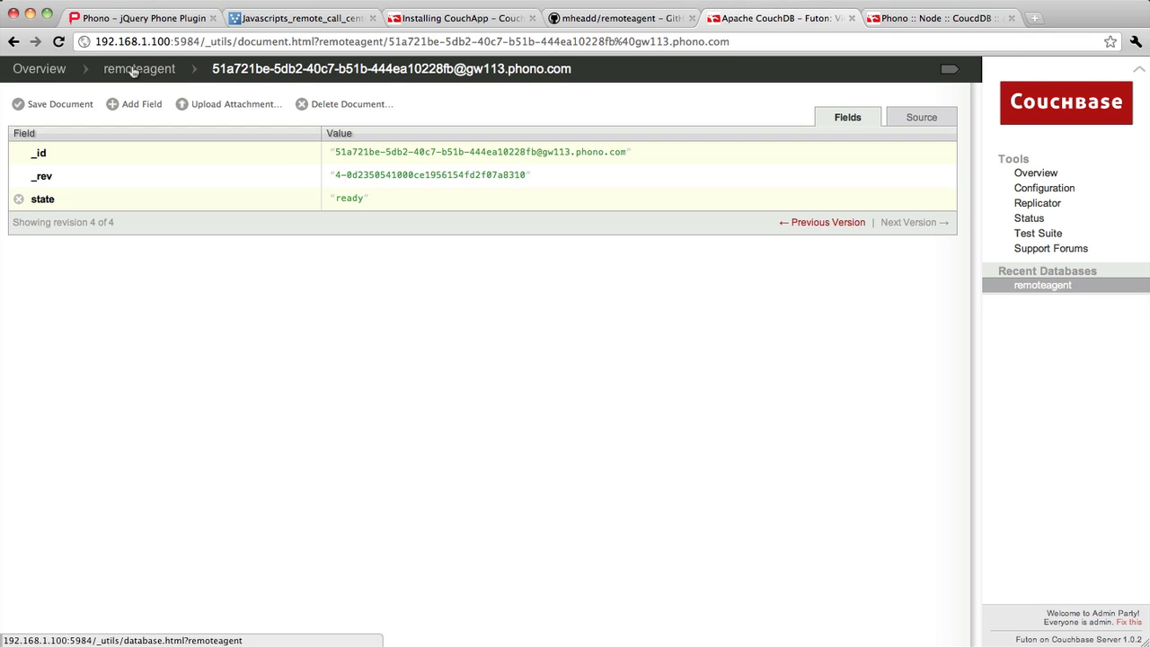
pyautogui.click(139, 68)
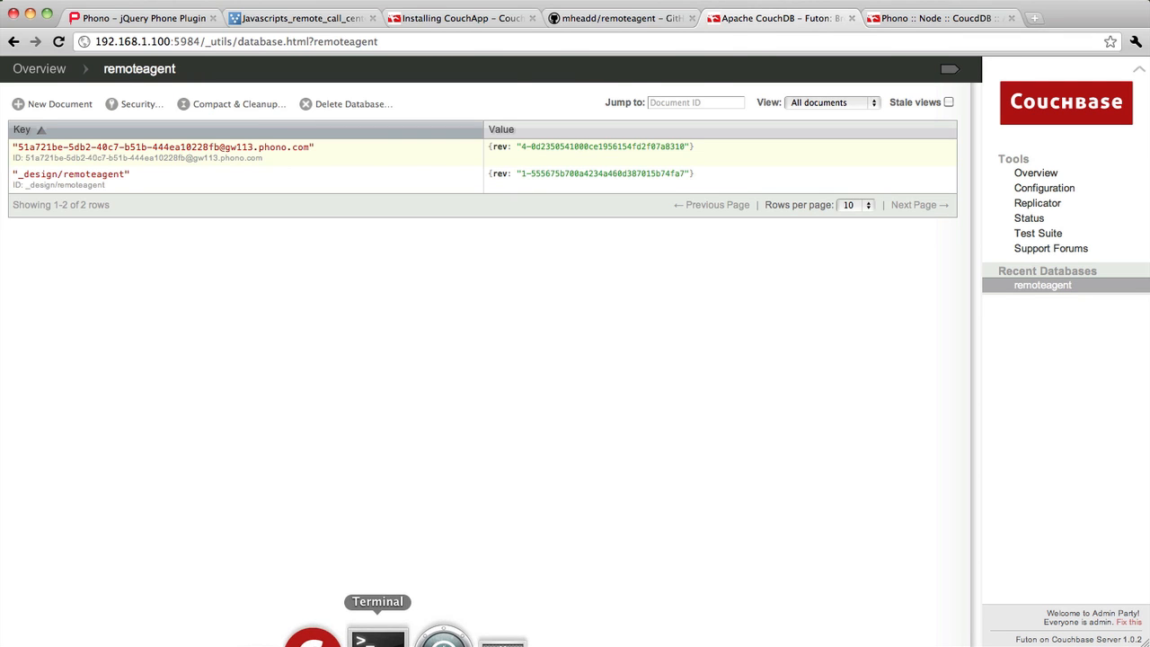
pyautogui.click(377, 638)
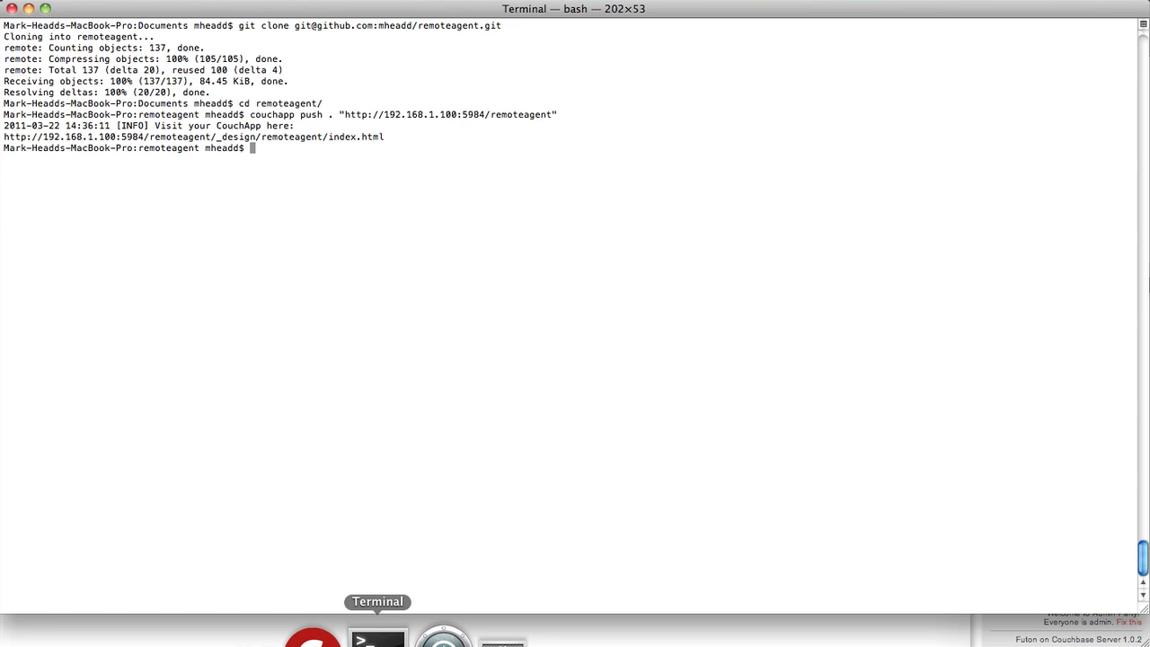
pyautogui.write('curl -X')
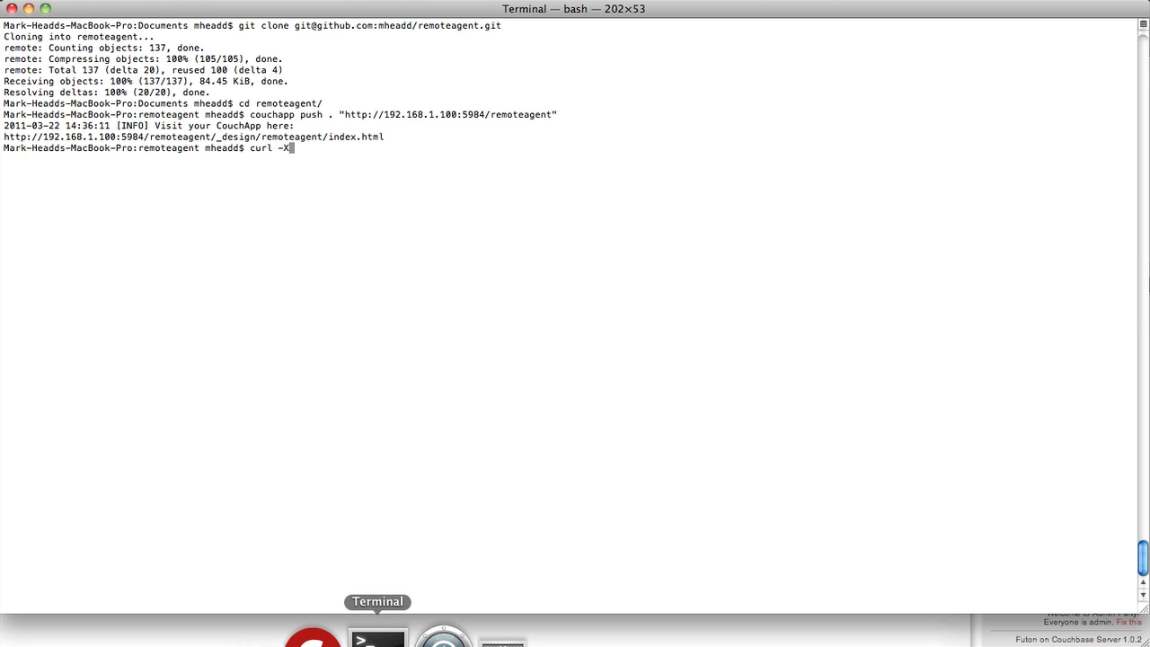
pyautogui.write('GET')
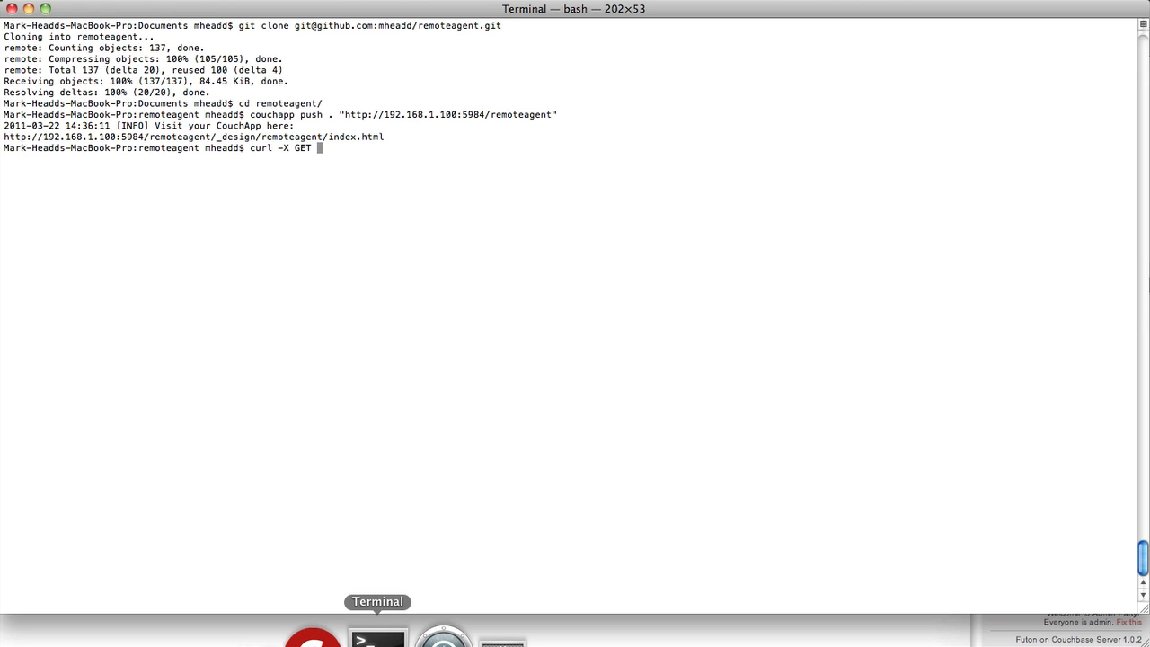
pyautogui.write('"h')
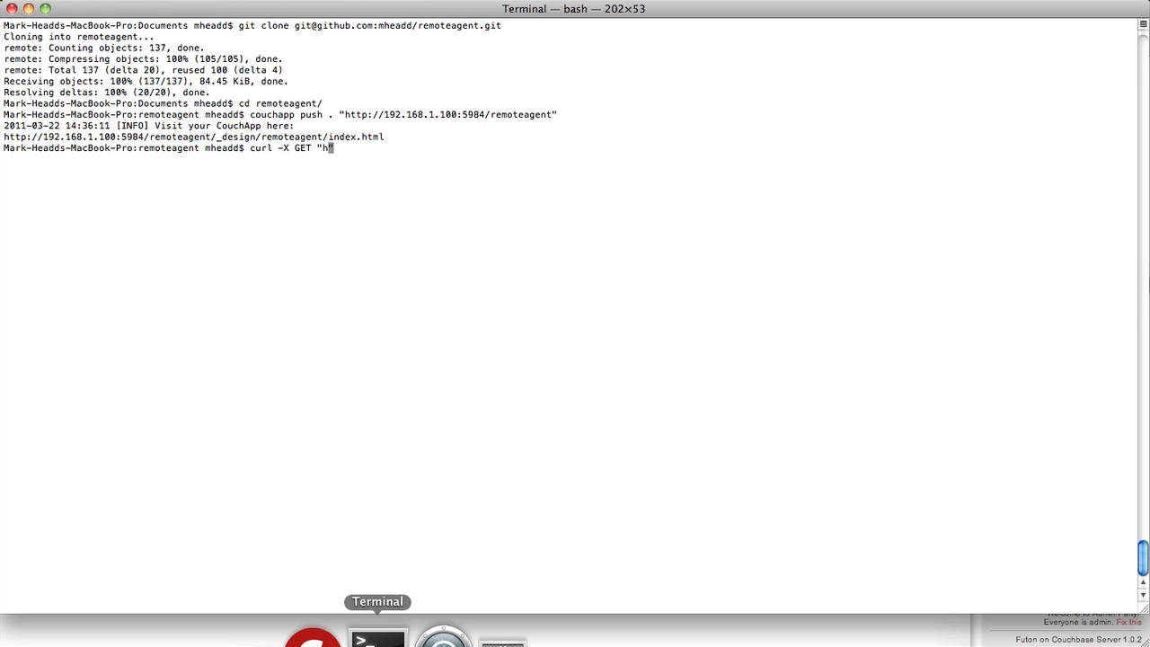
pyautogui.write('ttp://1')
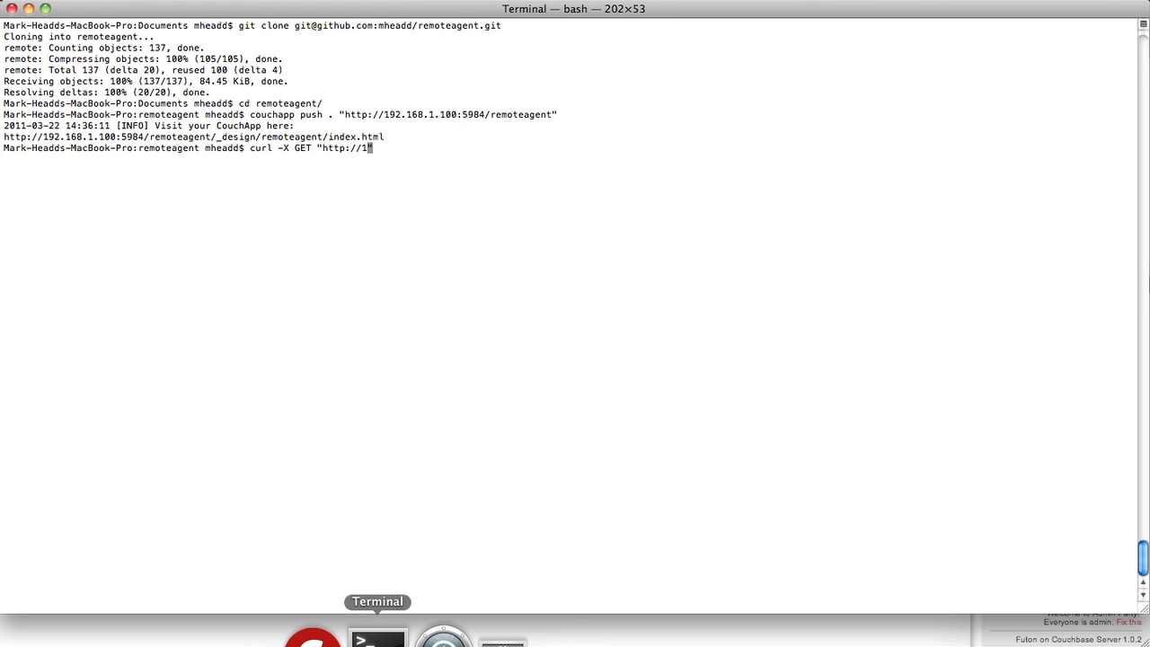
pyautogui.write('92.168.1.100')
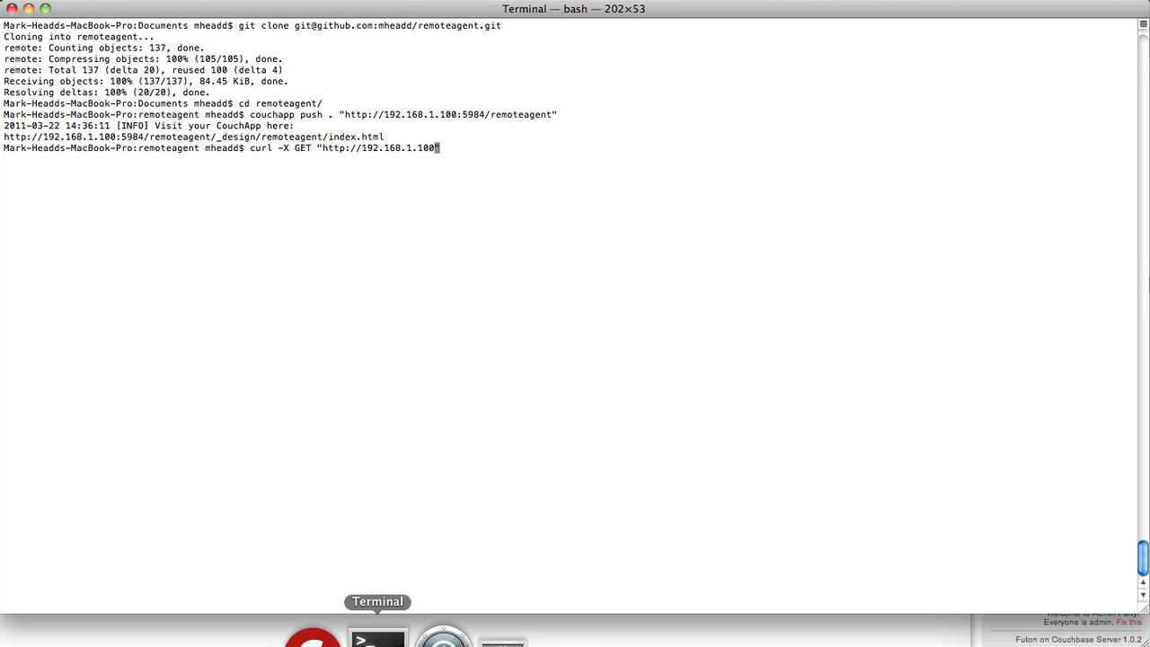
pyautogui.write(':5984/')
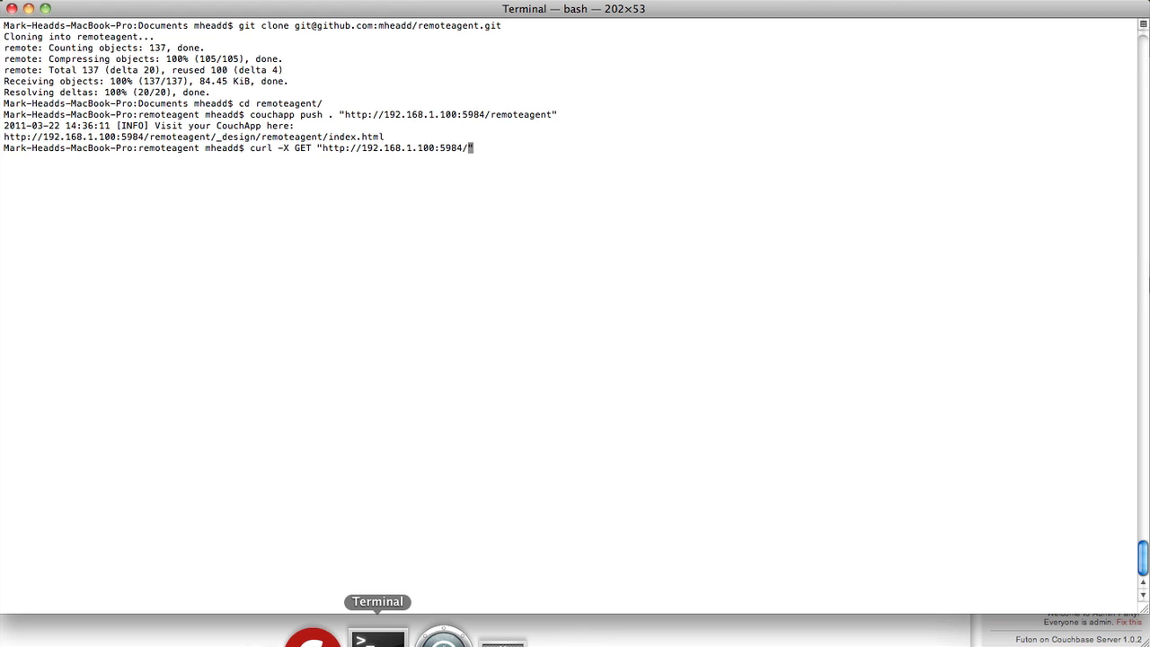
pyautogui.write('remoteagent')
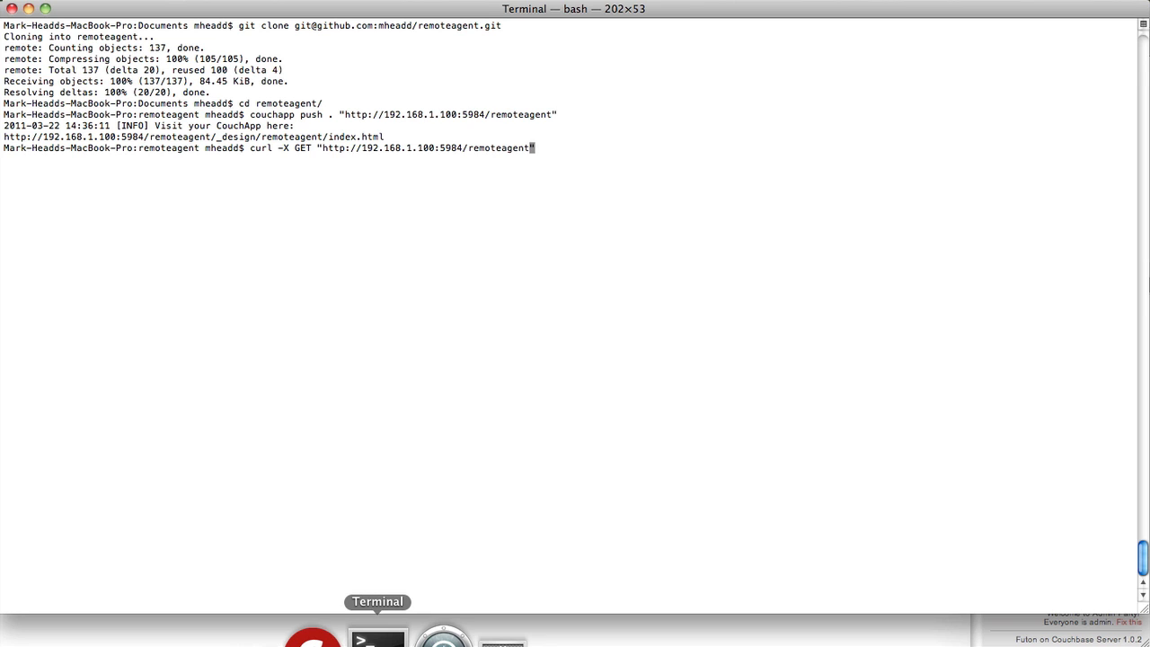
pyautogui.write('/_all_docs')
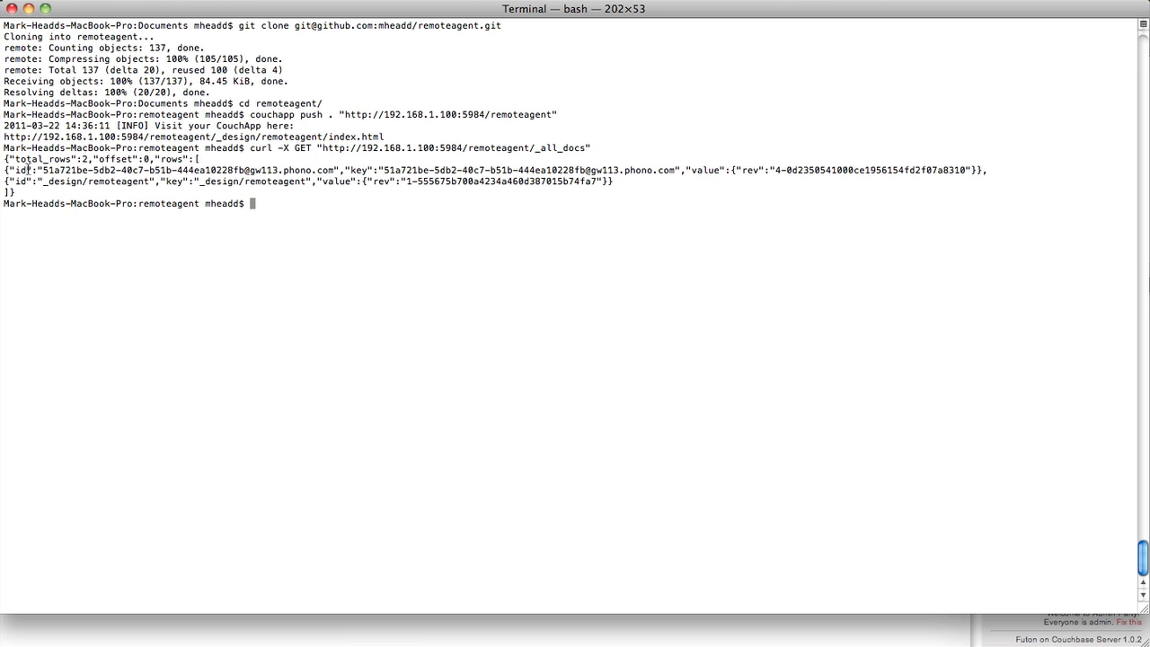
pyautogui.moveTo(359, 238)
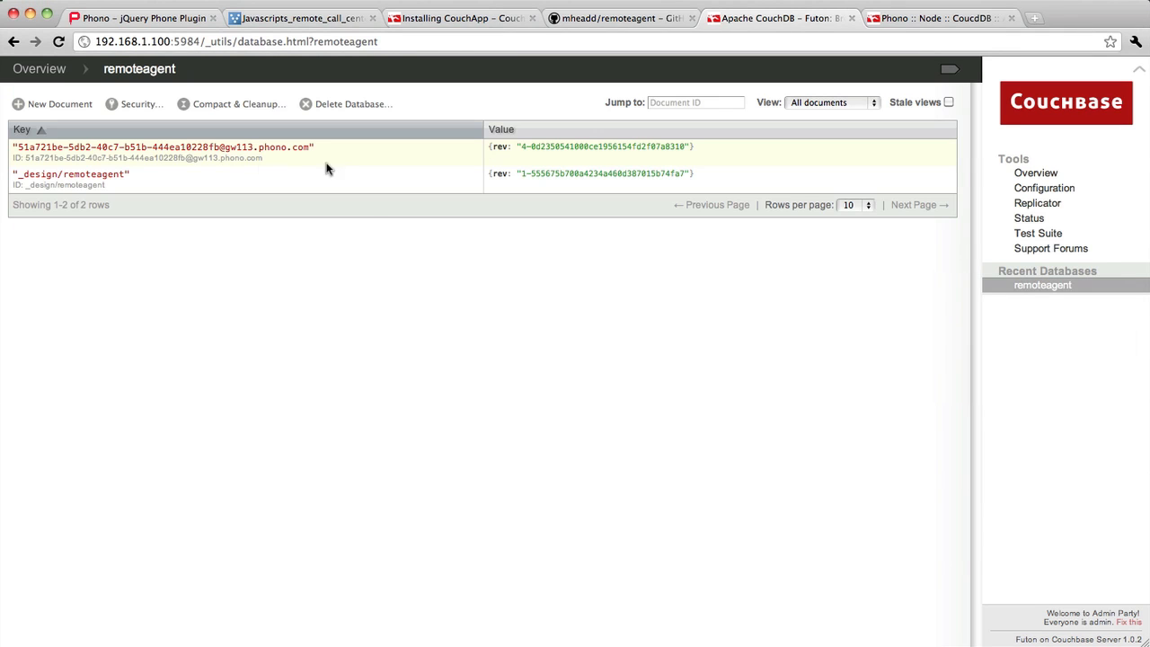
# - Open _design/remoteagent and expand the ready view's map function emitting docs with state ready
pyautogui.click(71, 173)
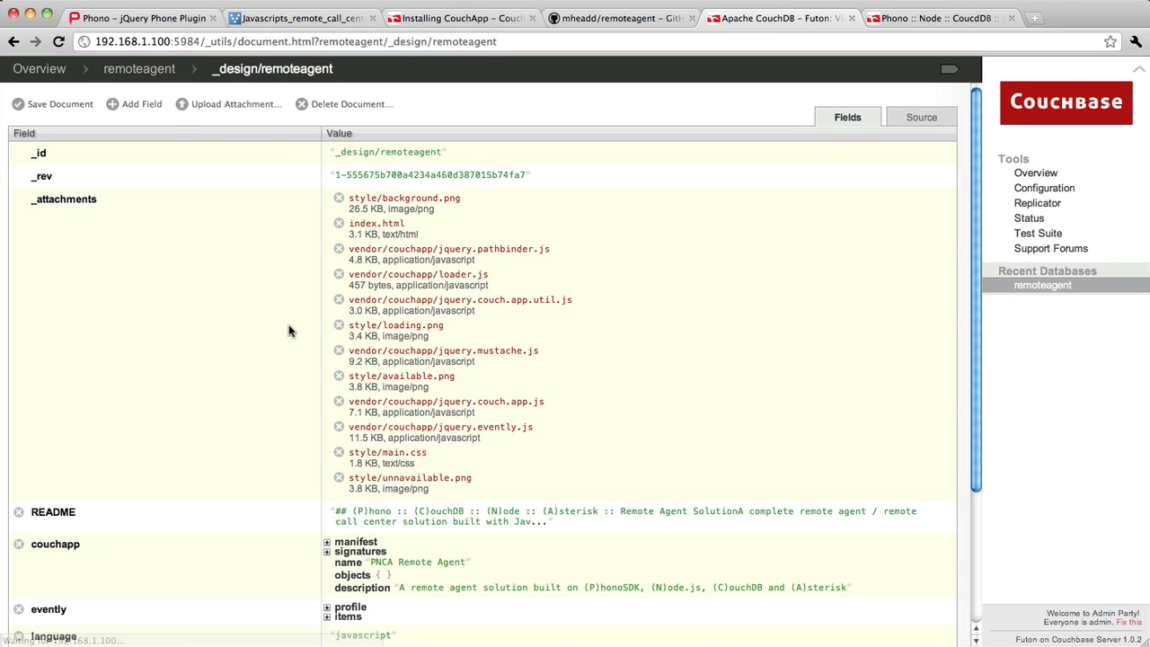
pyautogui.scroll(-3)
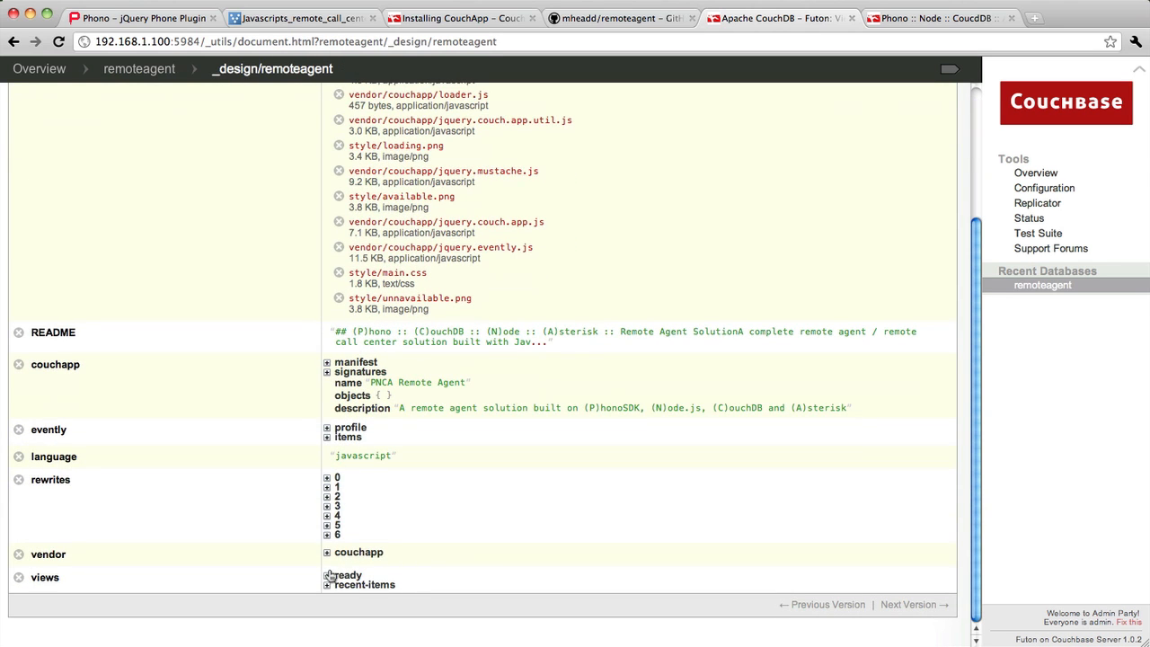
pyautogui.click(327, 575)
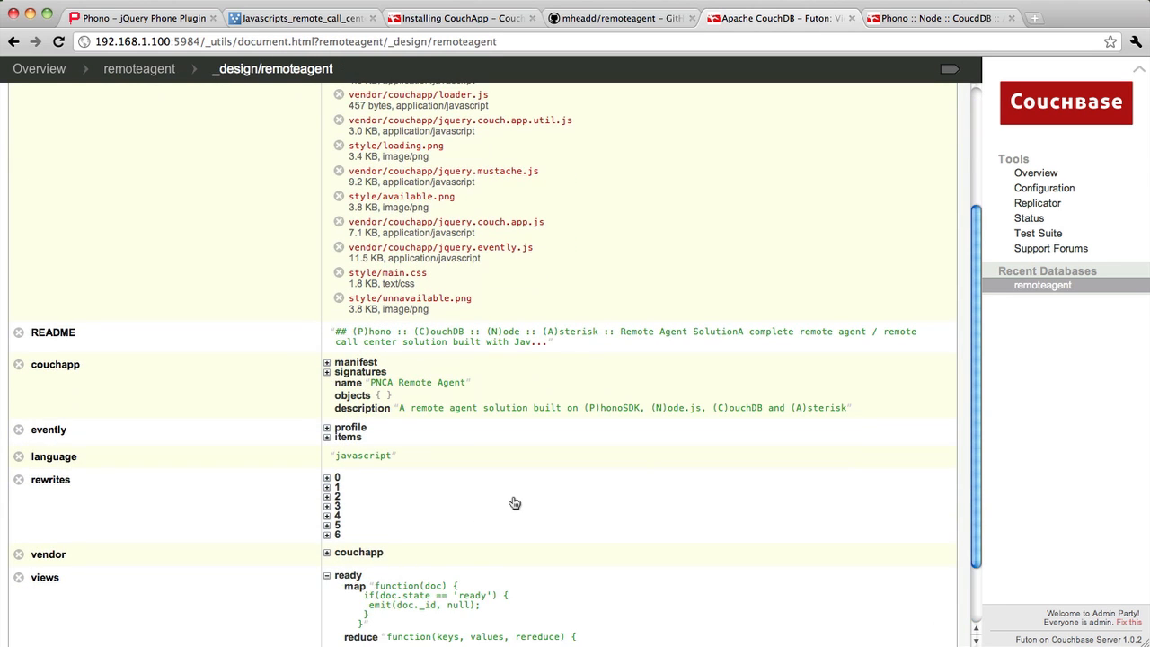
pyautogui.scroll(-3)
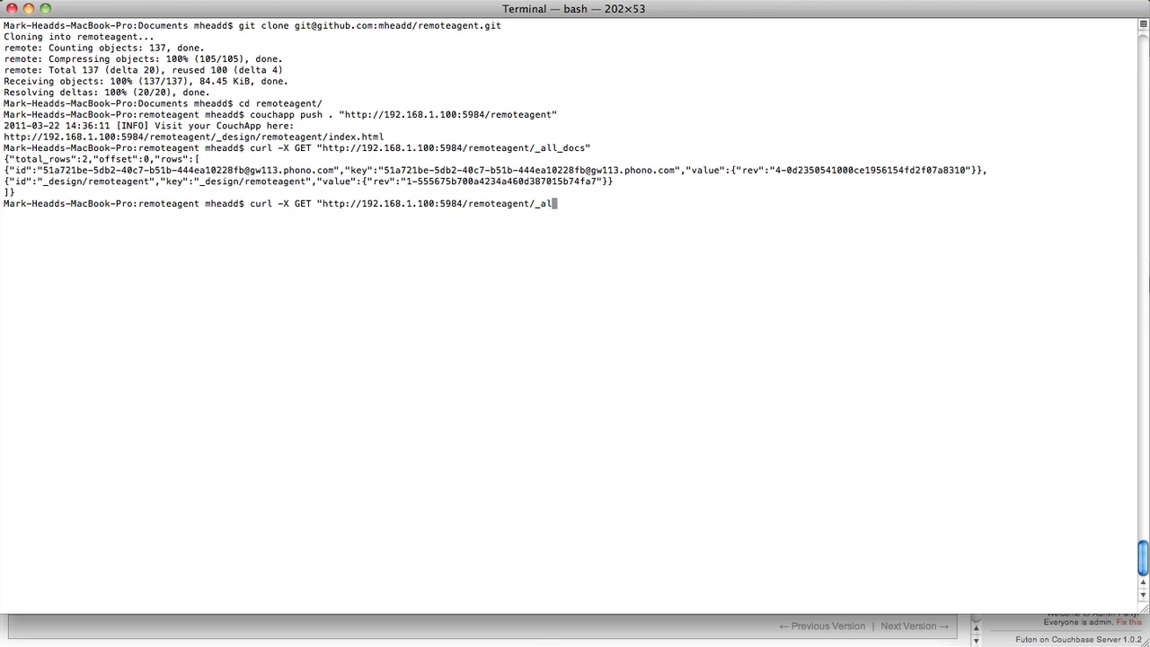
# - Query the ready view with curl: _design/remoteagent/_view/ready?group=true&limit=1
pyautogui.write('design')
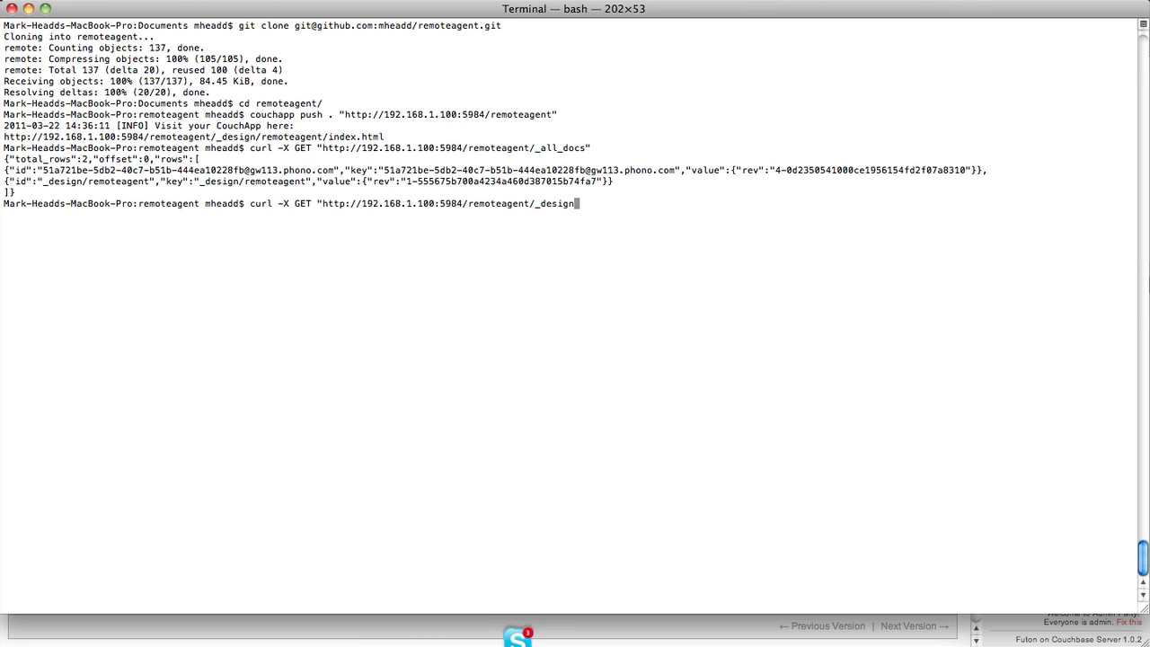
pyautogui.write('/remoteagent')
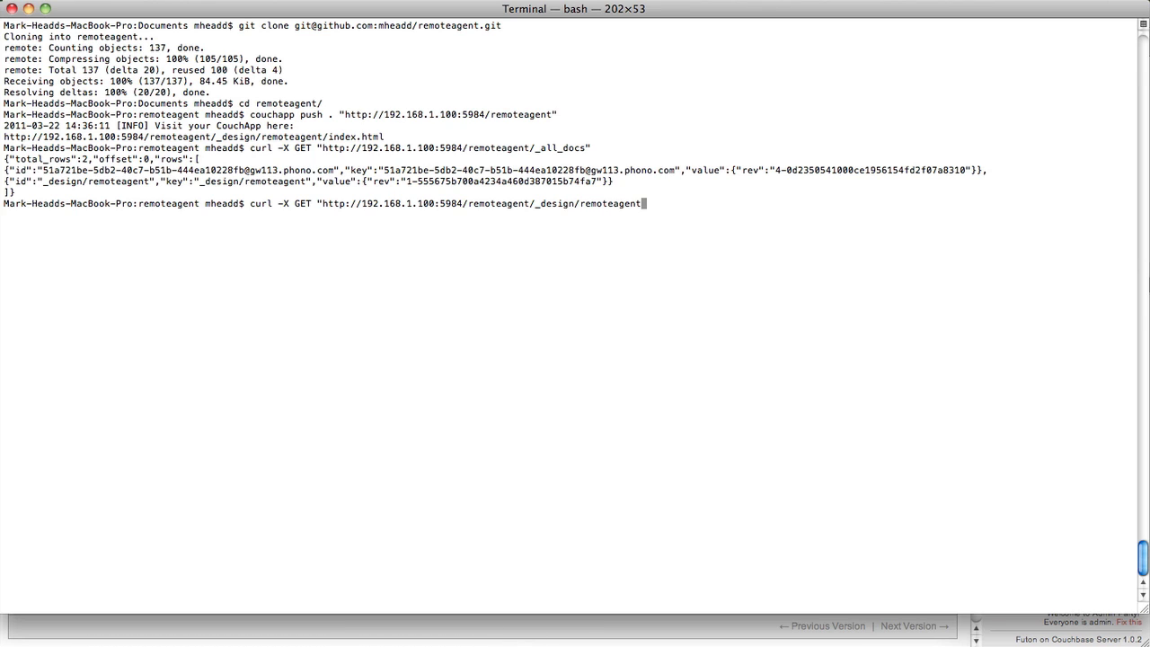
pyautogui.write('/_view')
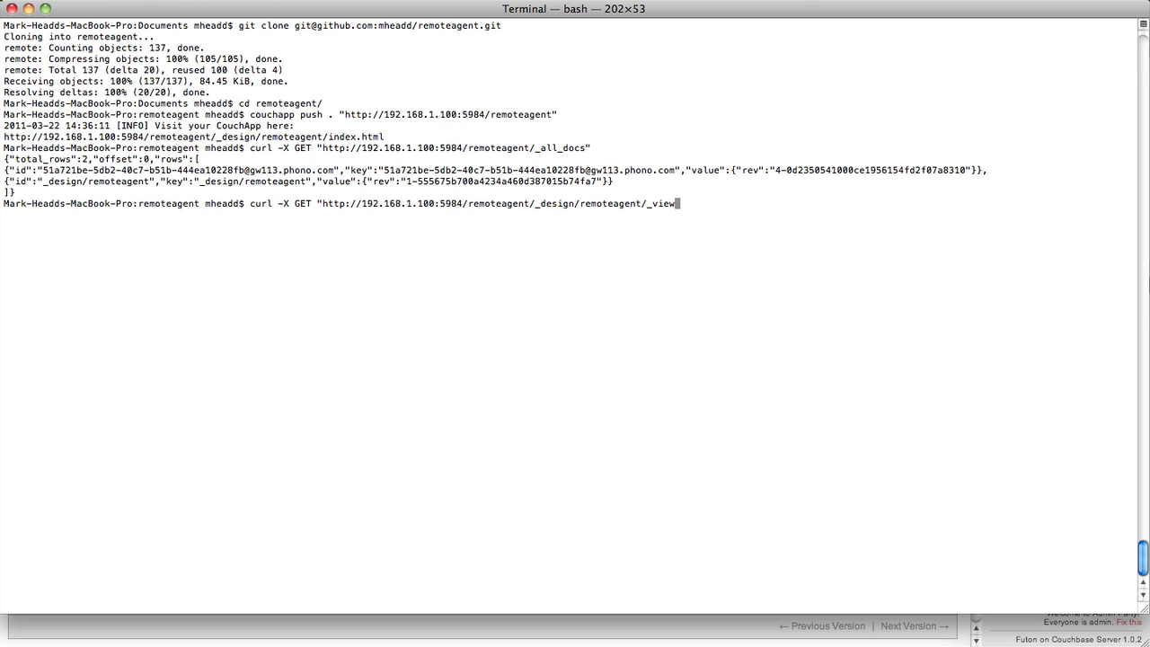
pyautogui.write('ready')
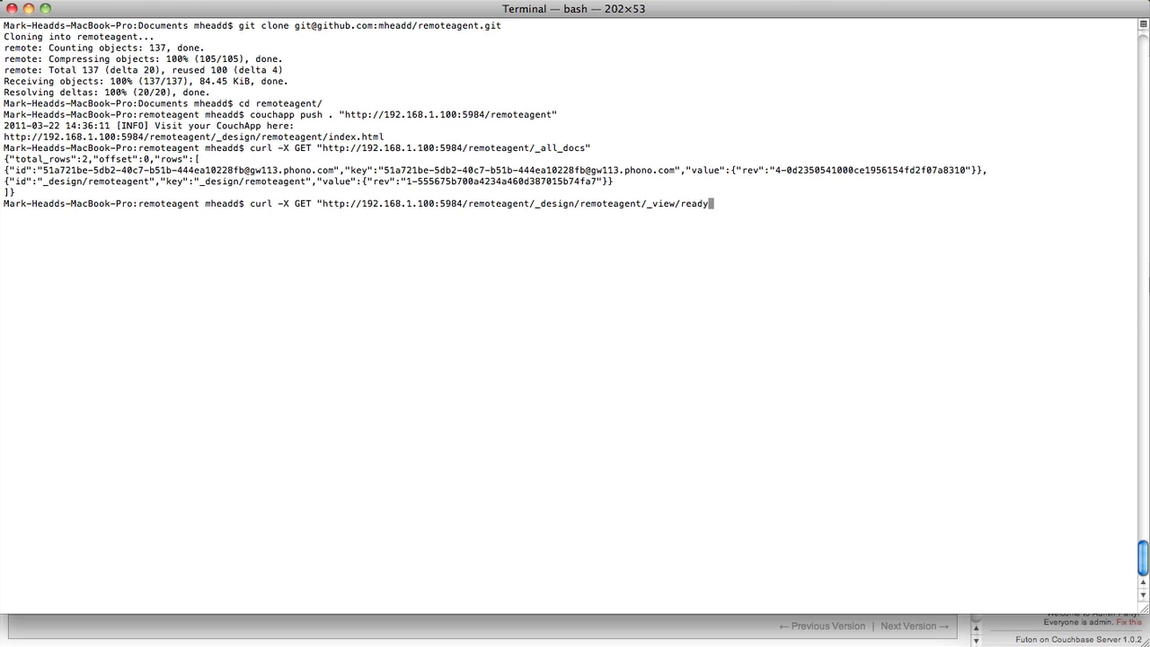
pyautogui.write('?group=t')
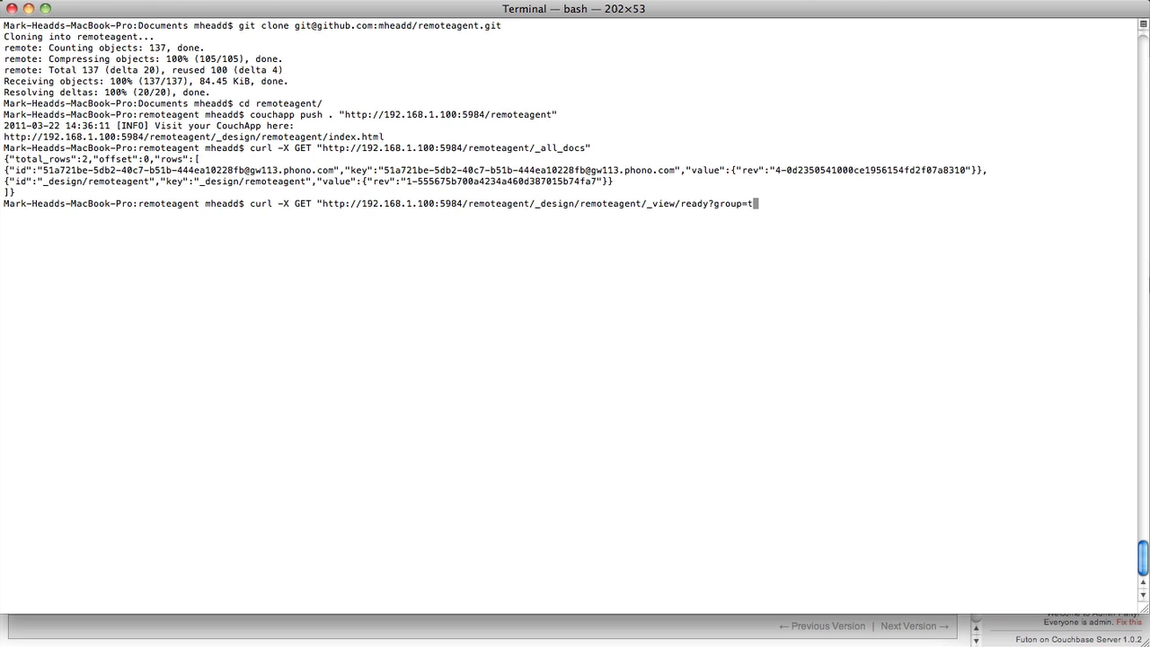
pyautogui.write('rue&')
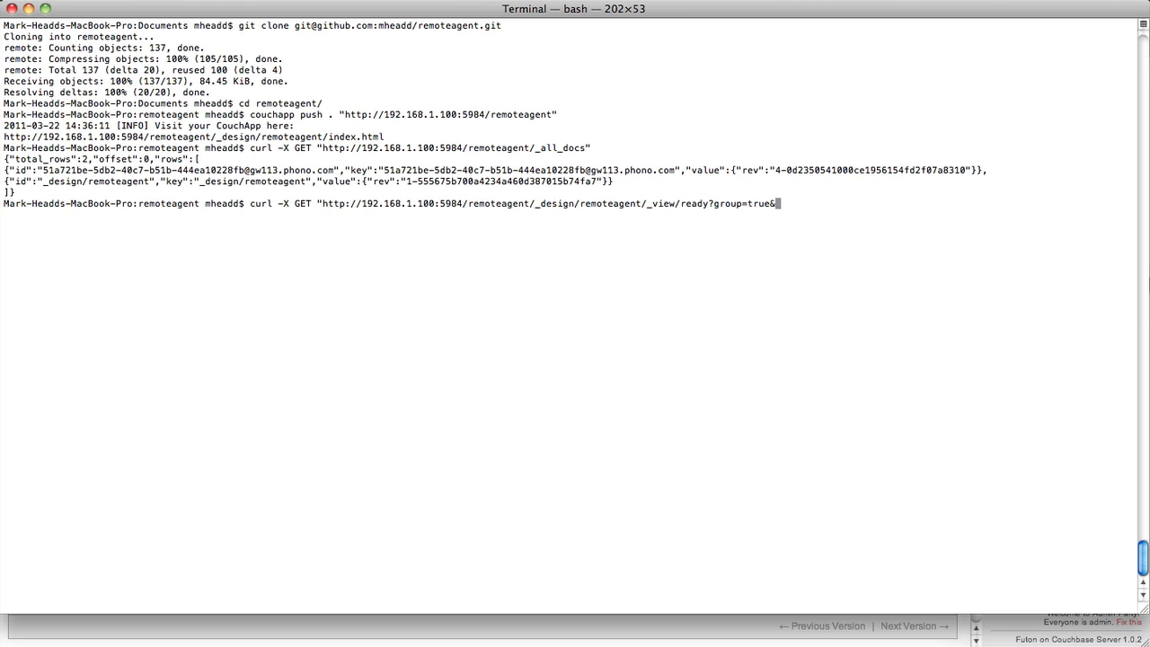
pyautogui.write('limit=1')
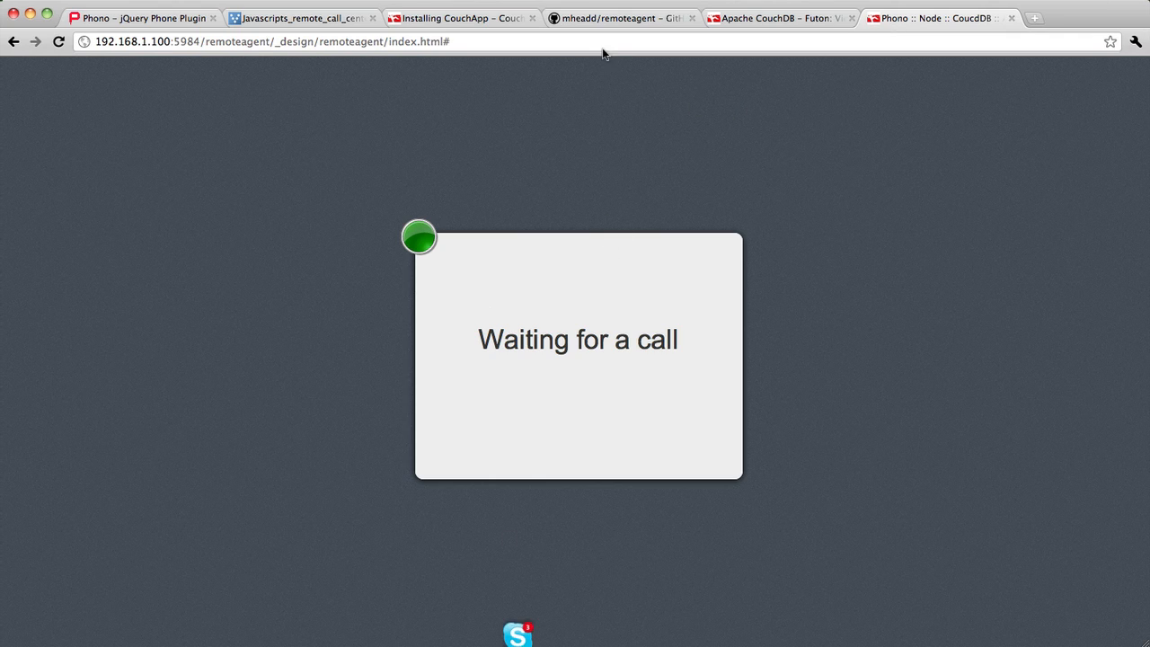
# - Switch to the Futon tab and open the server Configuration page
pyautogui.click(773, 18)
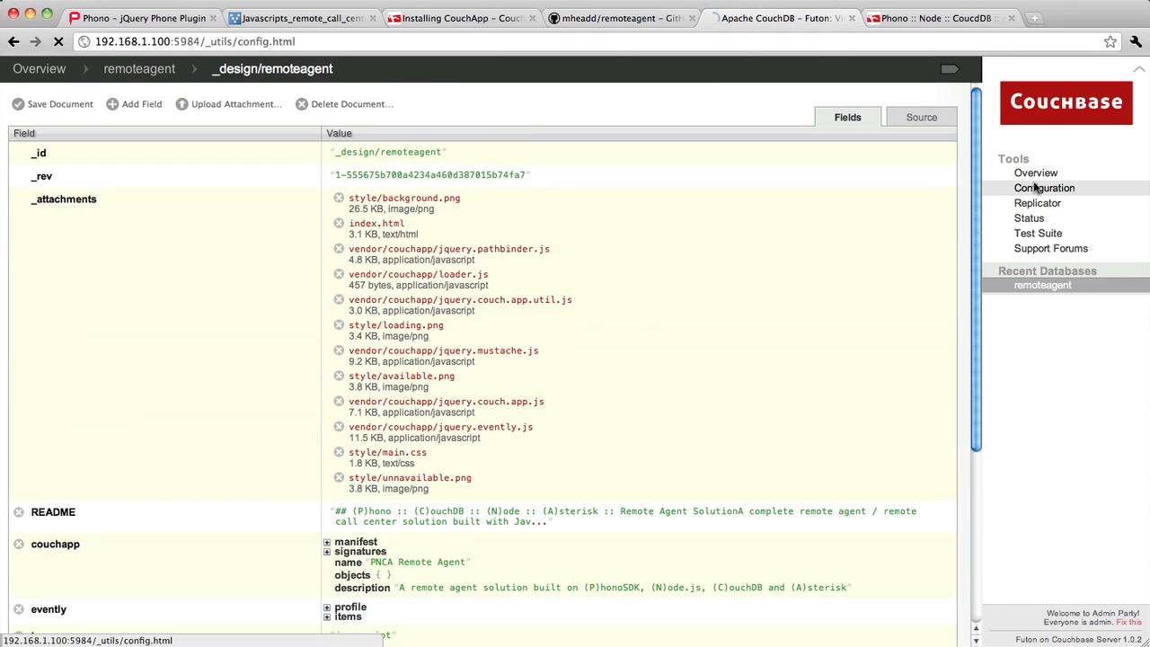
pyautogui.click(1044, 188)
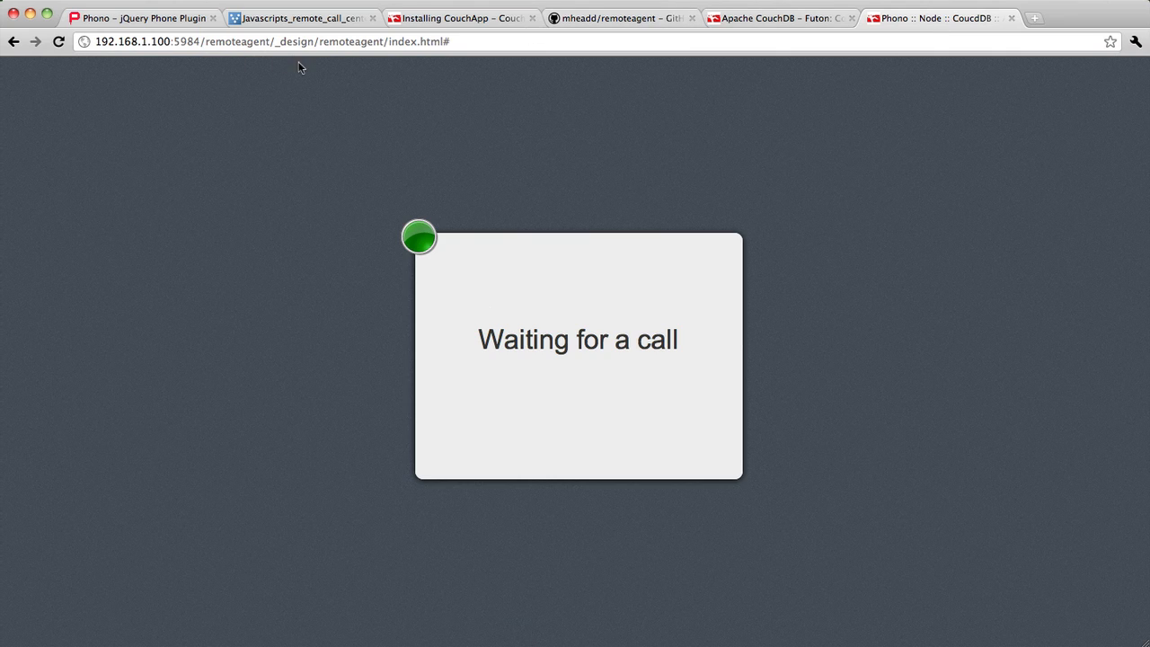
pyautogui.moveTo(290, 85)
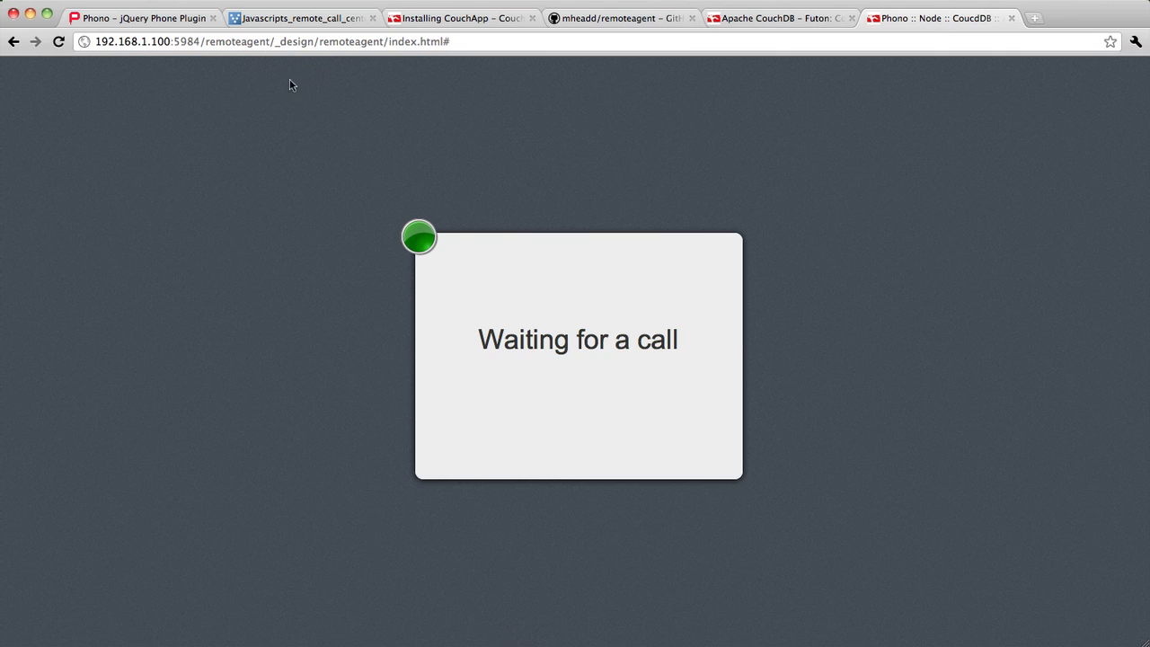
pyautogui.moveTo(315, 86)
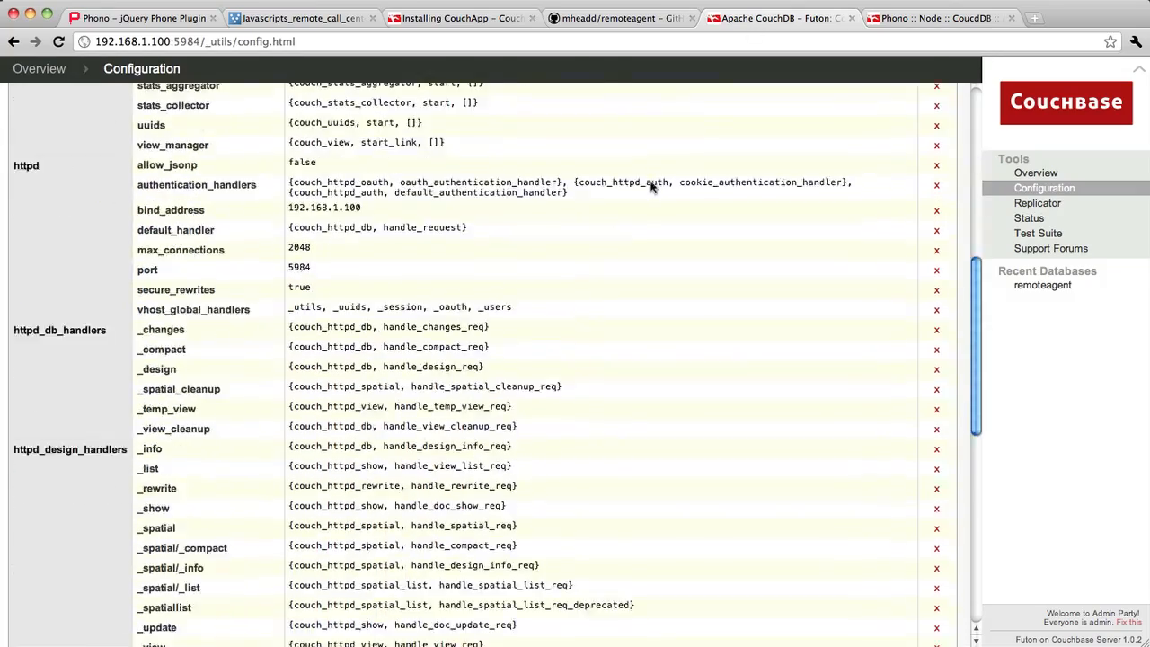
# - Scroll Configuration to the vhosts entry routing agent.couchdb:5984 to the remoteagent _rewrite handler
pyautogui.scroll(-3)
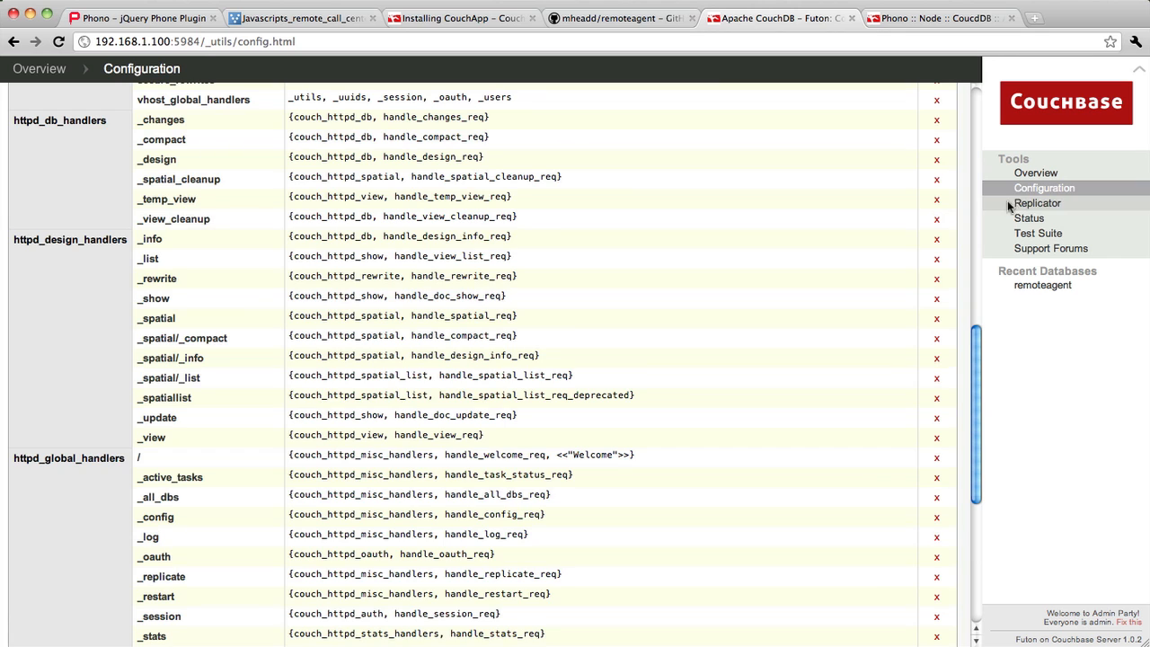
pyautogui.scroll(-3)
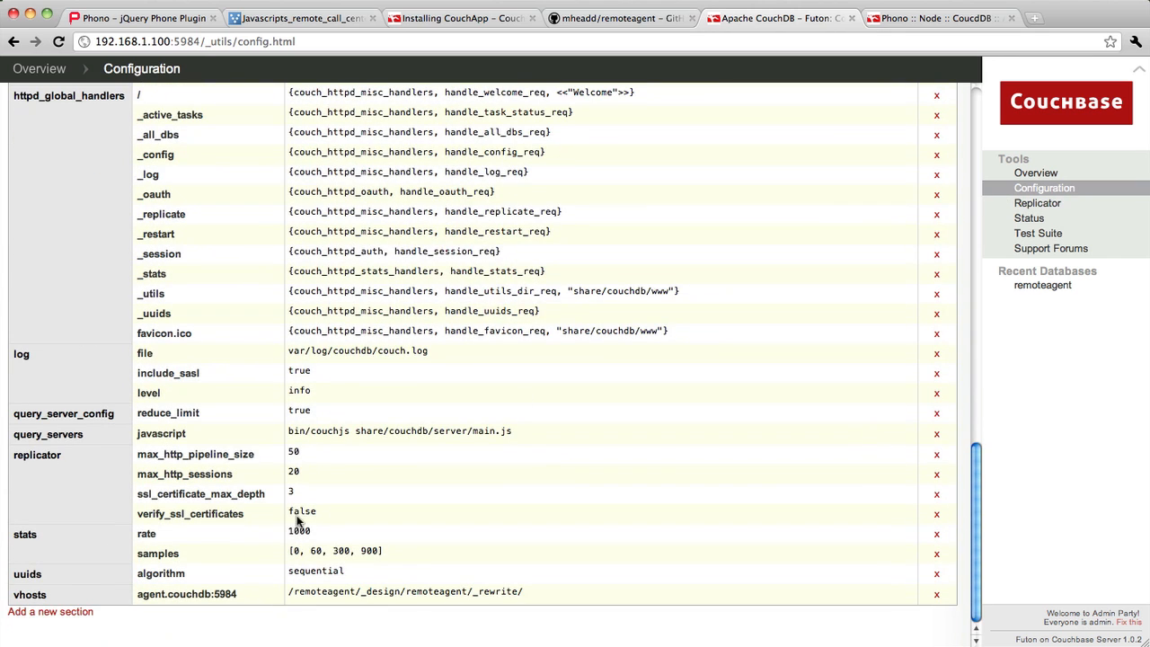
pyautogui.moveTo(188, 620)
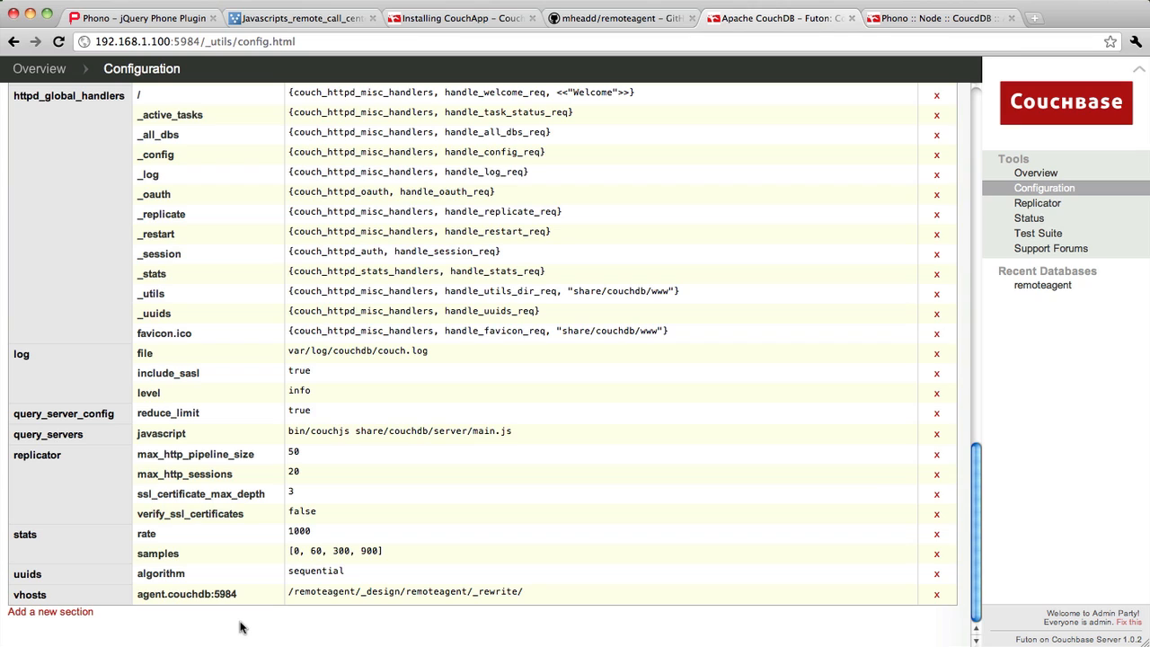
pyautogui.moveTo(244, 600)
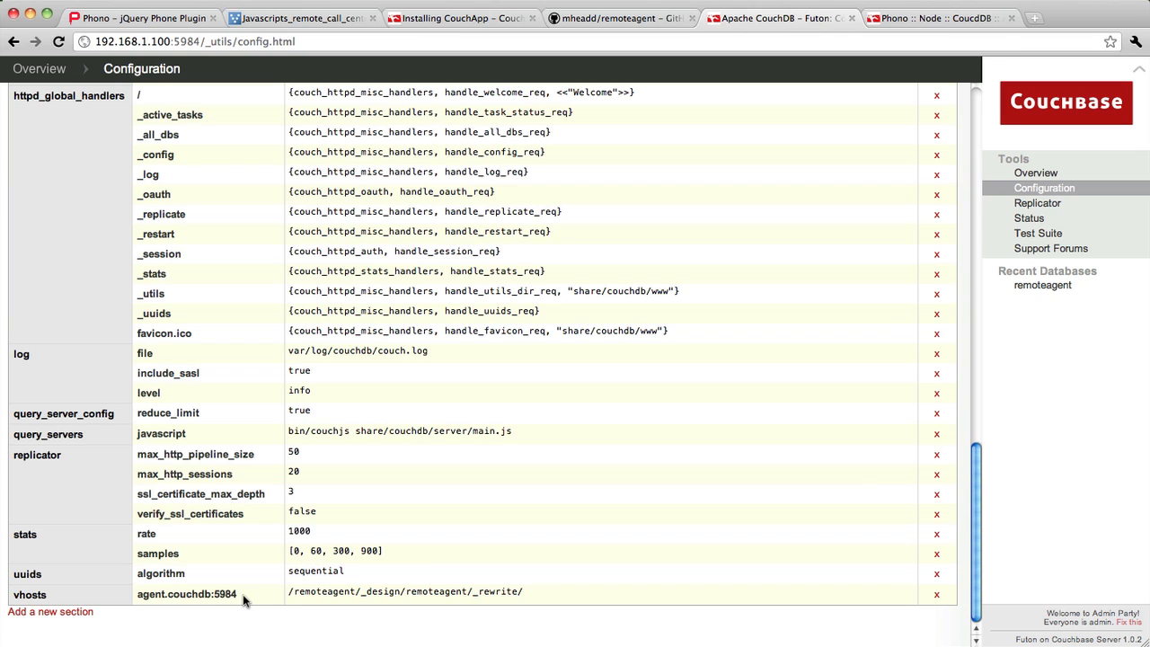
pyautogui.moveTo(240, 624)
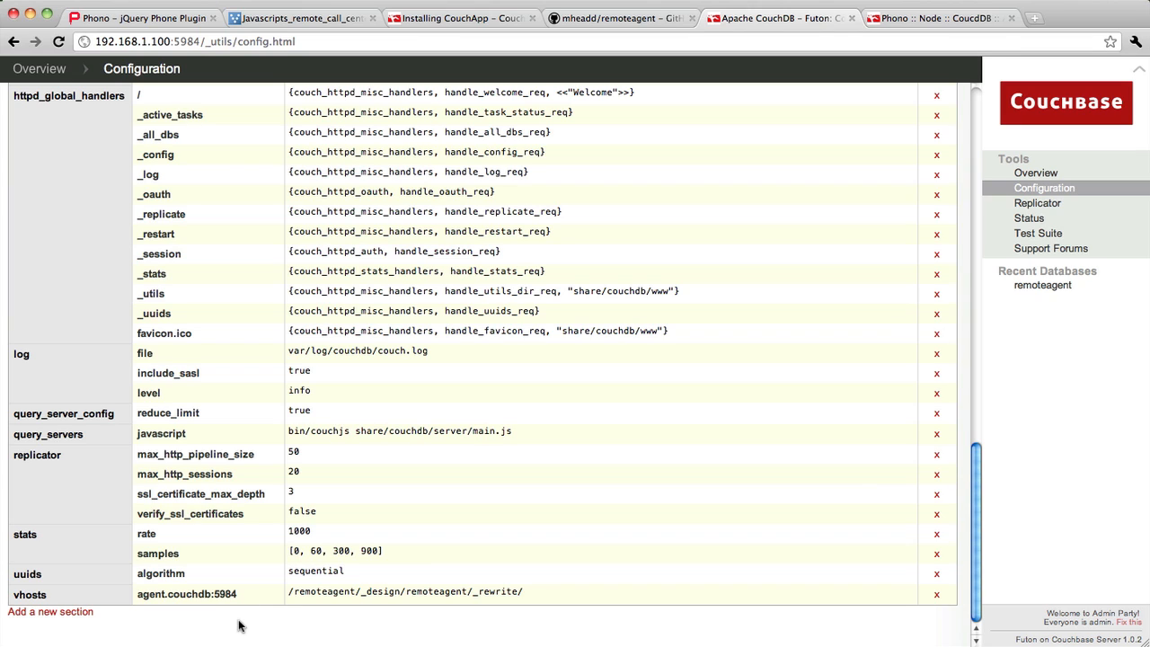
pyautogui.moveTo(300, 620)
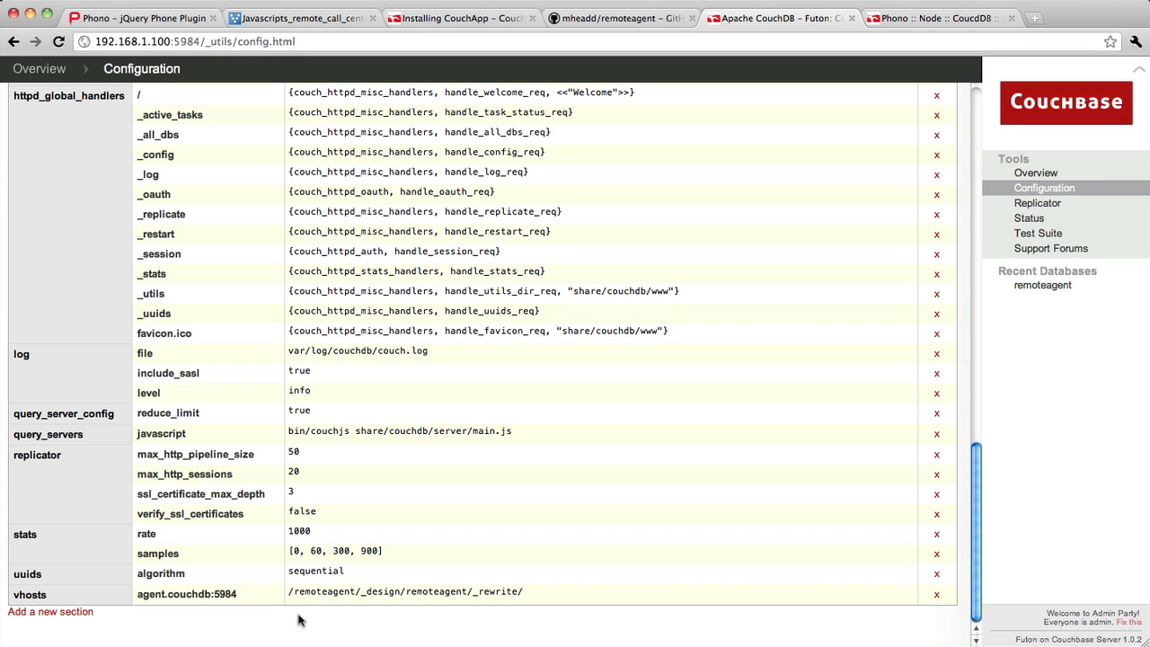
pyautogui.moveTo(379, 612)
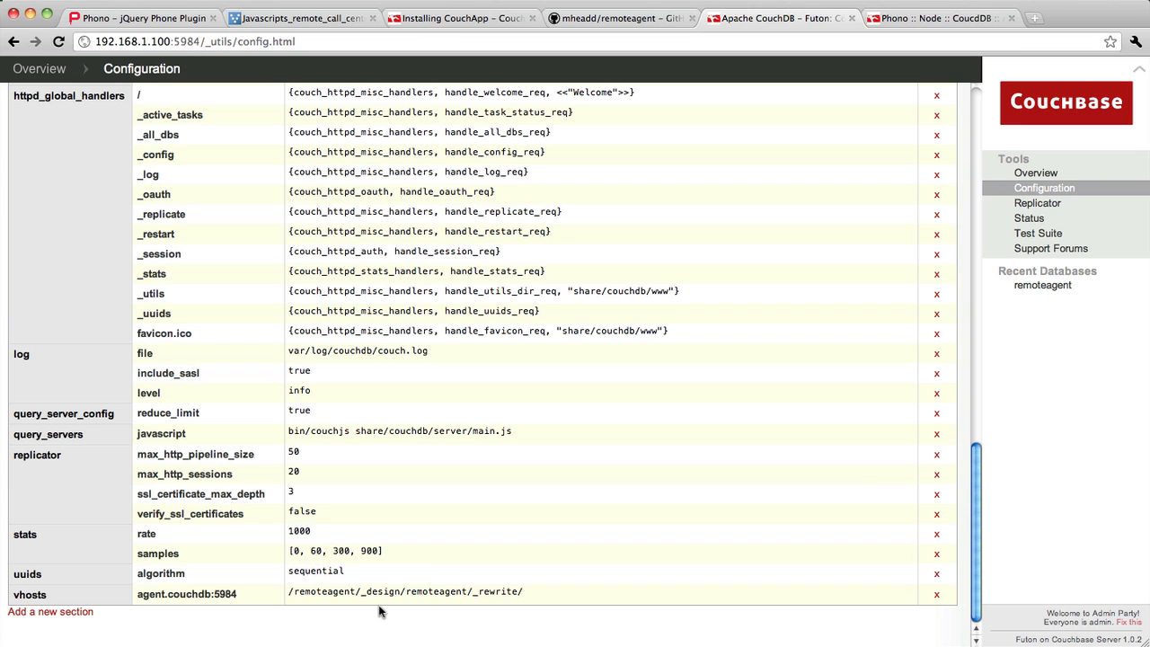
pyautogui.moveTo(490, 618)
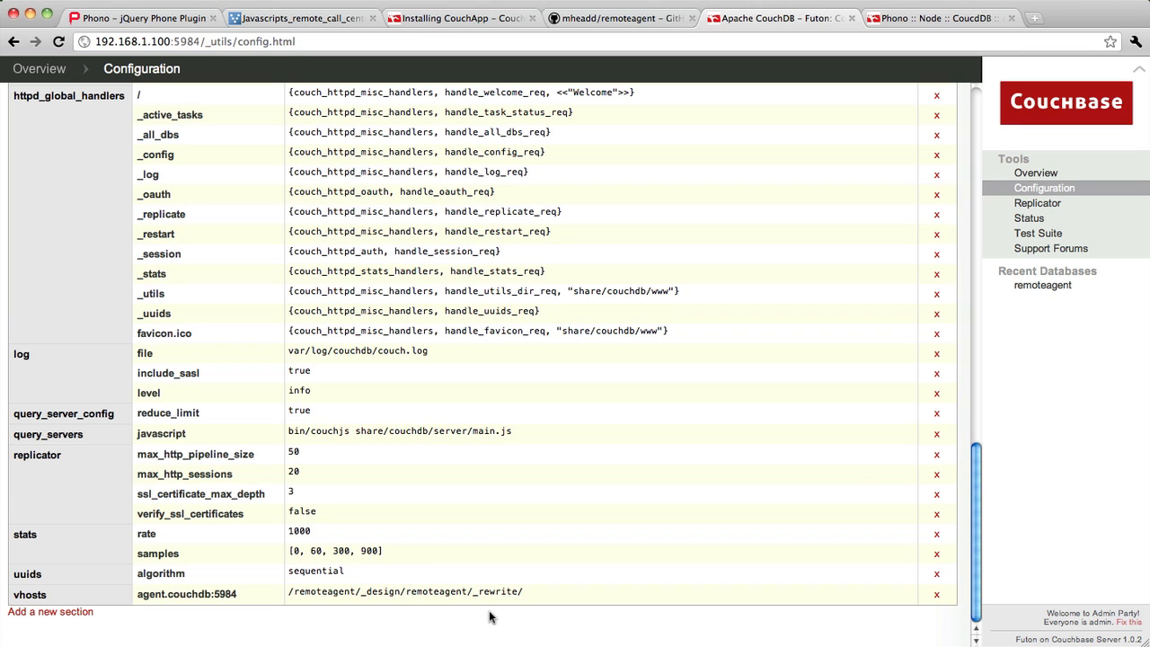
pyautogui.moveTo(449, 617)
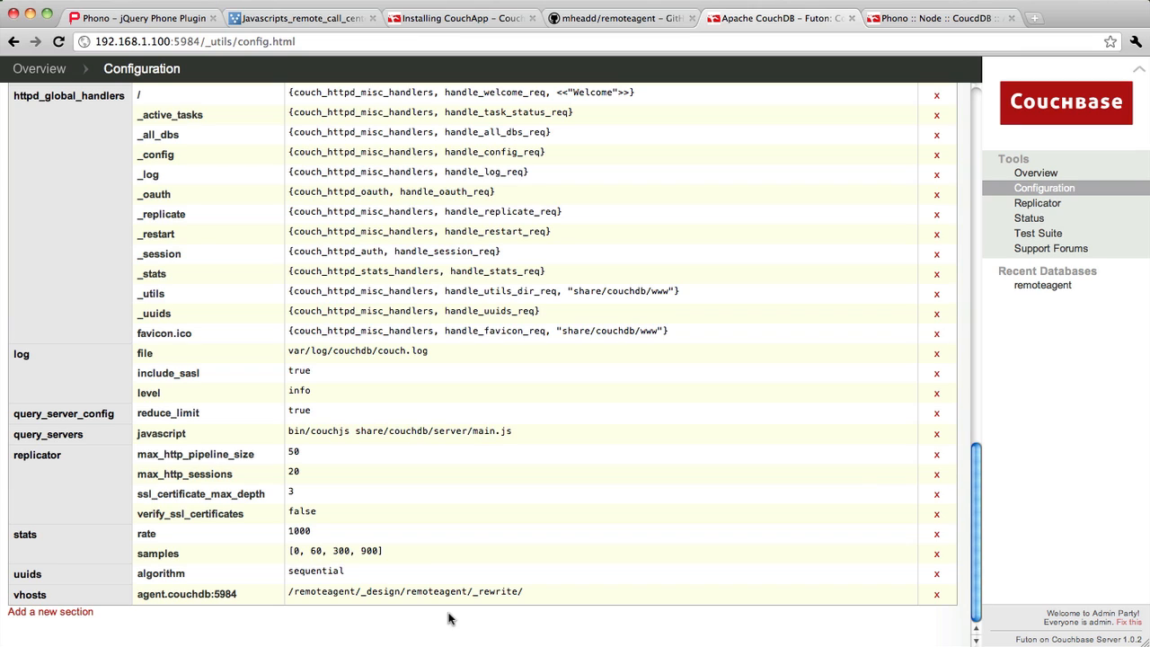
pyautogui.click(939, 18)
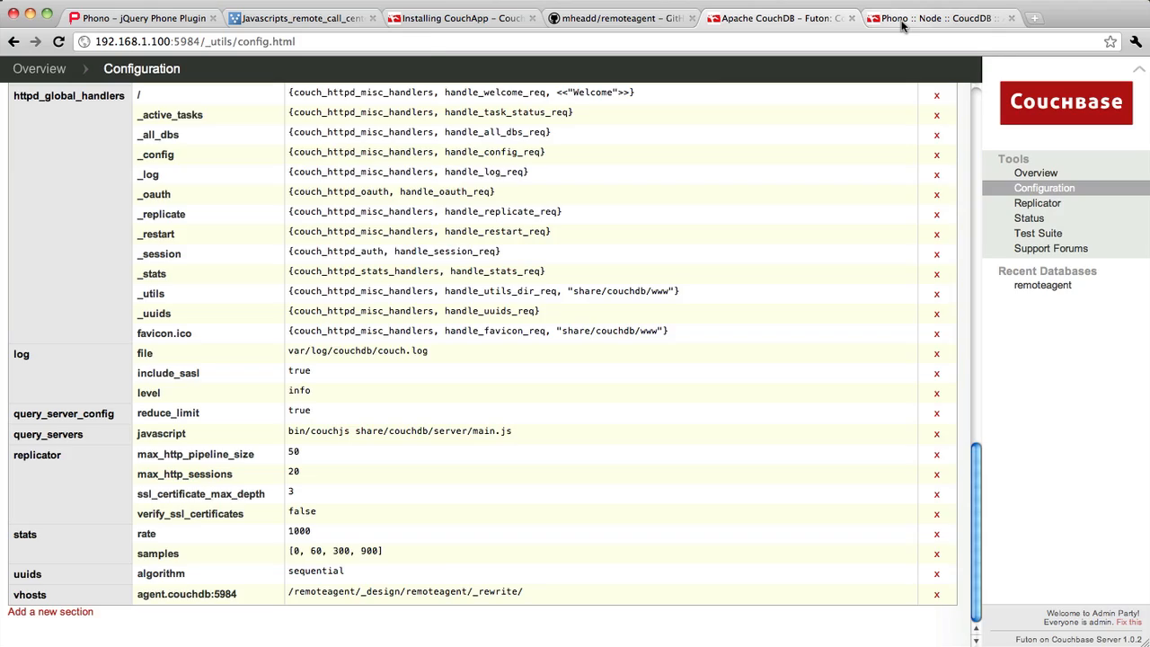
pyautogui.click(934, 18)
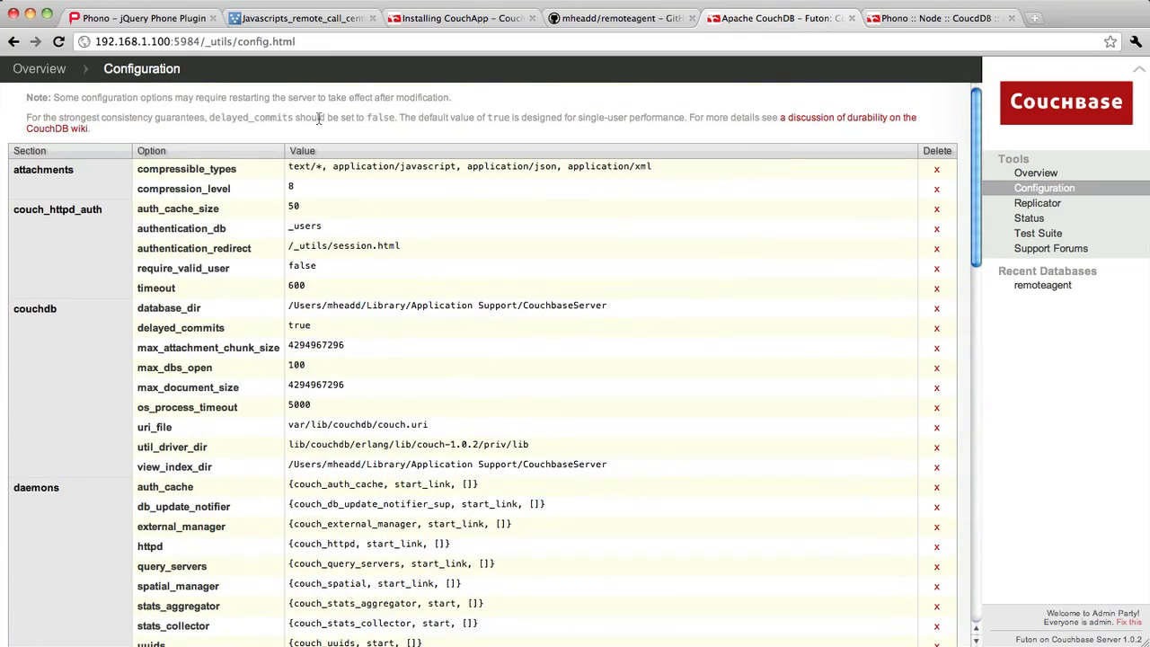
# - Open _design/remoteagent and expand its rewrites: index.html, vendor/*, app/*, style/*, _view/*
pyautogui.click(38, 68)
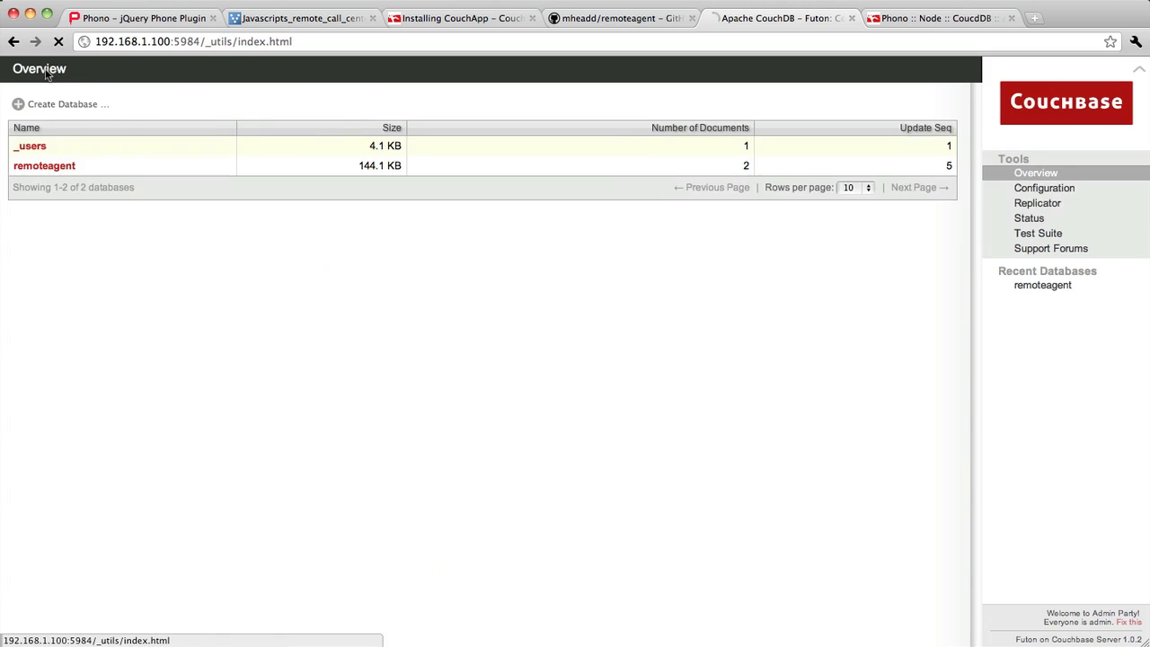
pyautogui.click(44, 166)
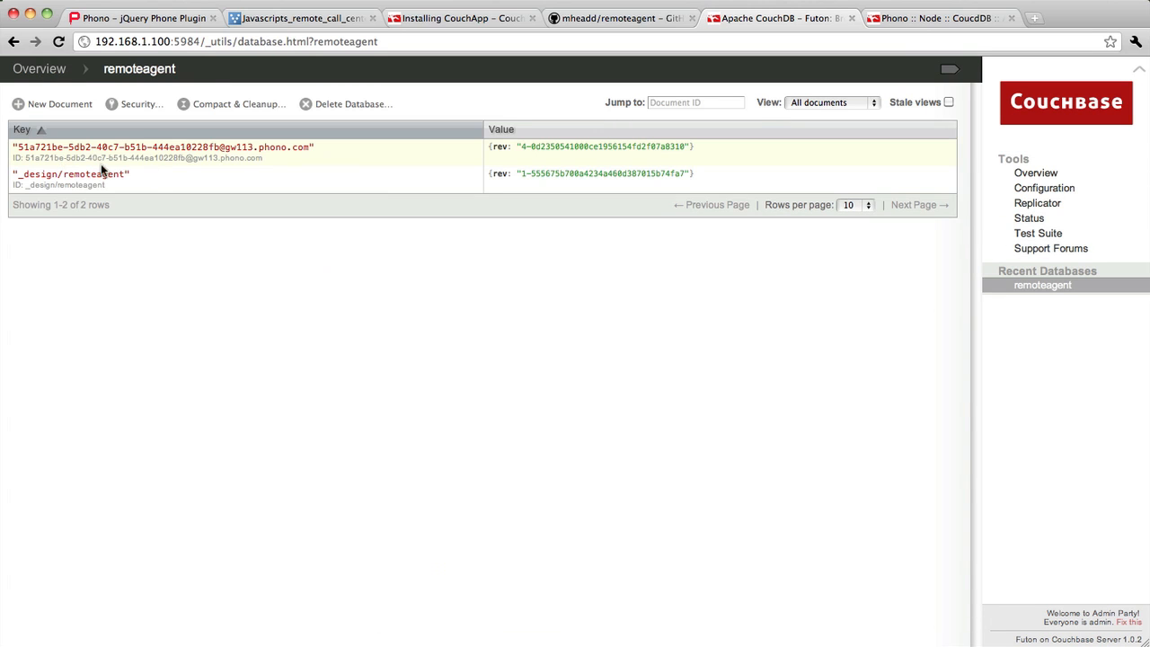
pyautogui.click(71, 174)
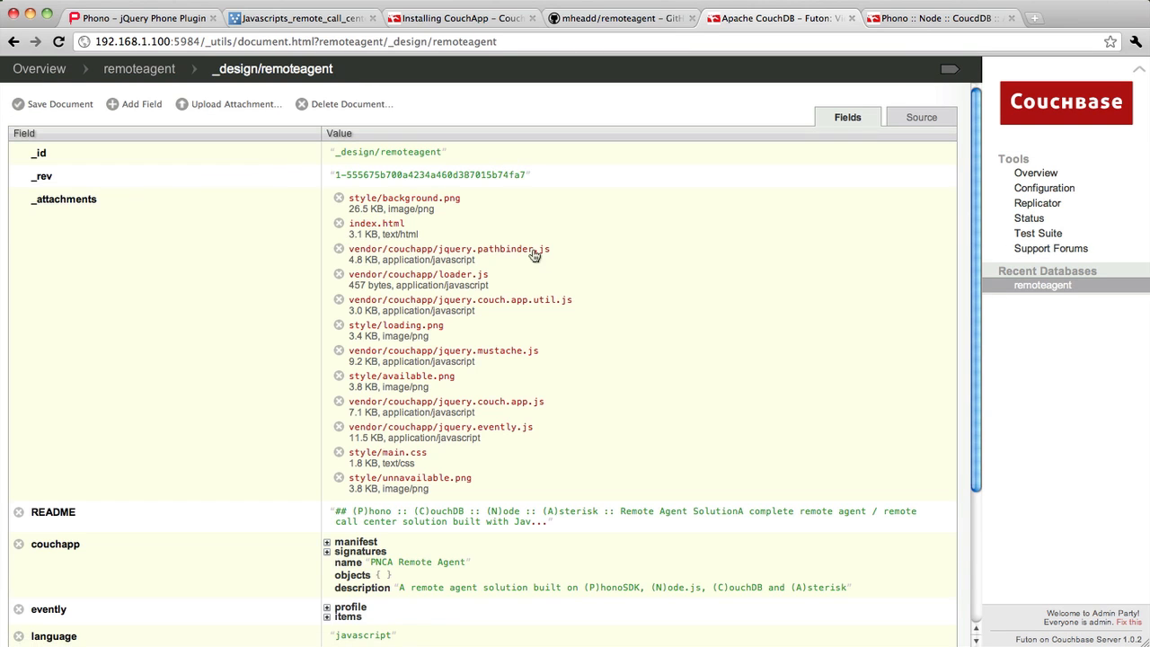
pyautogui.scroll(-3)
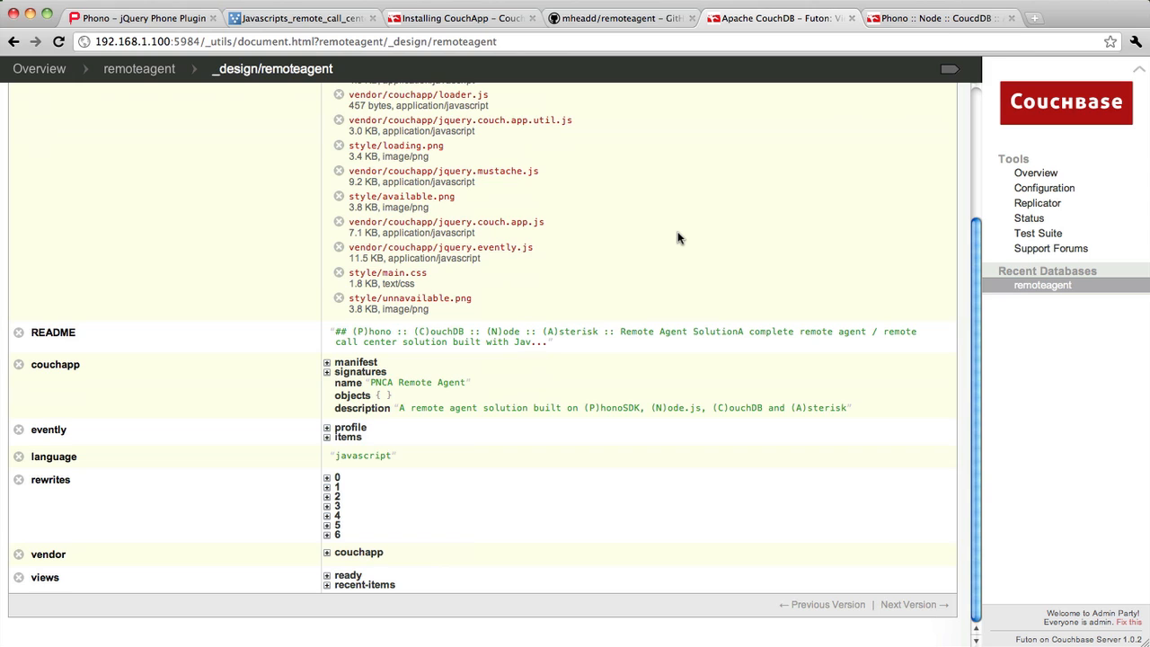
pyautogui.moveTo(356, 468)
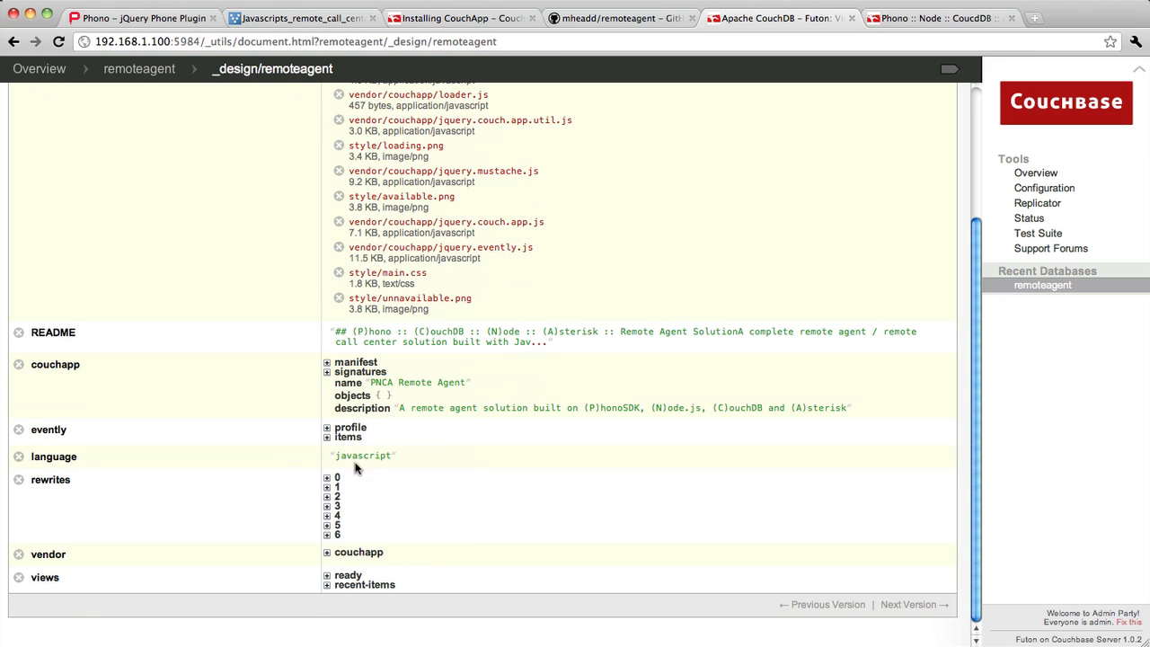
pyautogui.moveTo(396, 492)
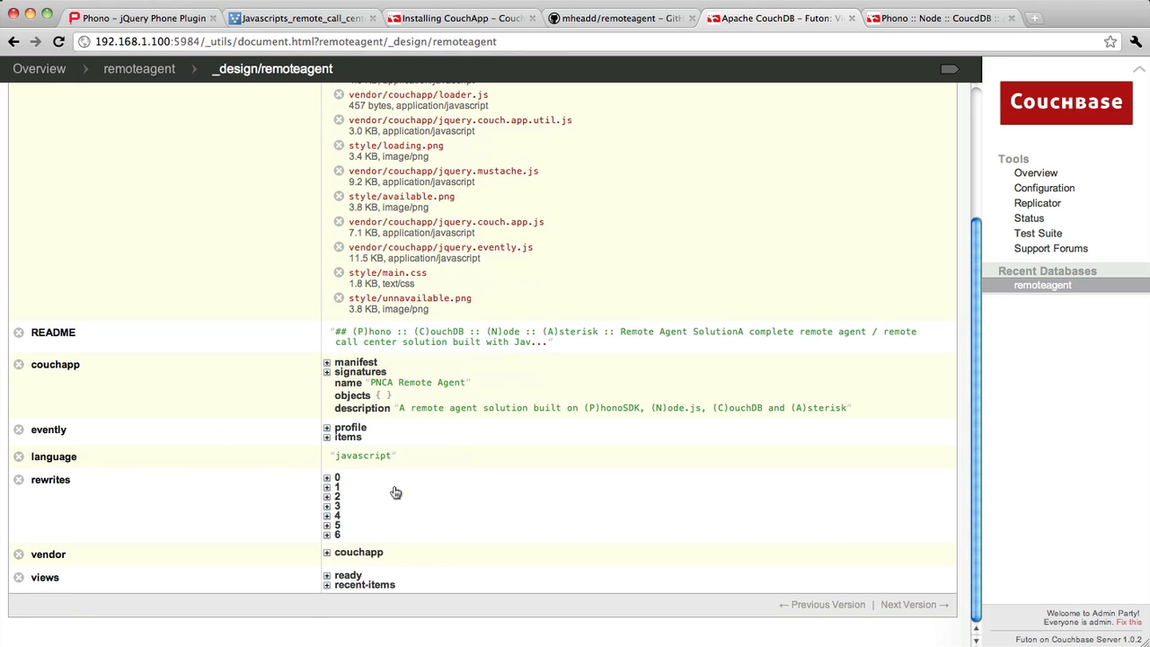
pyautogui.moveTo(325, 540)
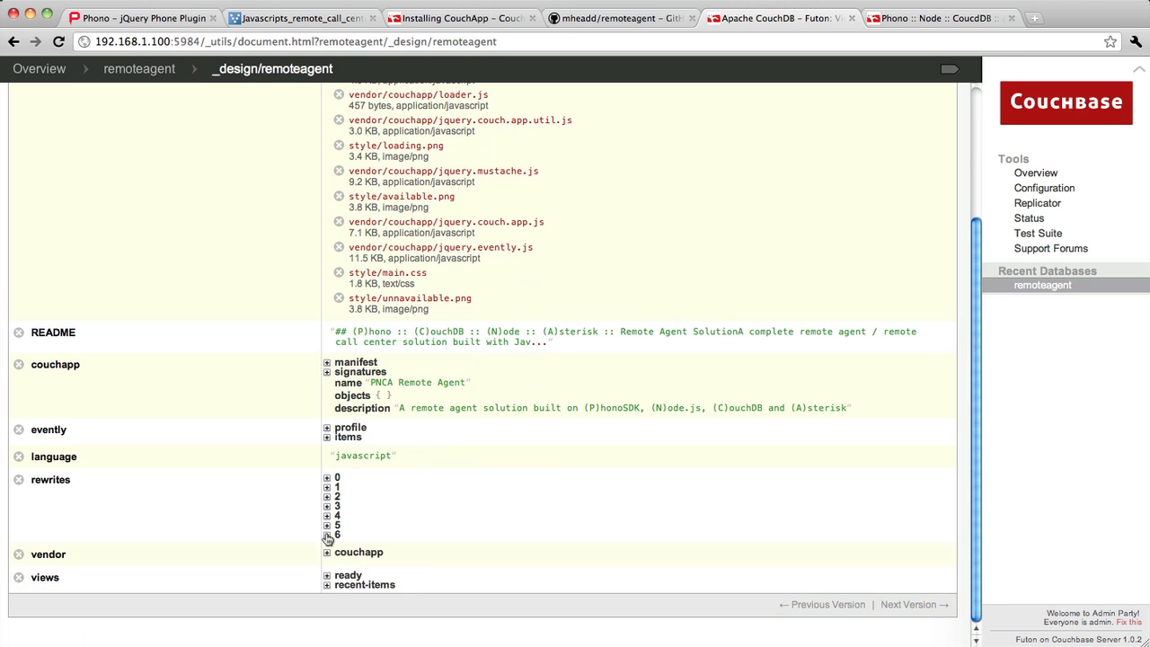
pyautogui.click(327, 525)
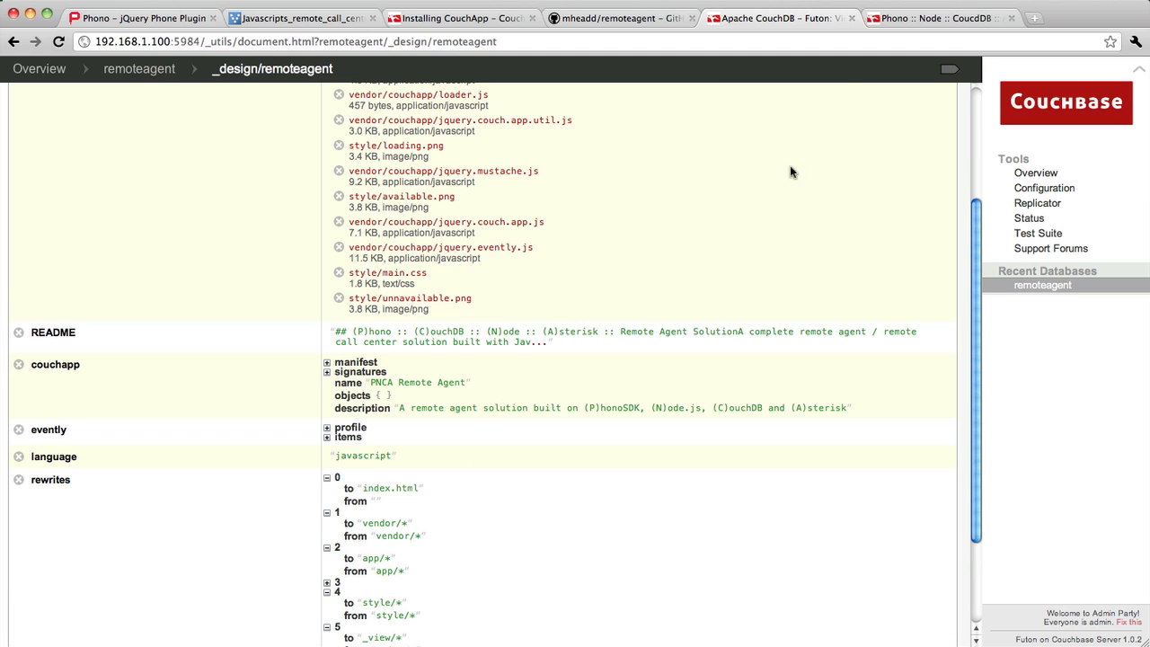
# - Load agent.couchdb:5984 in a new tab, then show the Remote Call Center diagram
pyautogui.click(1117, 18)
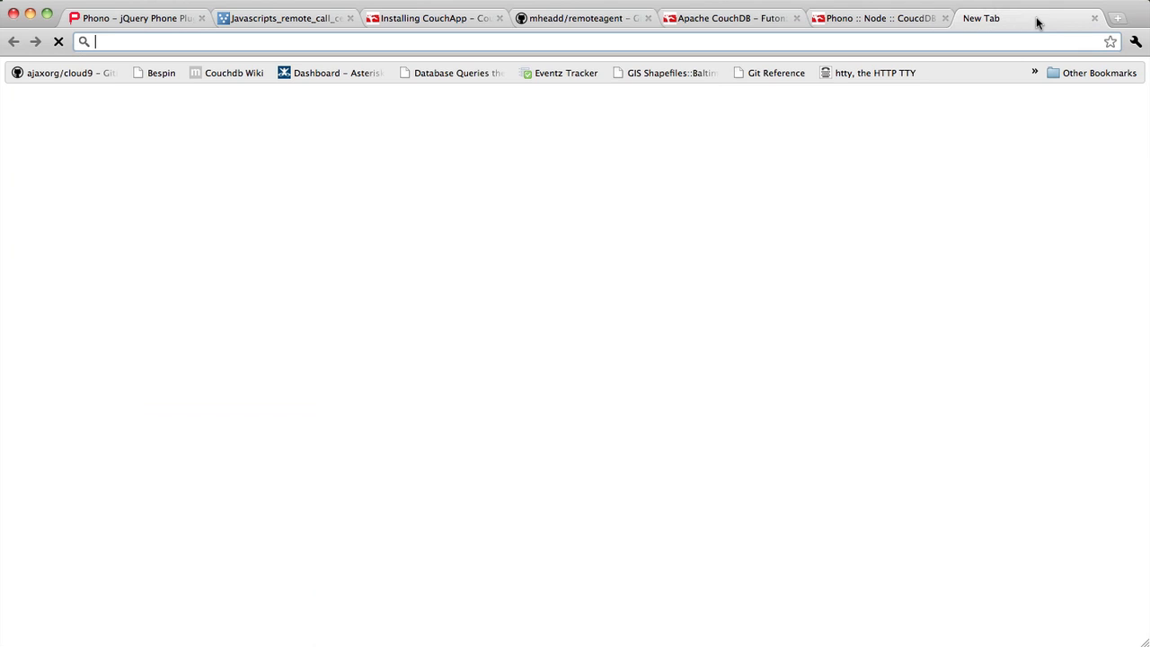
pyautogui.write('agent.couchdb:5984')
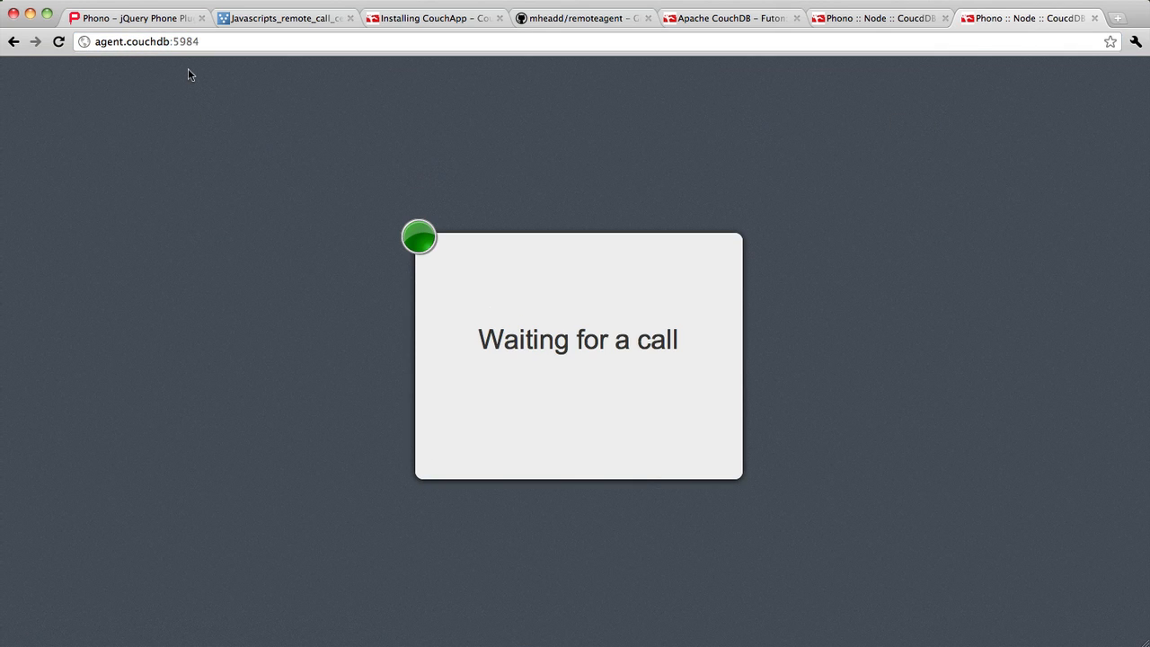
pyautogui.moveTo(162, 158)
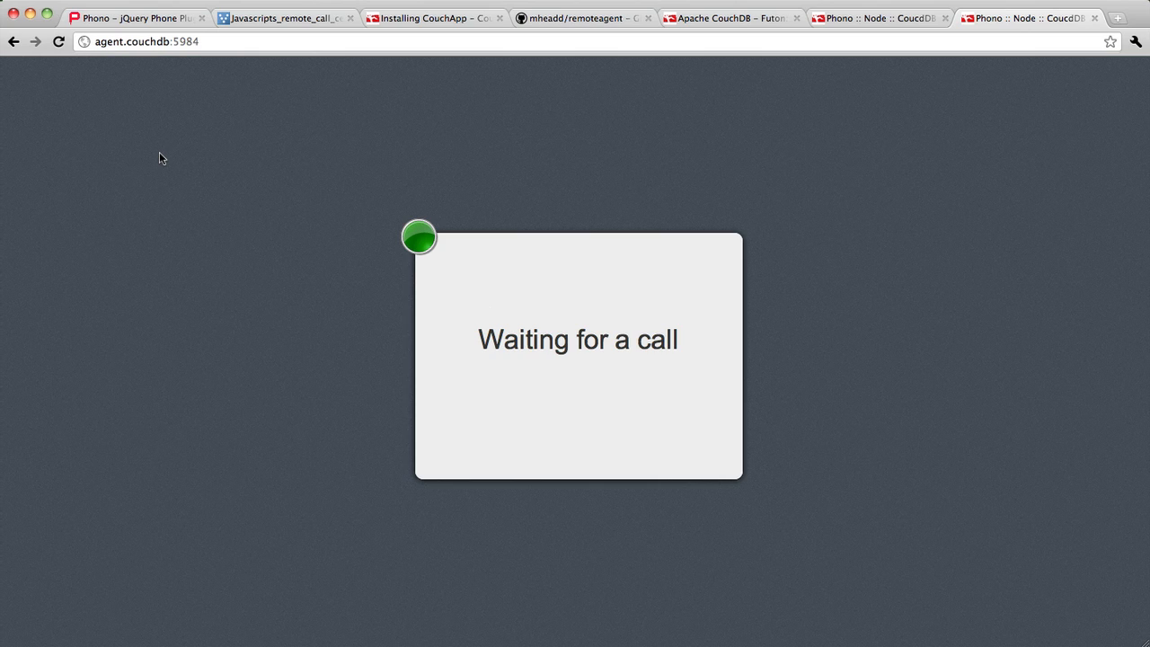
pyautogui.moveTo(747, 150)
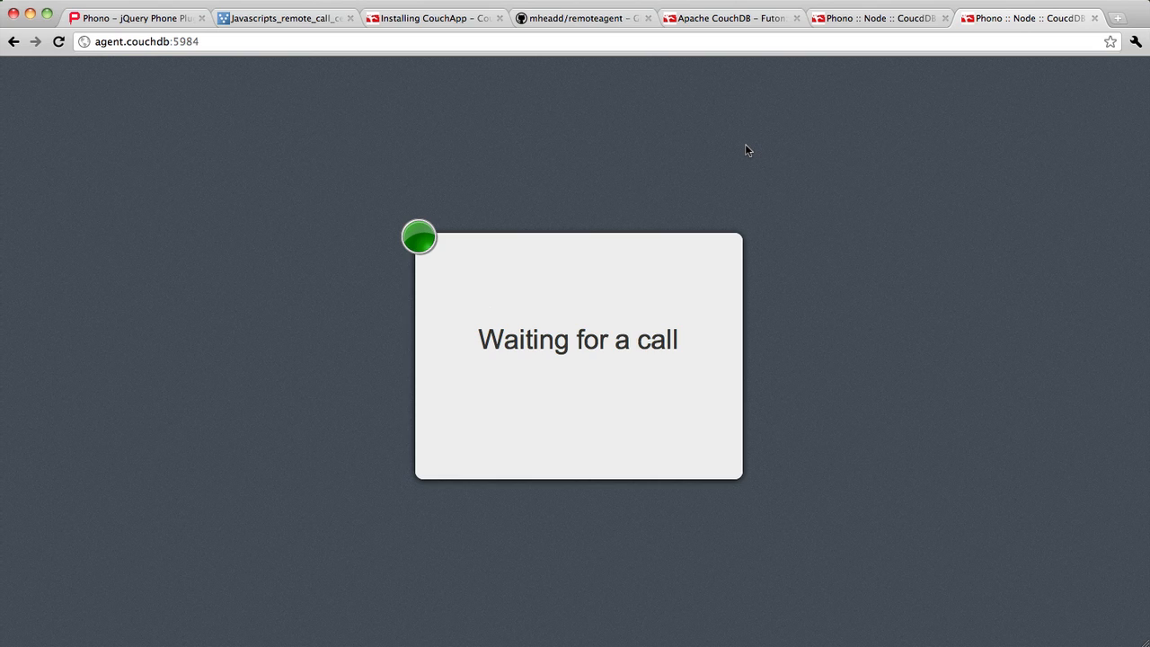
pyautogui.moveTo(653, 172)
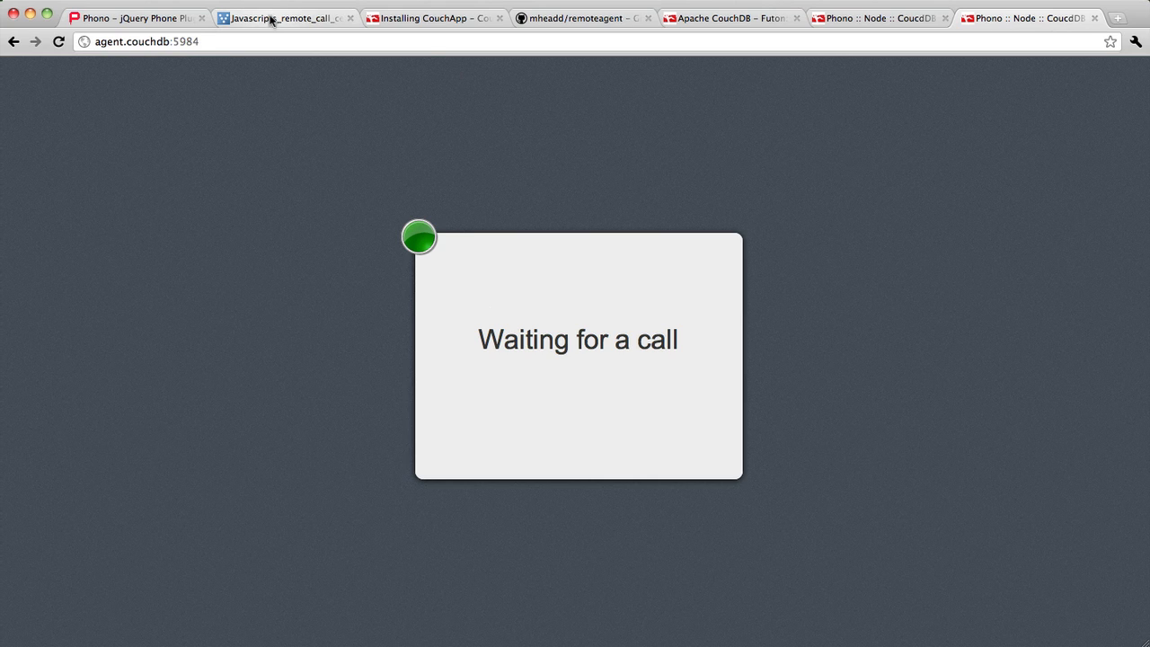
pyautogui.click(283, 18)
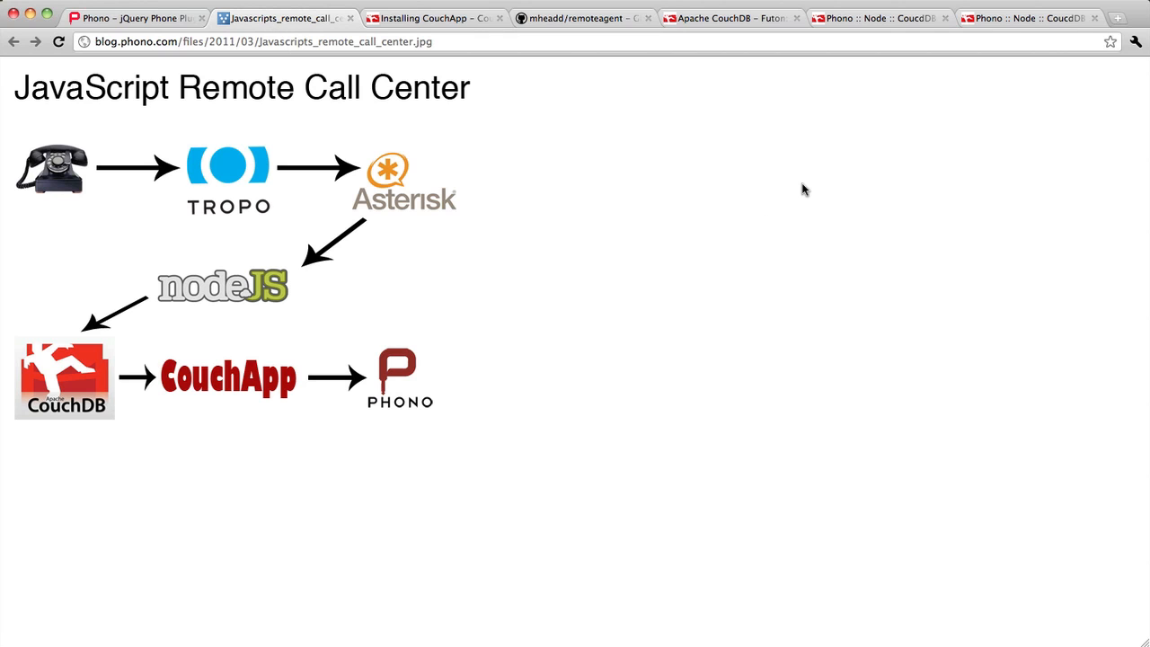